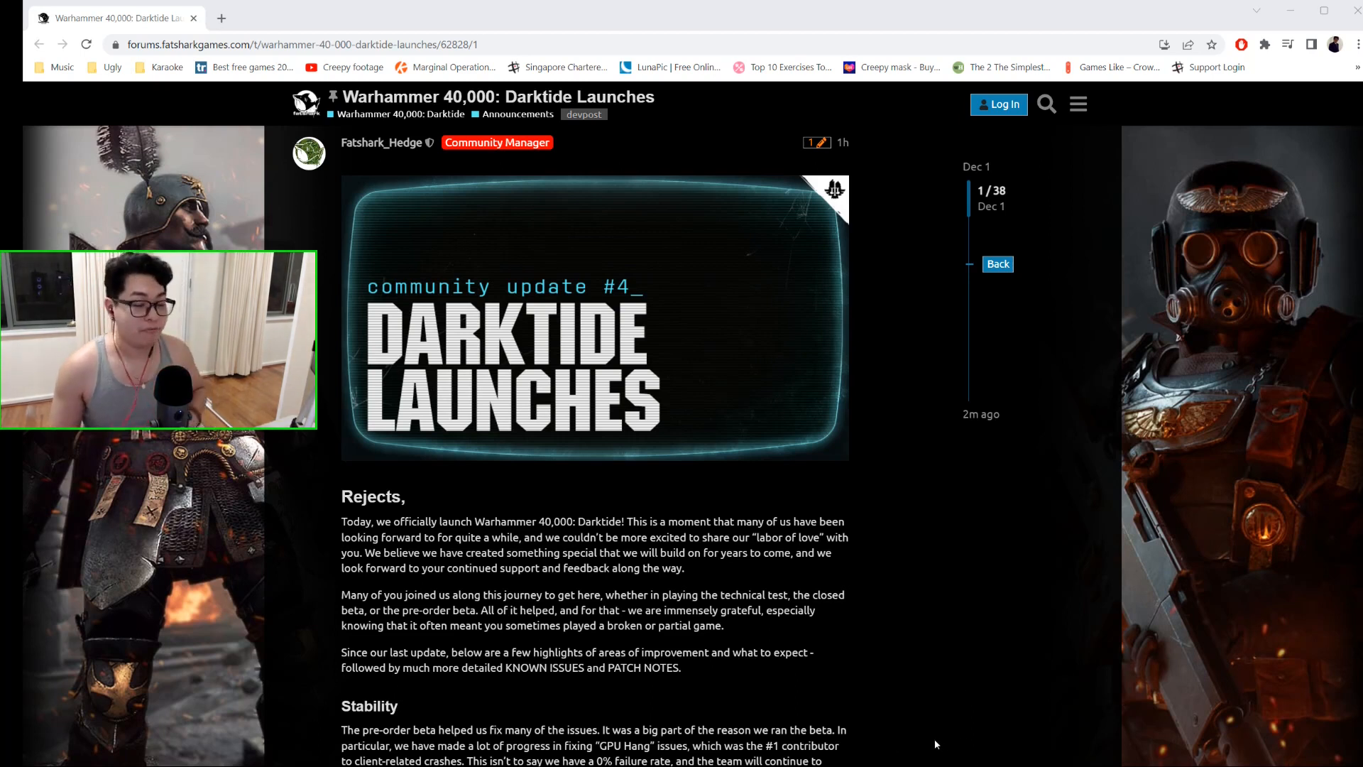
mouse_move(900, 735)
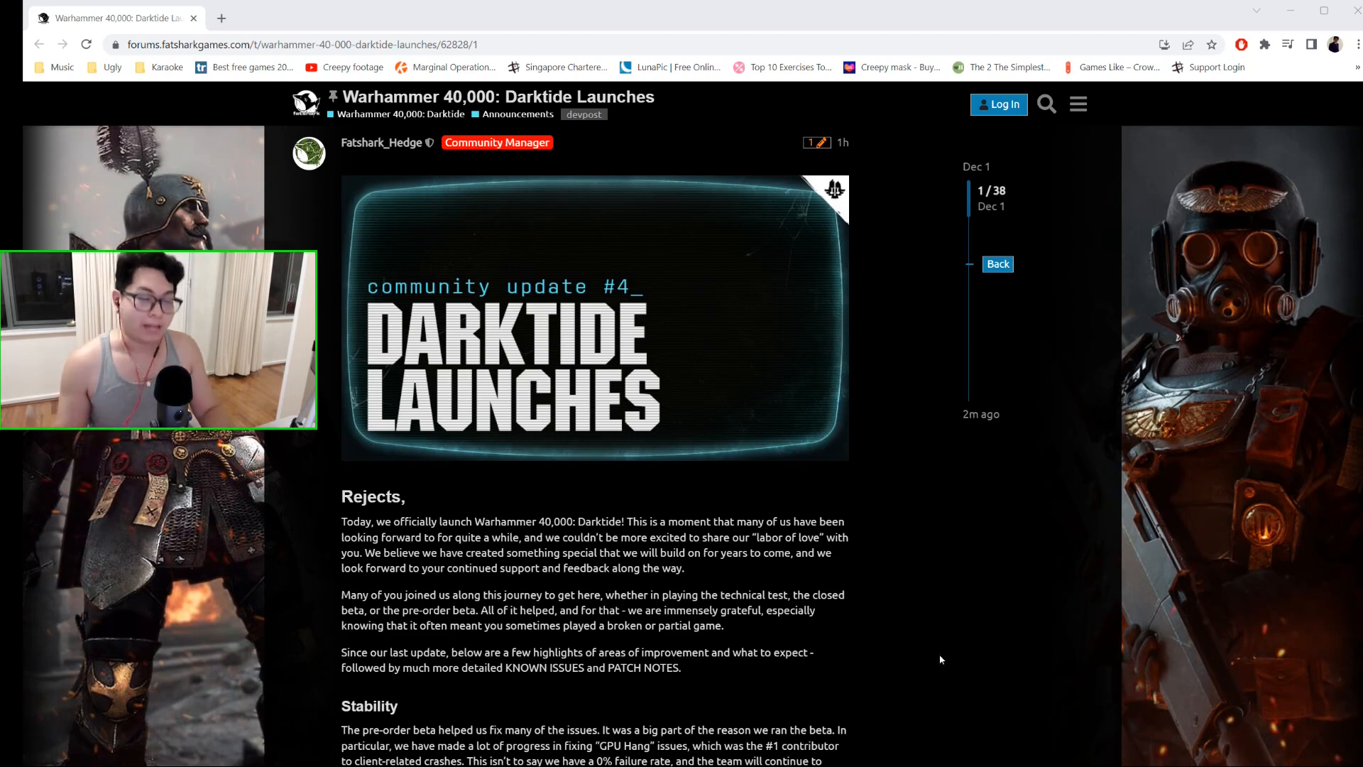
- Scroll past the Darktide Launches banner to the Stability, Matchmaking and Gameplay Updates & Balancing sections
scroll(down, 3)
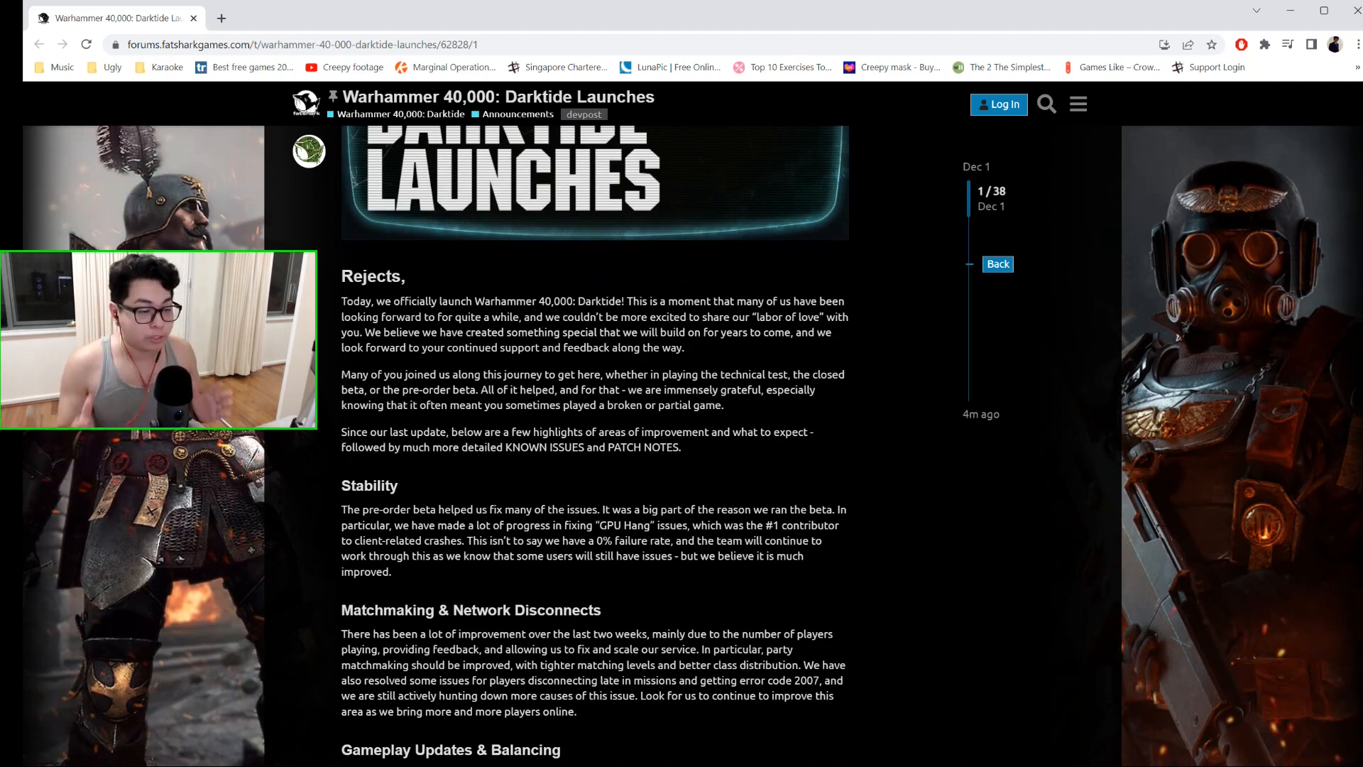
scroll(down, 3)
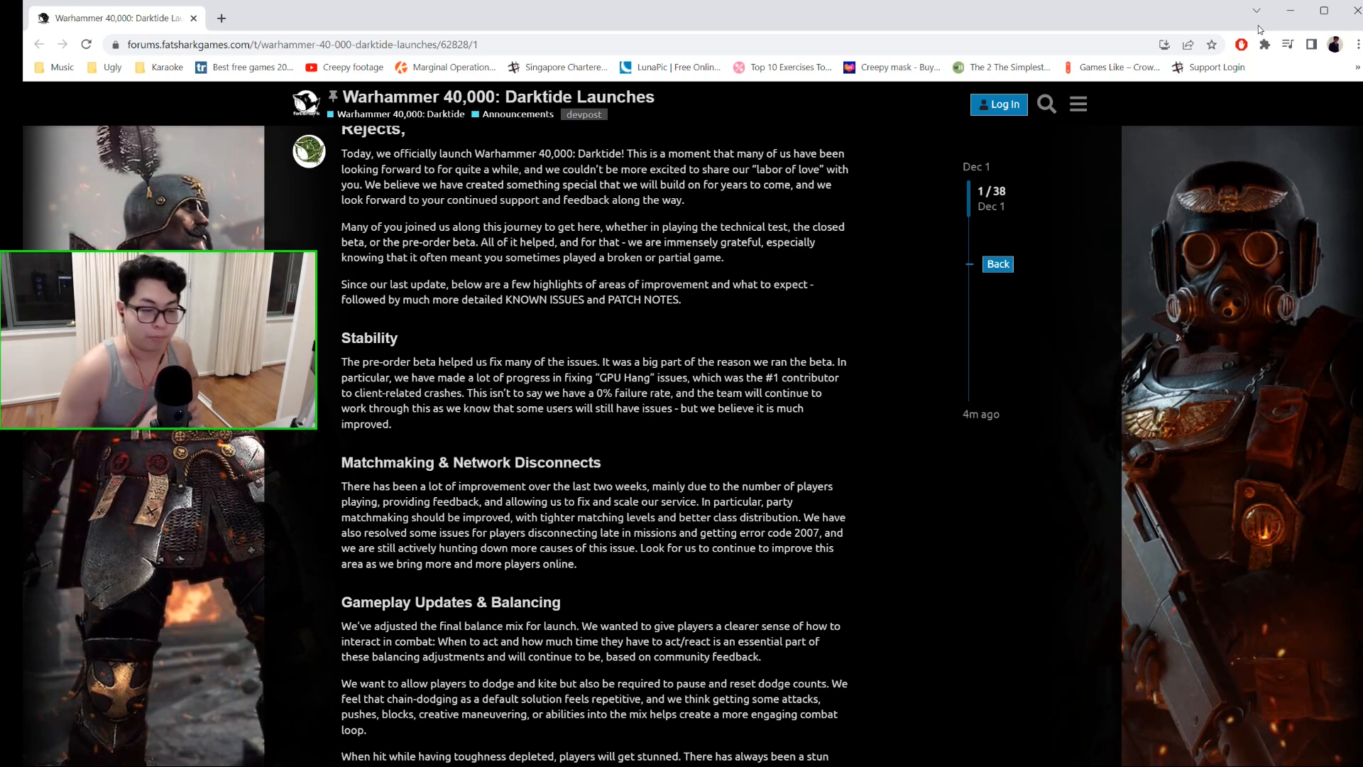
scroll(down, 3)
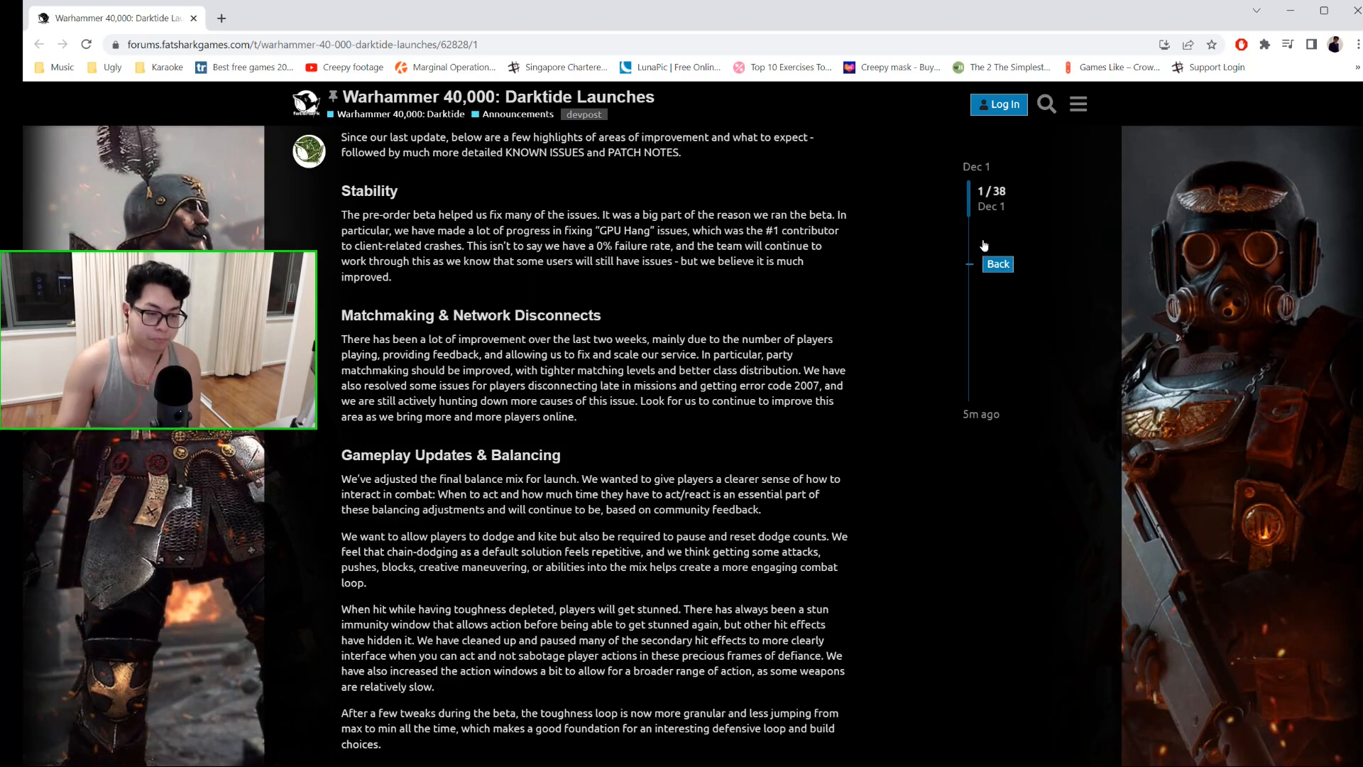
- Scroll to the 1.0.10 and 1.0.11 Update Summary heading and its Known Issues list
scroll(down, 3)
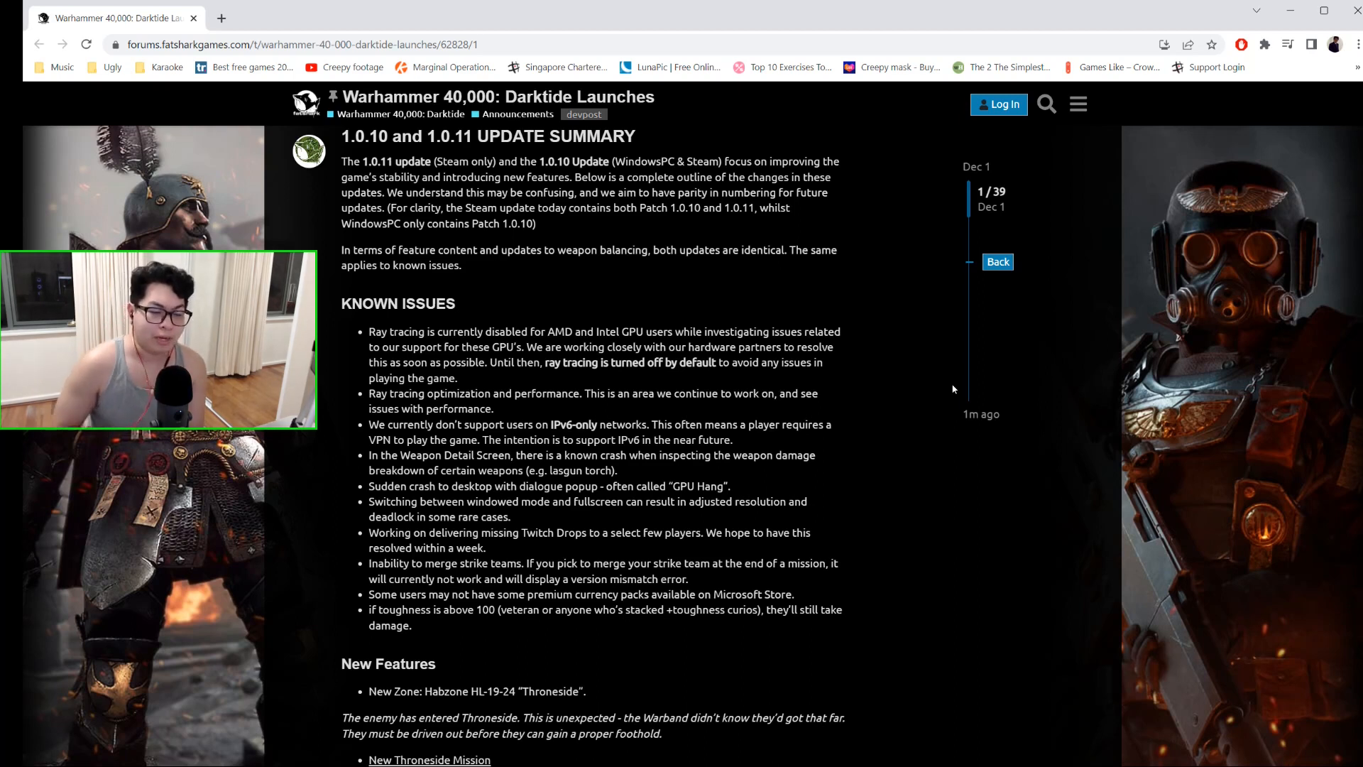
- Scroll through New Features on the Throneside zone to the Enclavum Baross mission image
scroll(down, 3)
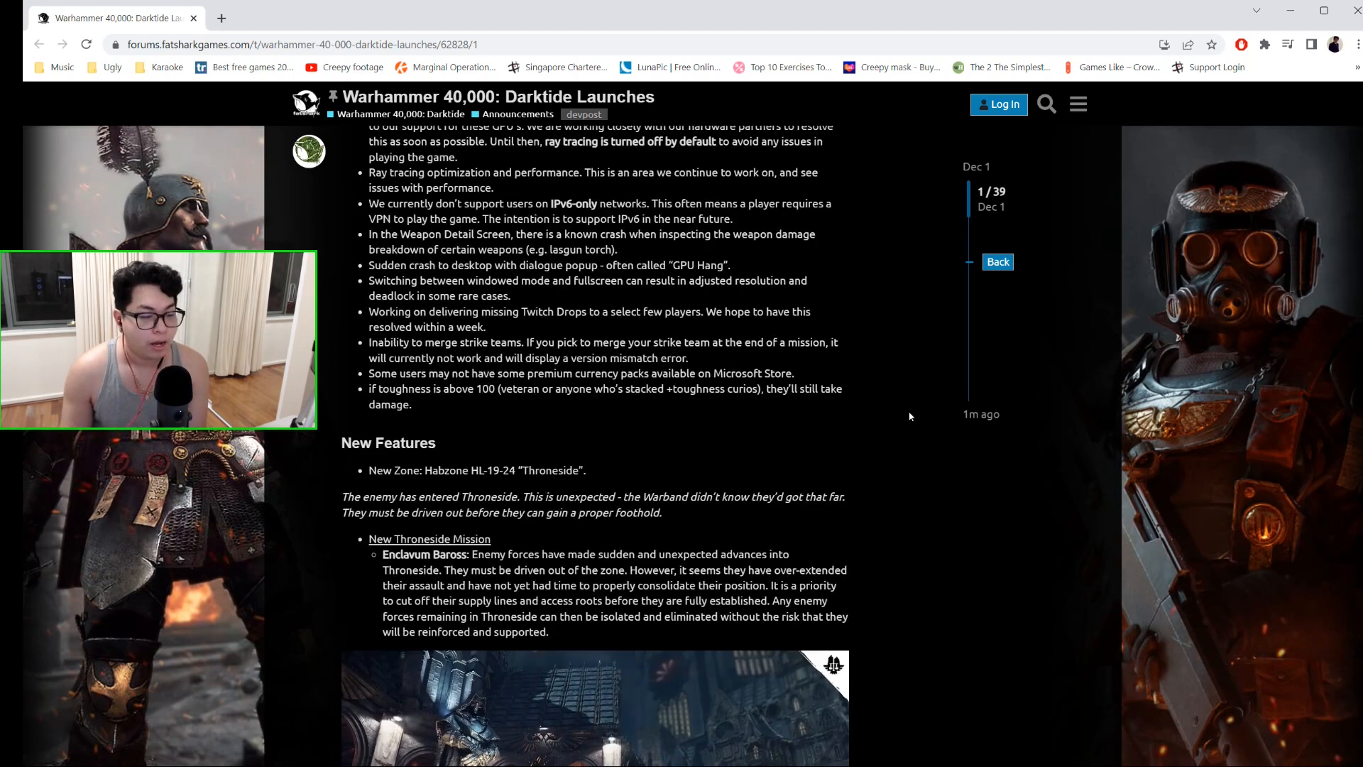
scroll(down, 3)
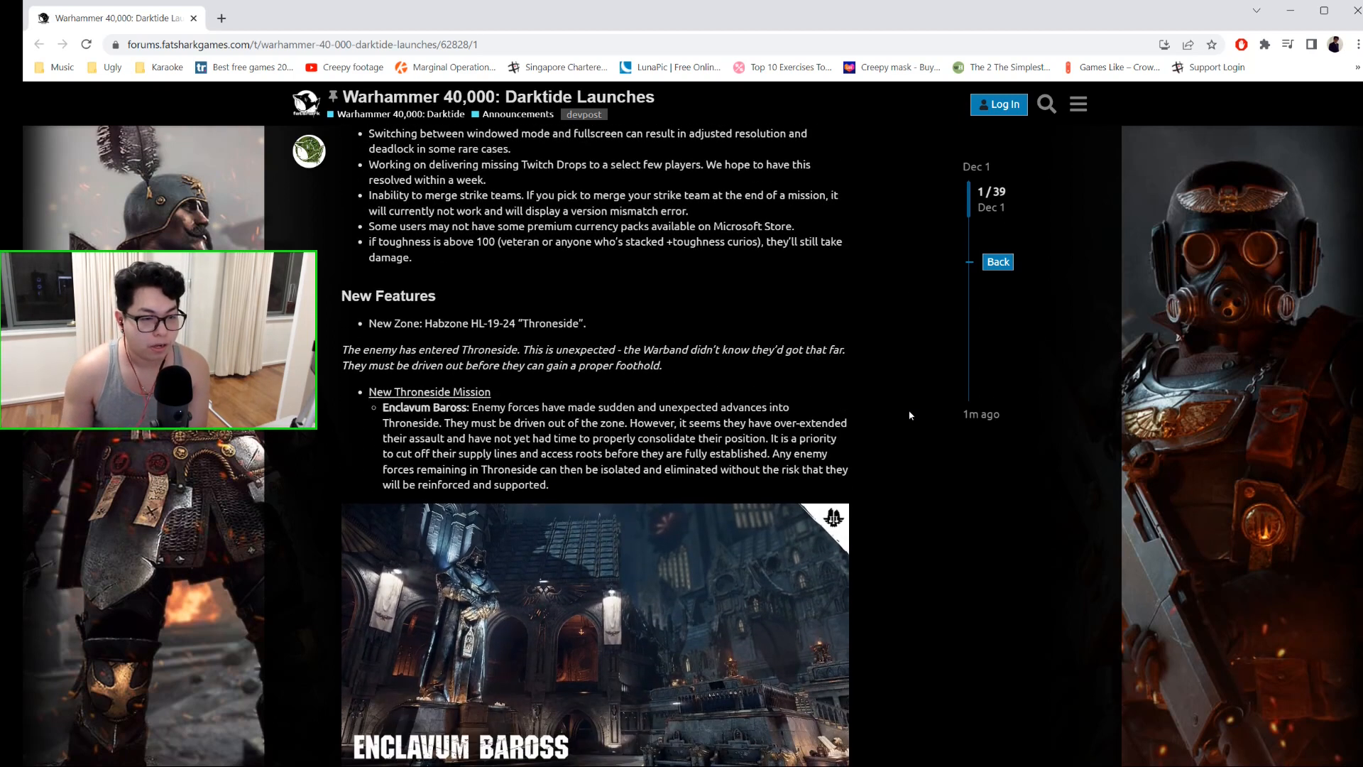
scroll(down, 3)
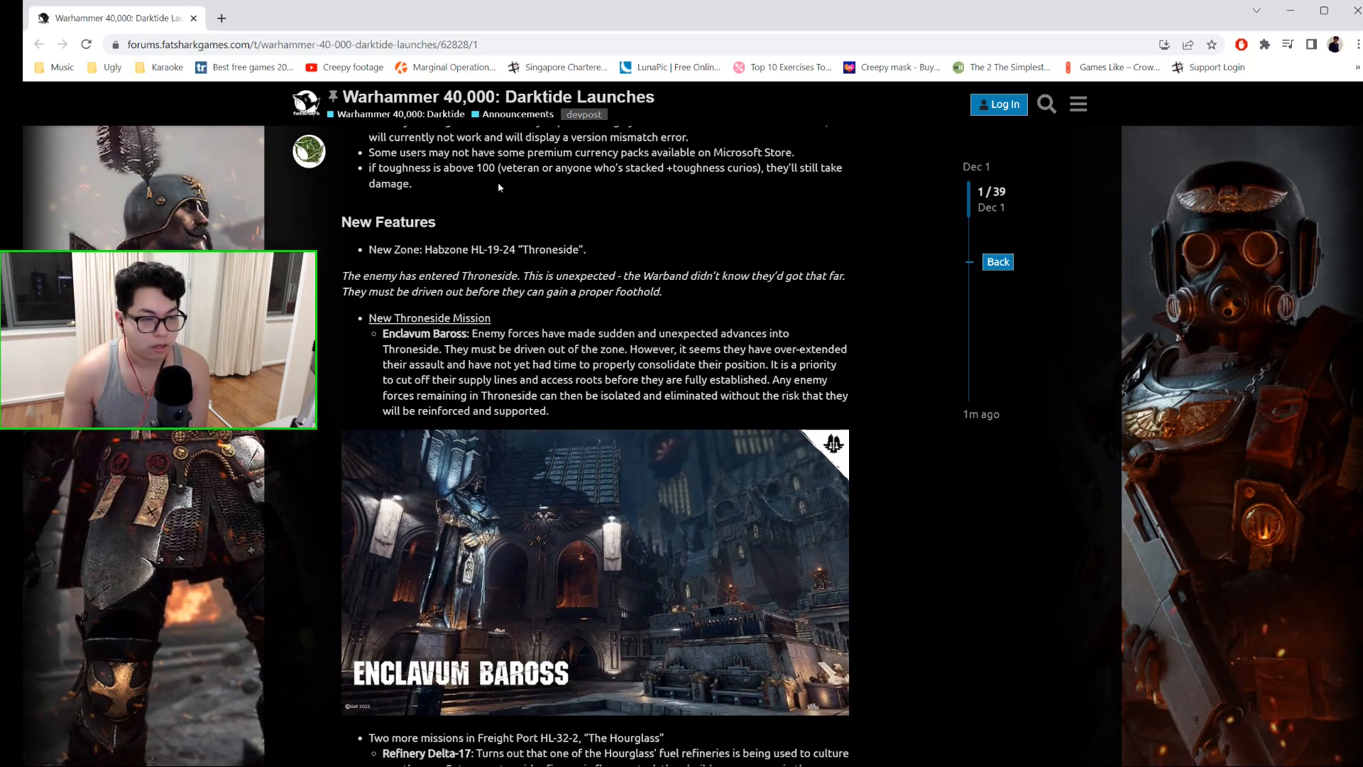
scroll(down, 3)
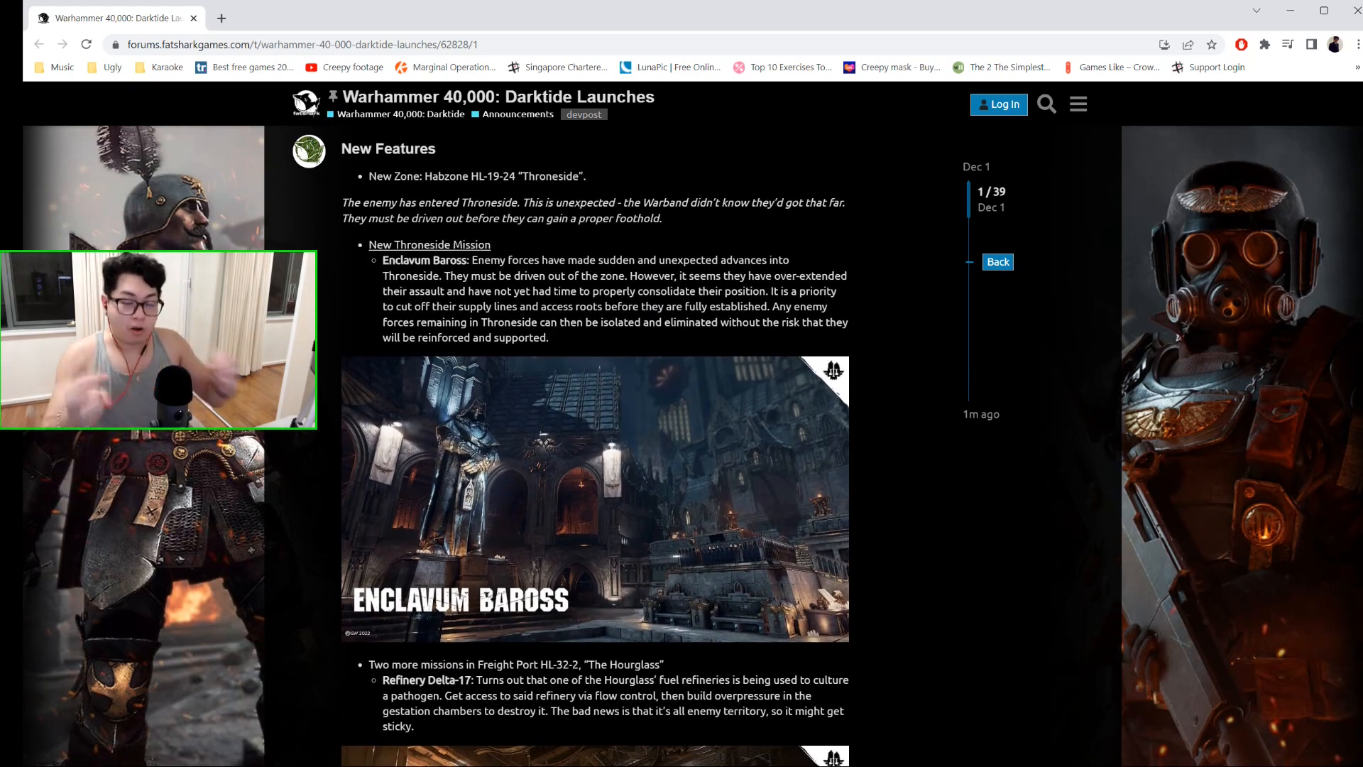
scroll(down, 3)
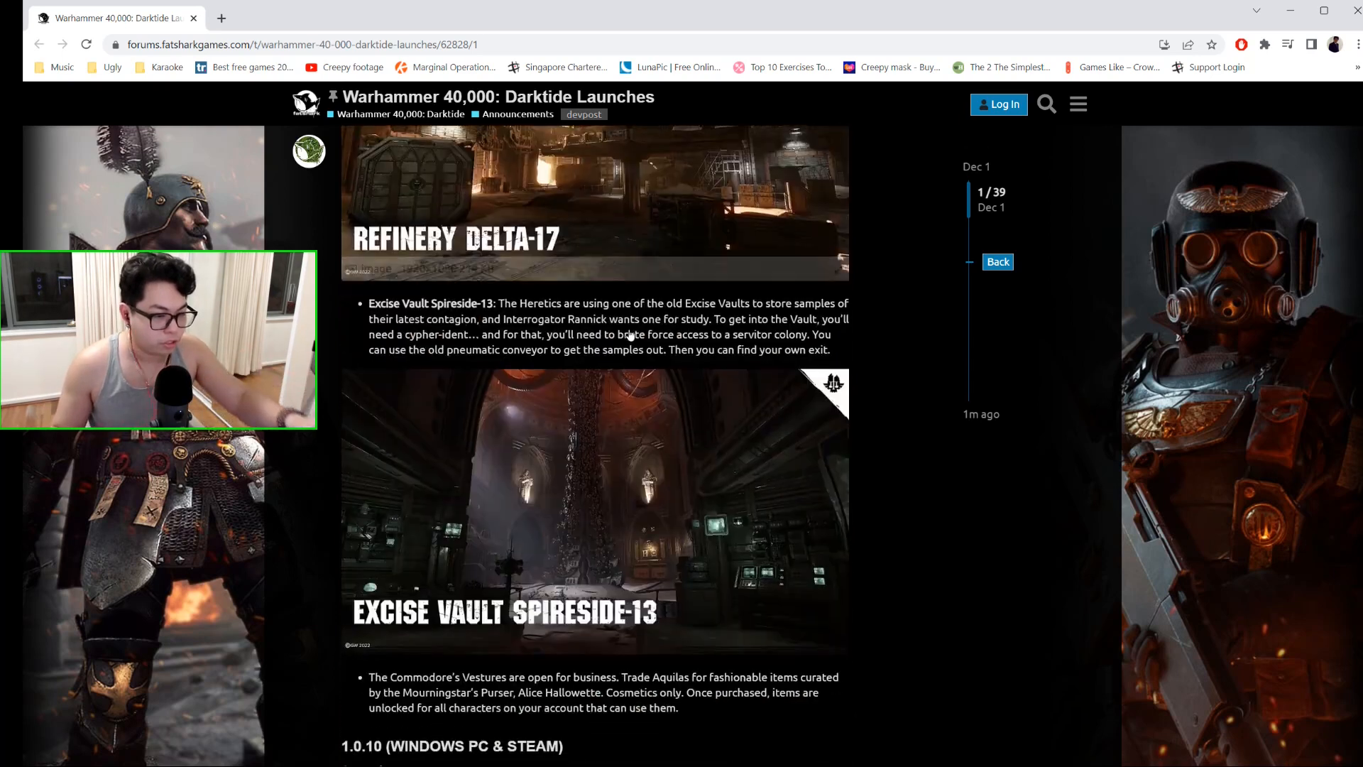
scroll(down, 3)
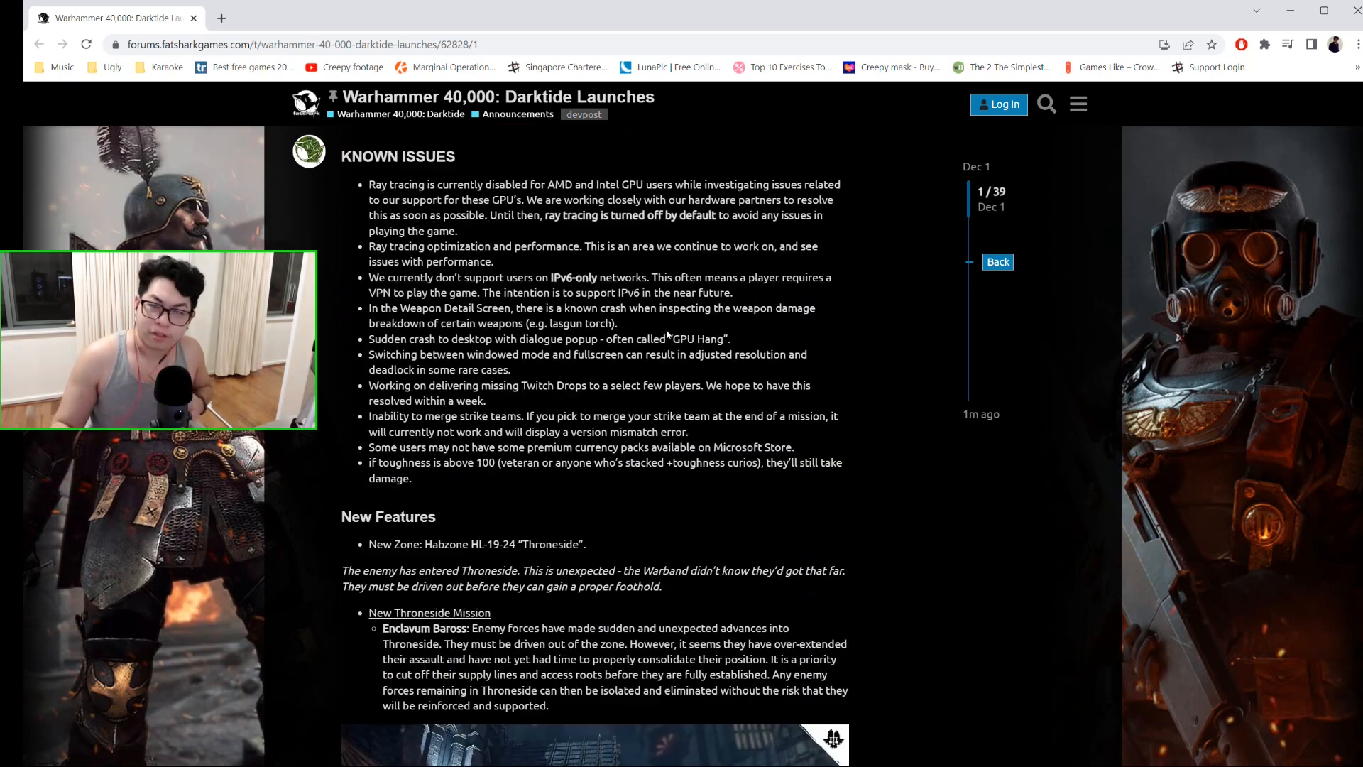
scroll(down, 3)
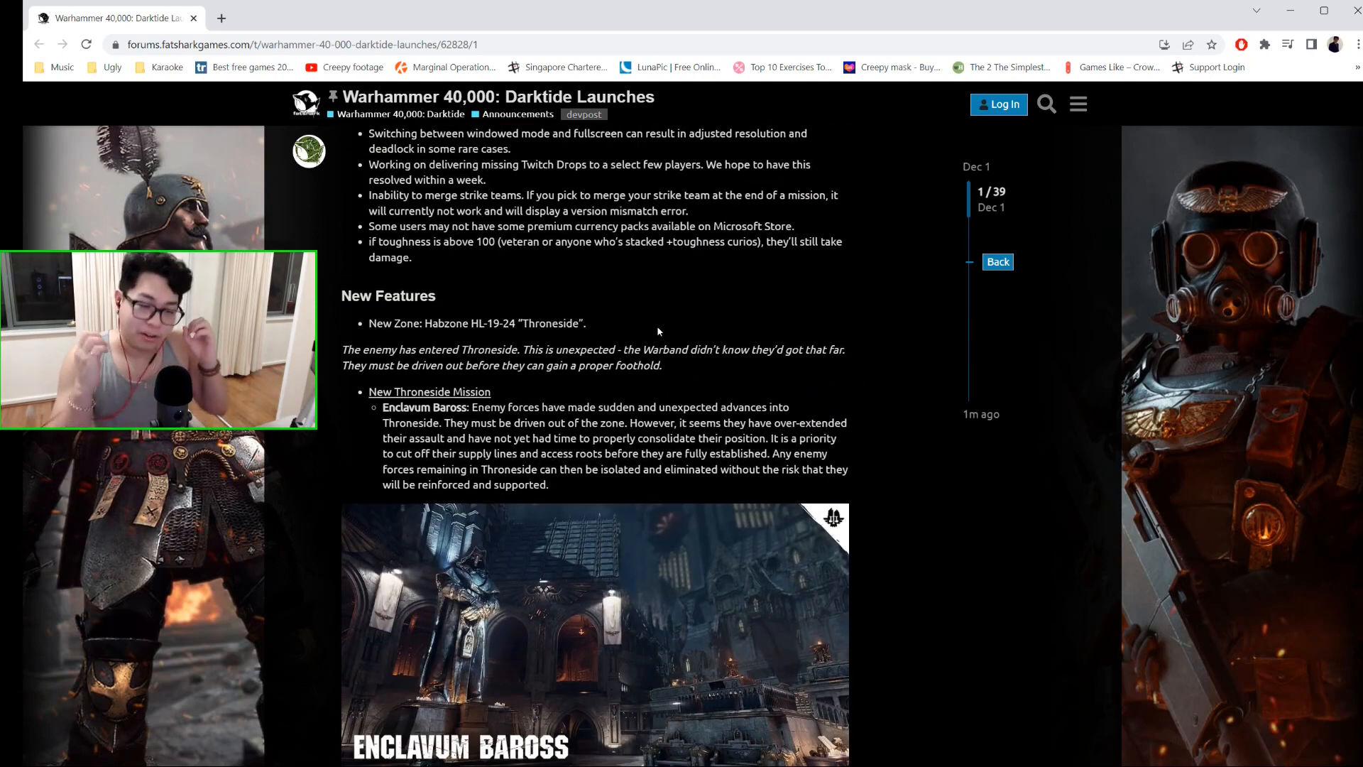
scroll(down, 3)
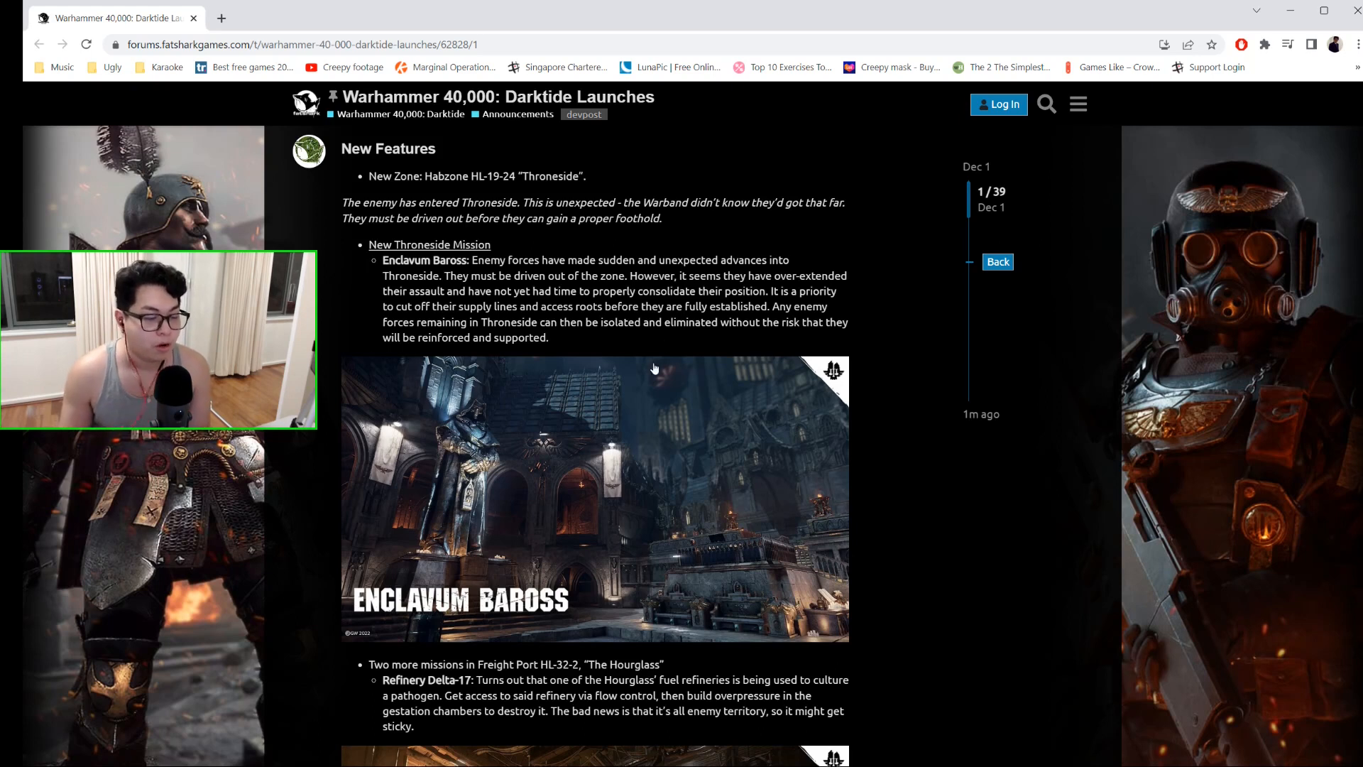
- Scroll past the Refinery Delta-17 and Excise Vault Spireside-13 previews to the 1.0.10 Cosmetics and SFX/Audio fixes
scroll(down, 3)
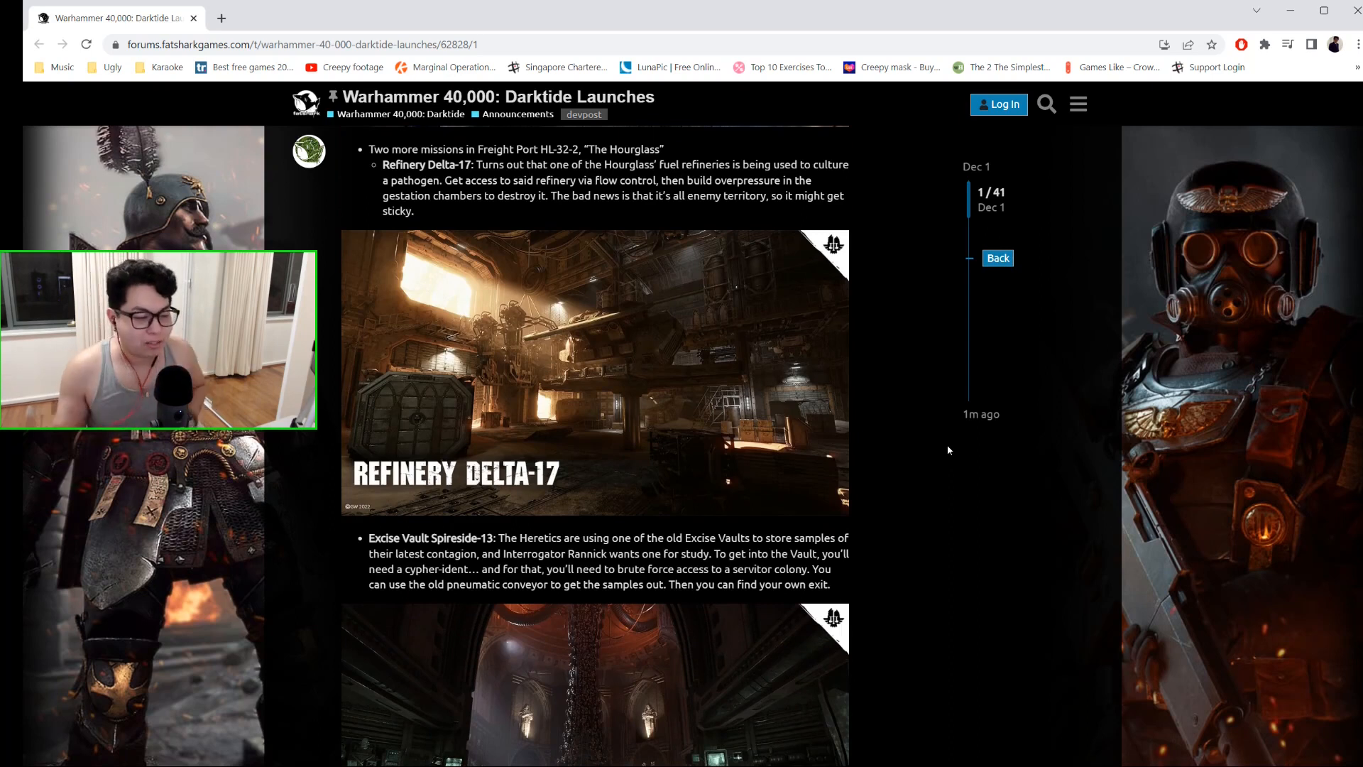
scroll(down, 3)
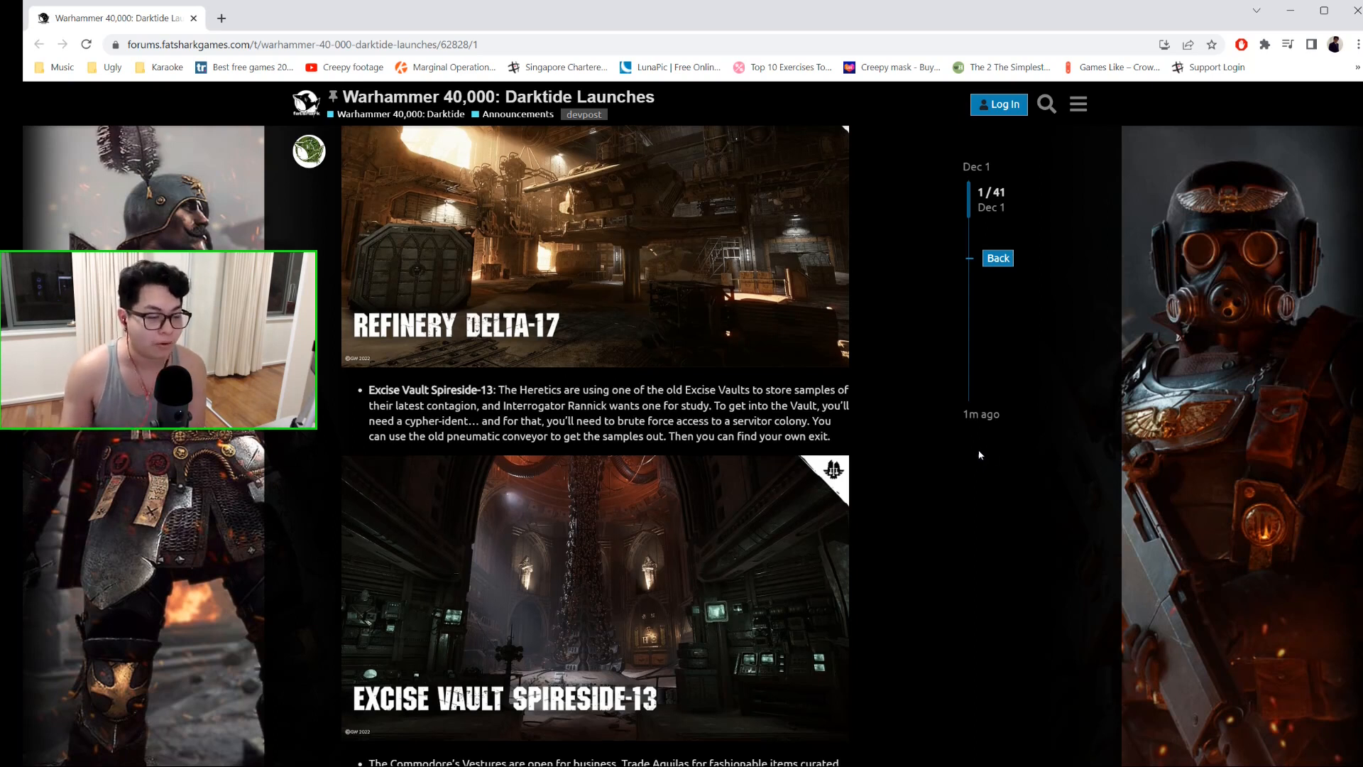
scroll(down, 3)
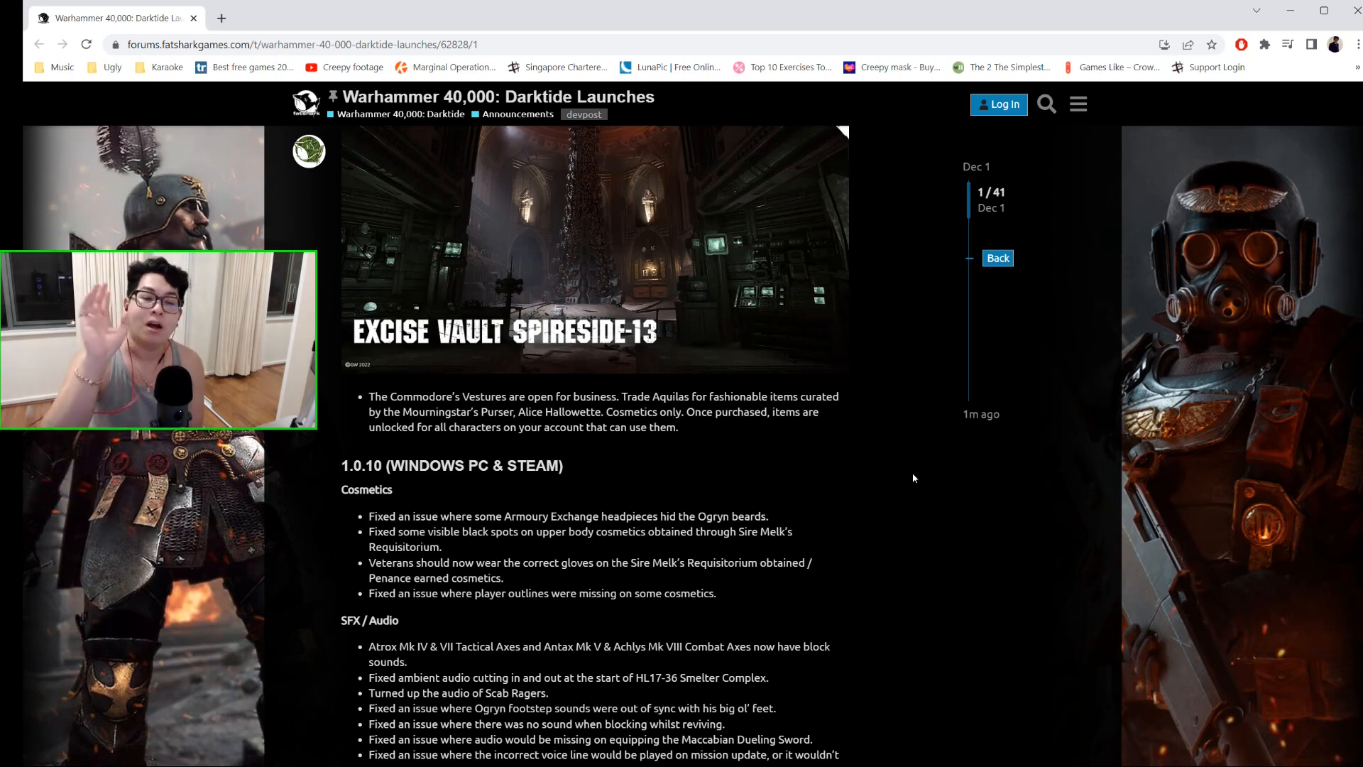
- Mark the 1.0.10 version number in the heading and read on through the SFX/Audio fixes
scroll(down, 3)
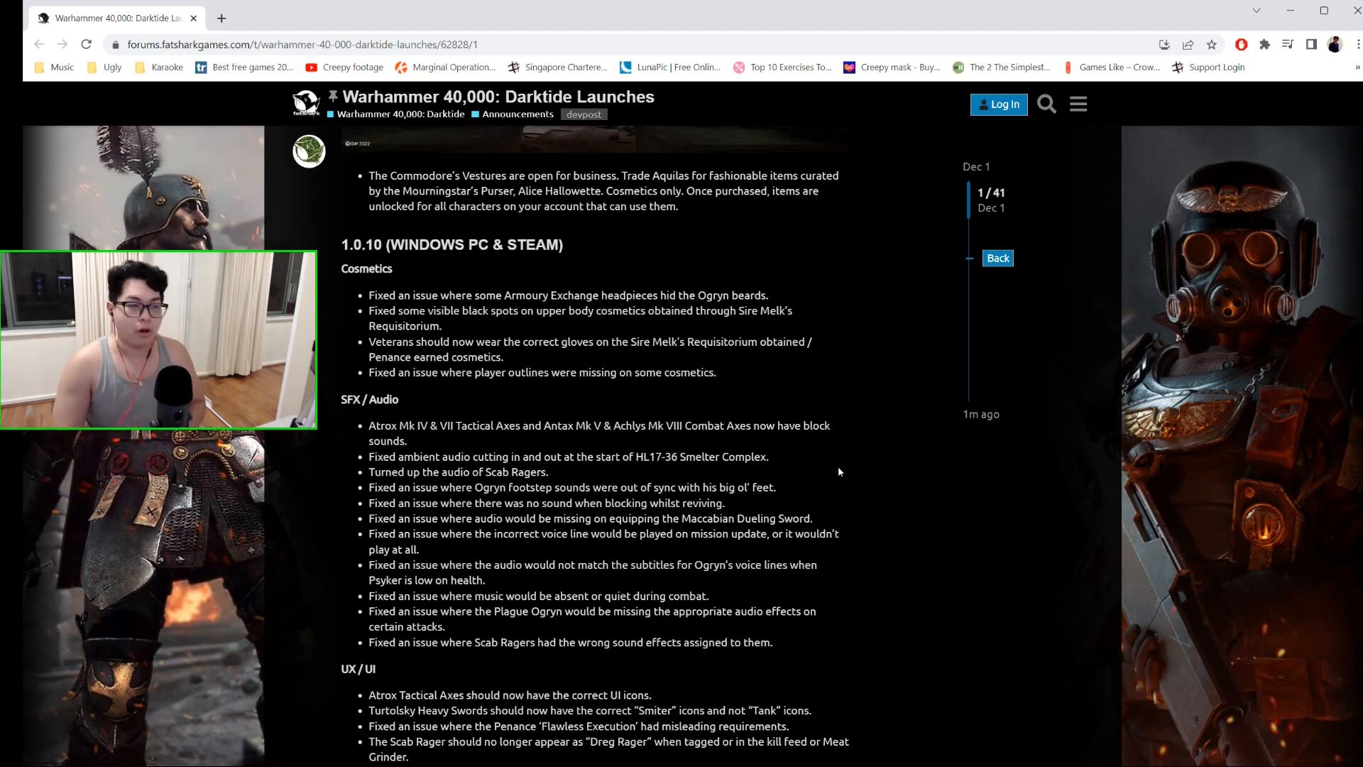
double_click(355, 245)
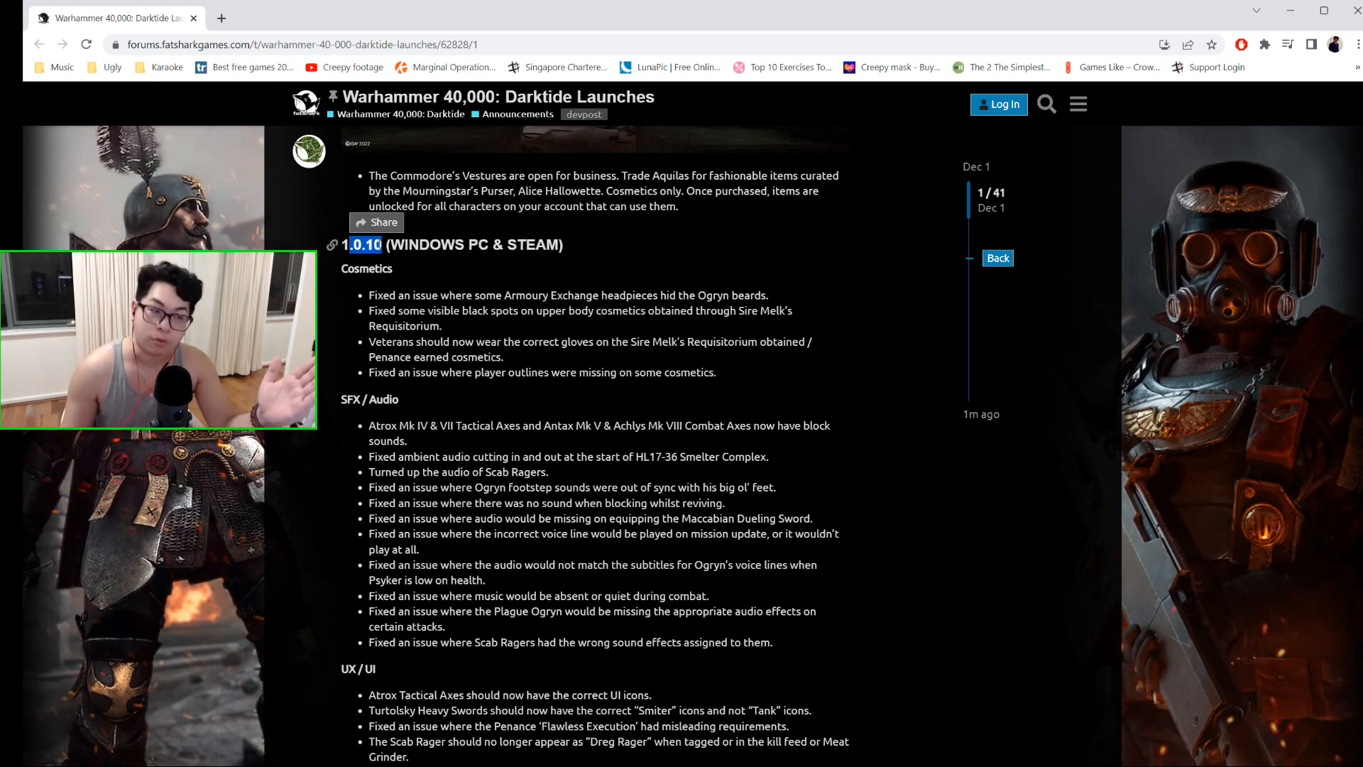
scroll(down, 3)
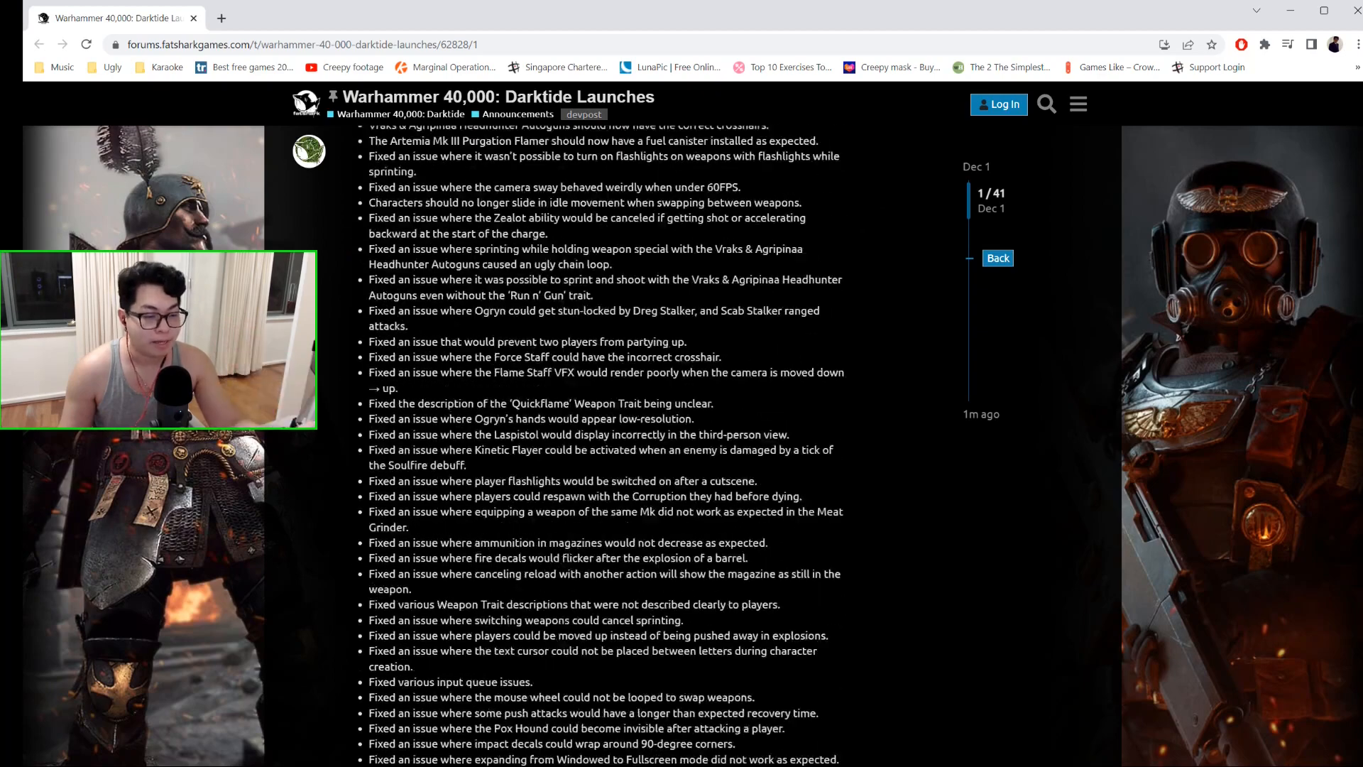
scroll(down, 3)
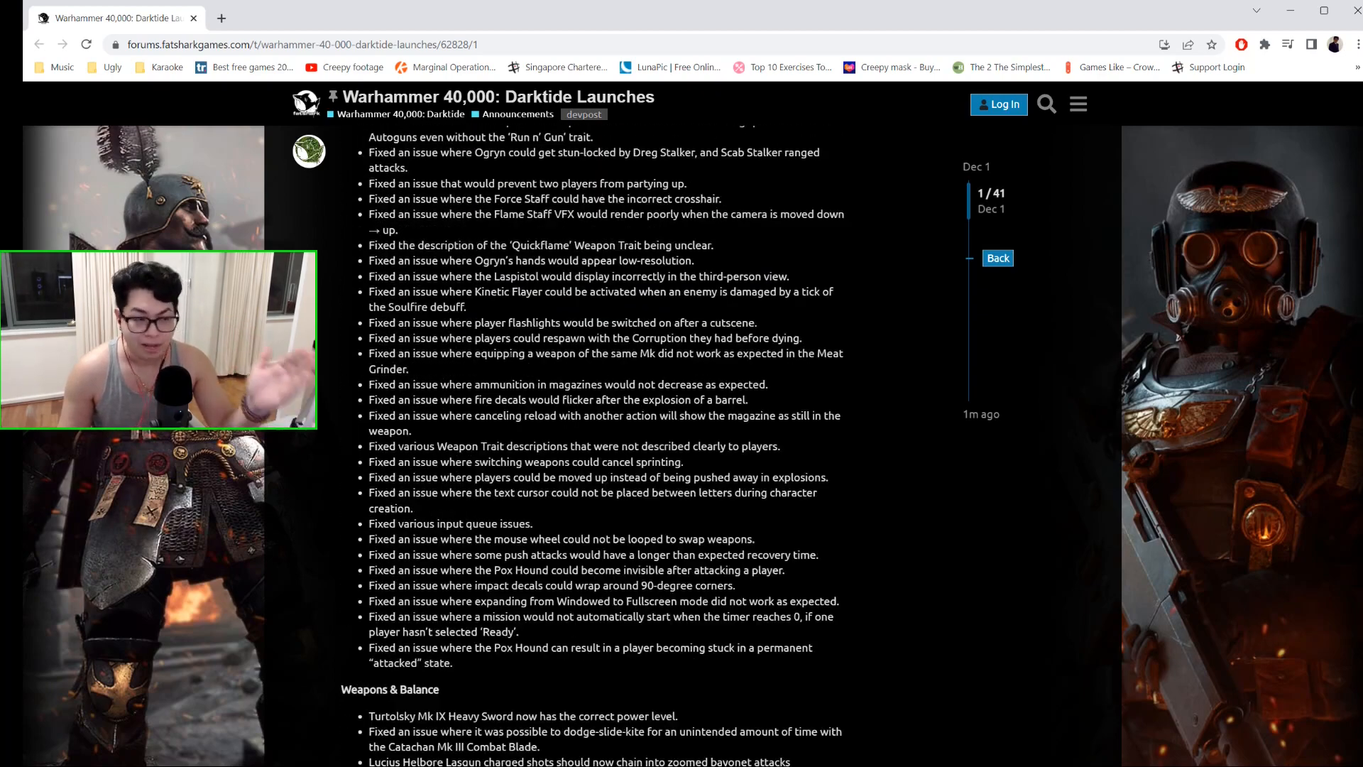
scroll(down, 3)
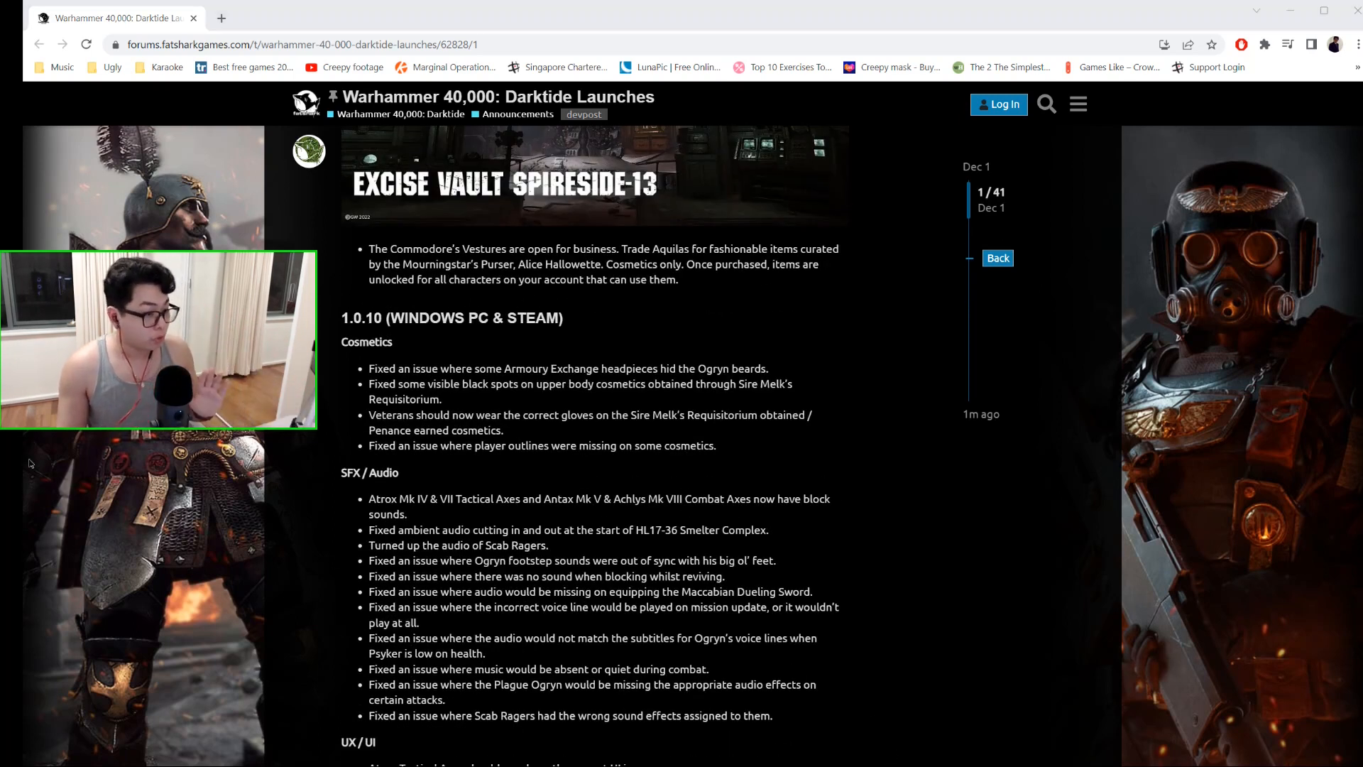
- Scroll through the UX/UI fixes until the Animation fix list is in view
scroll(down, 3)
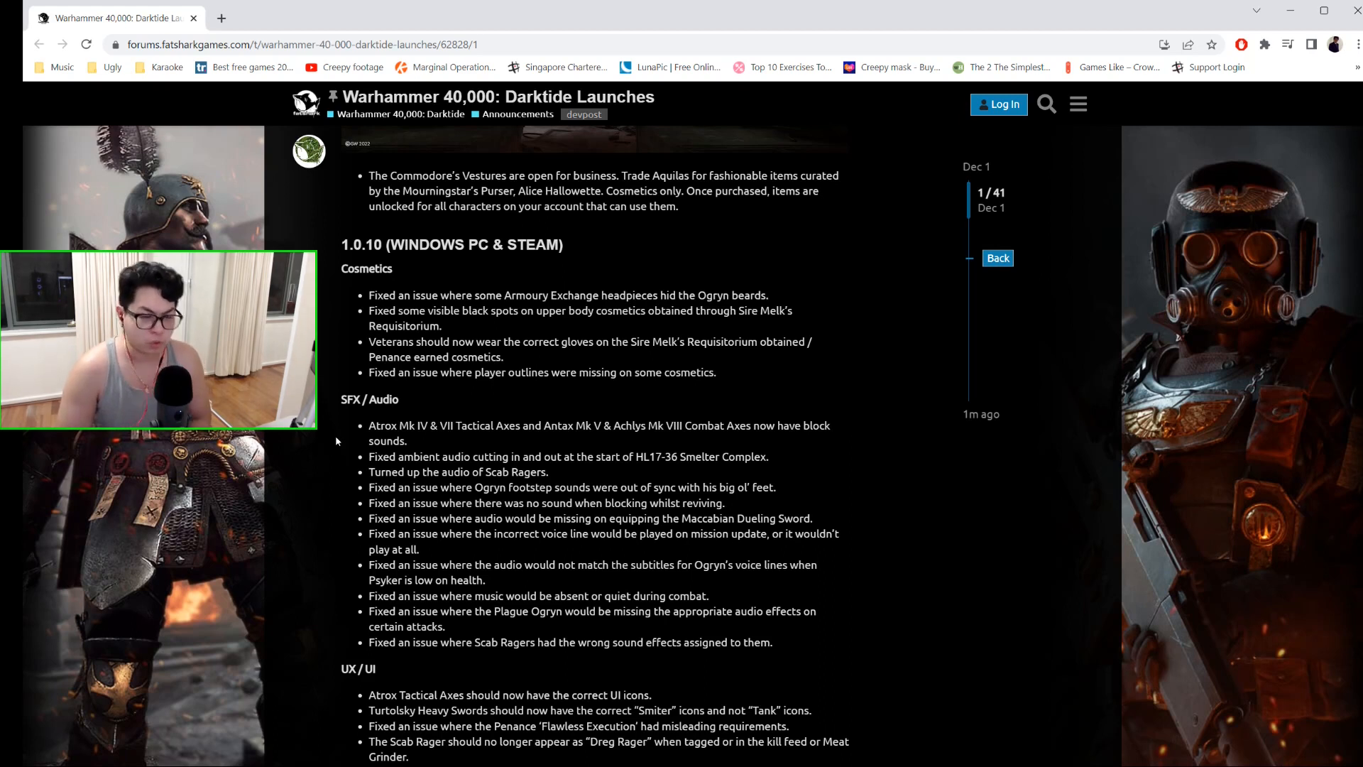
scroll(down, 3)
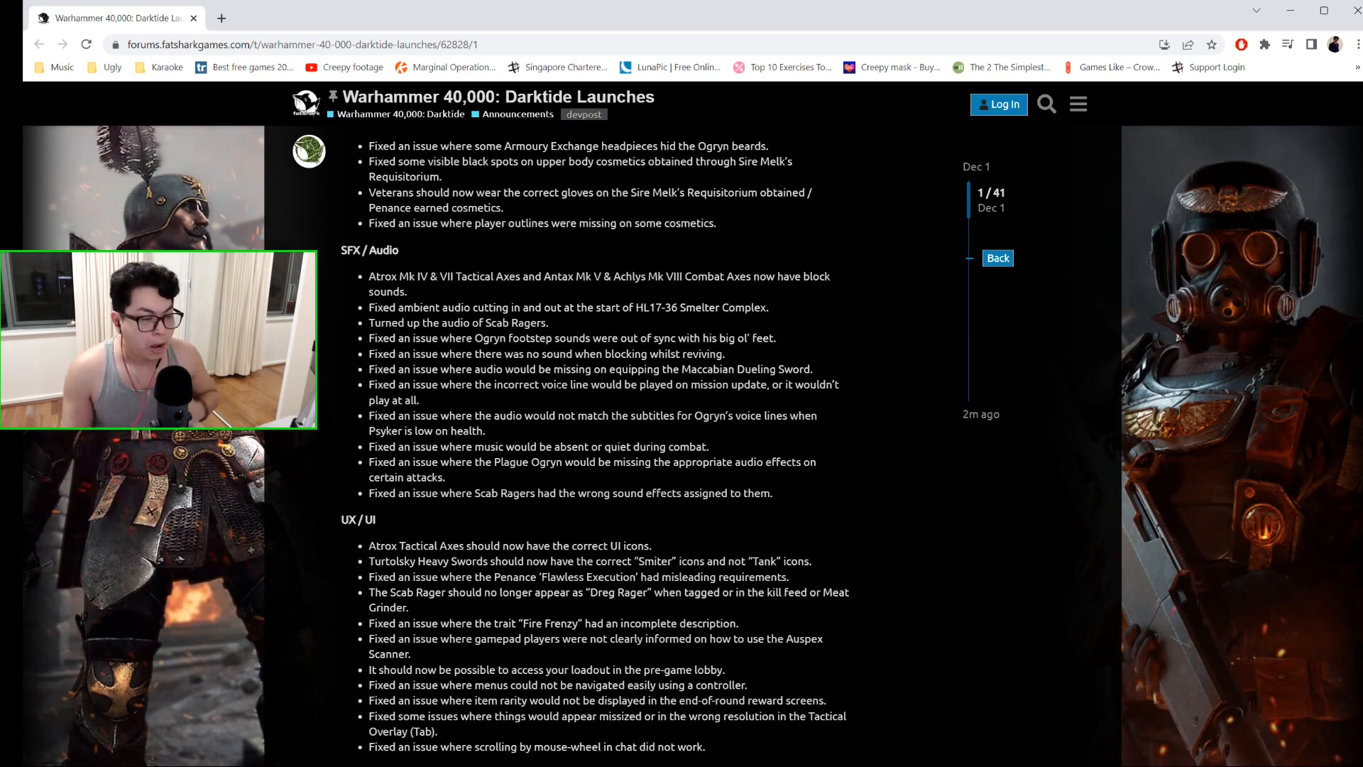
scroll(down, 3)
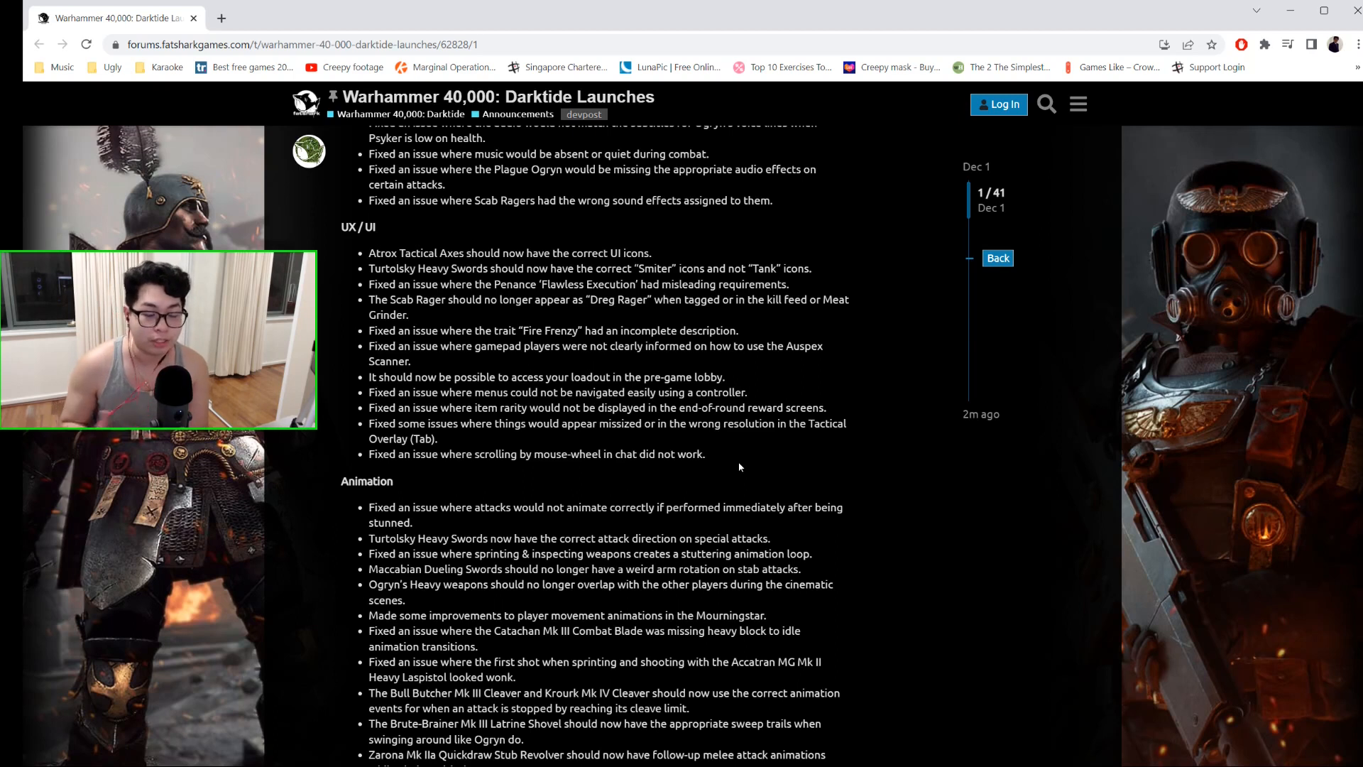
scroll(down, 3)
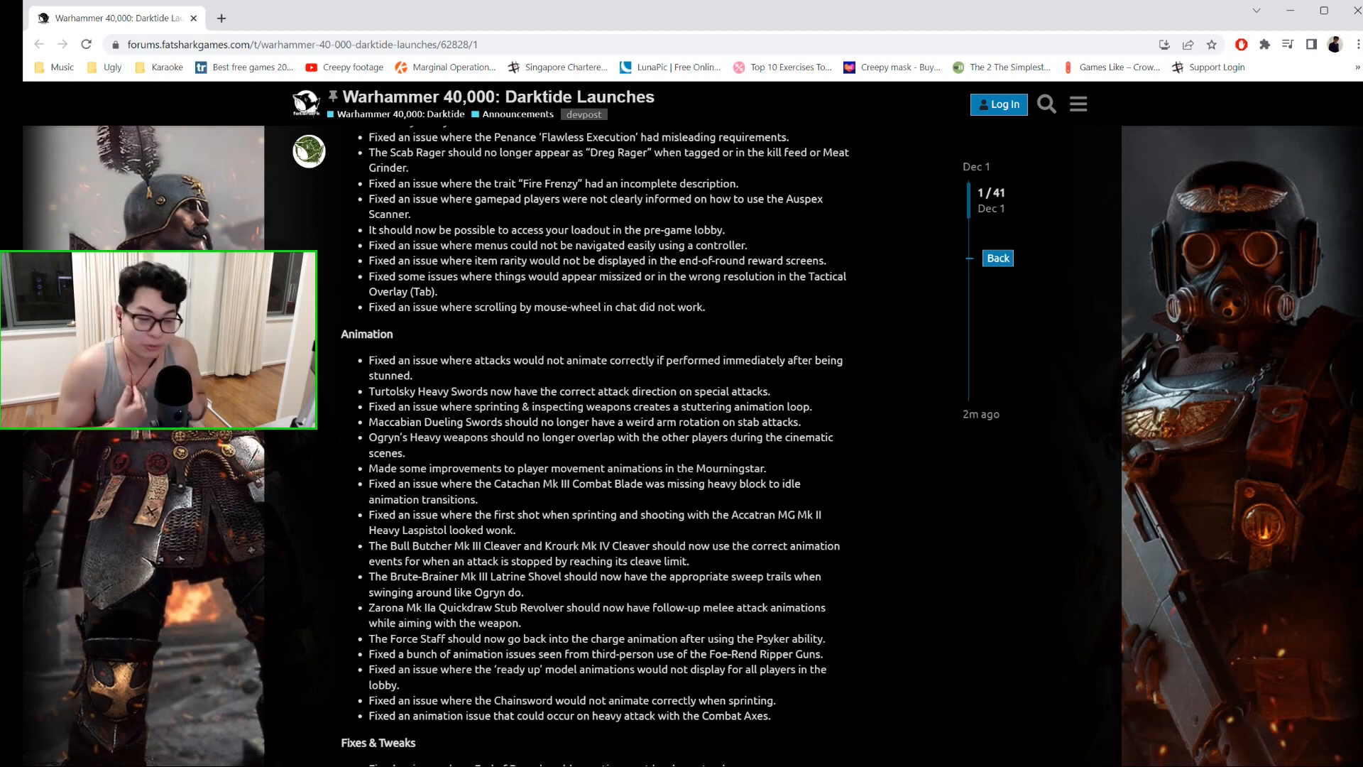
- Highlight the fix that the Force Staff returns to the charge animation after the Psyker ability
scroll(down, 3)
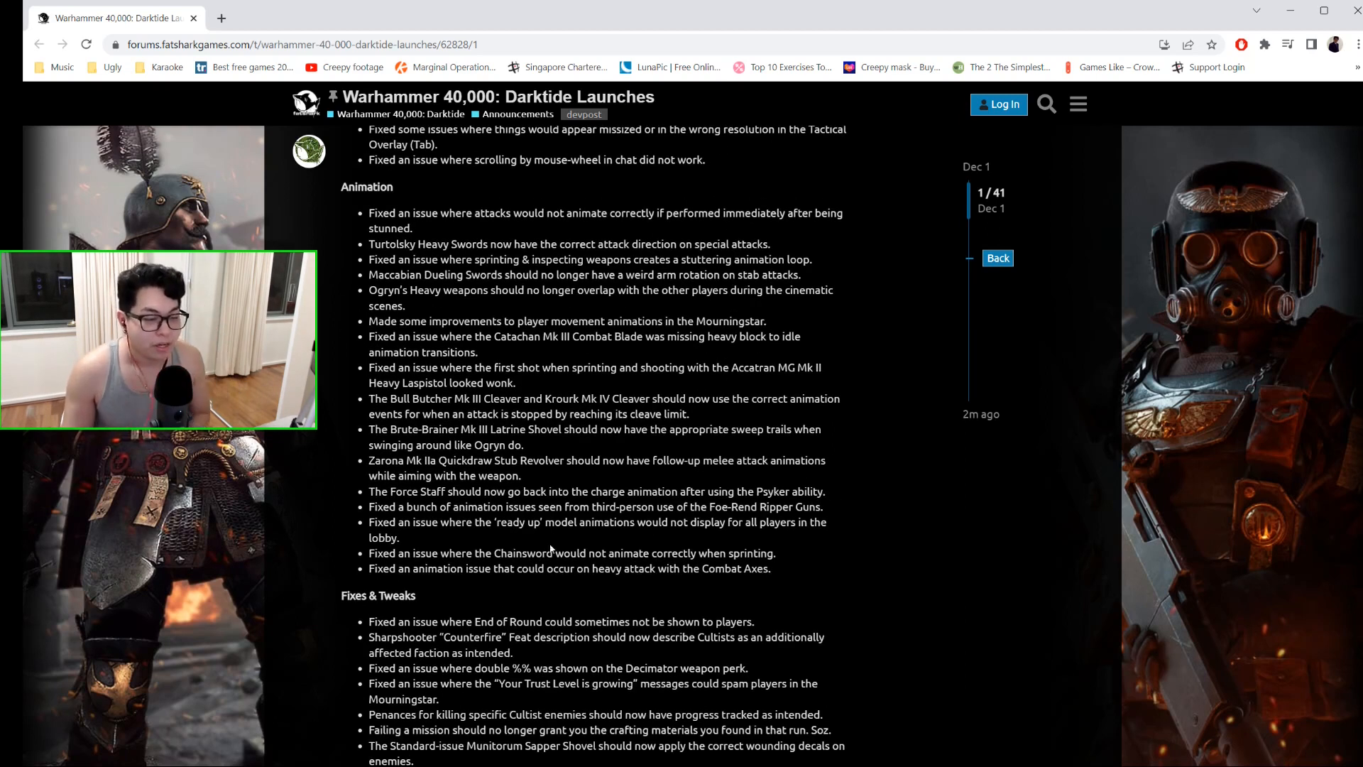
drag(369, 492, 720, 491)
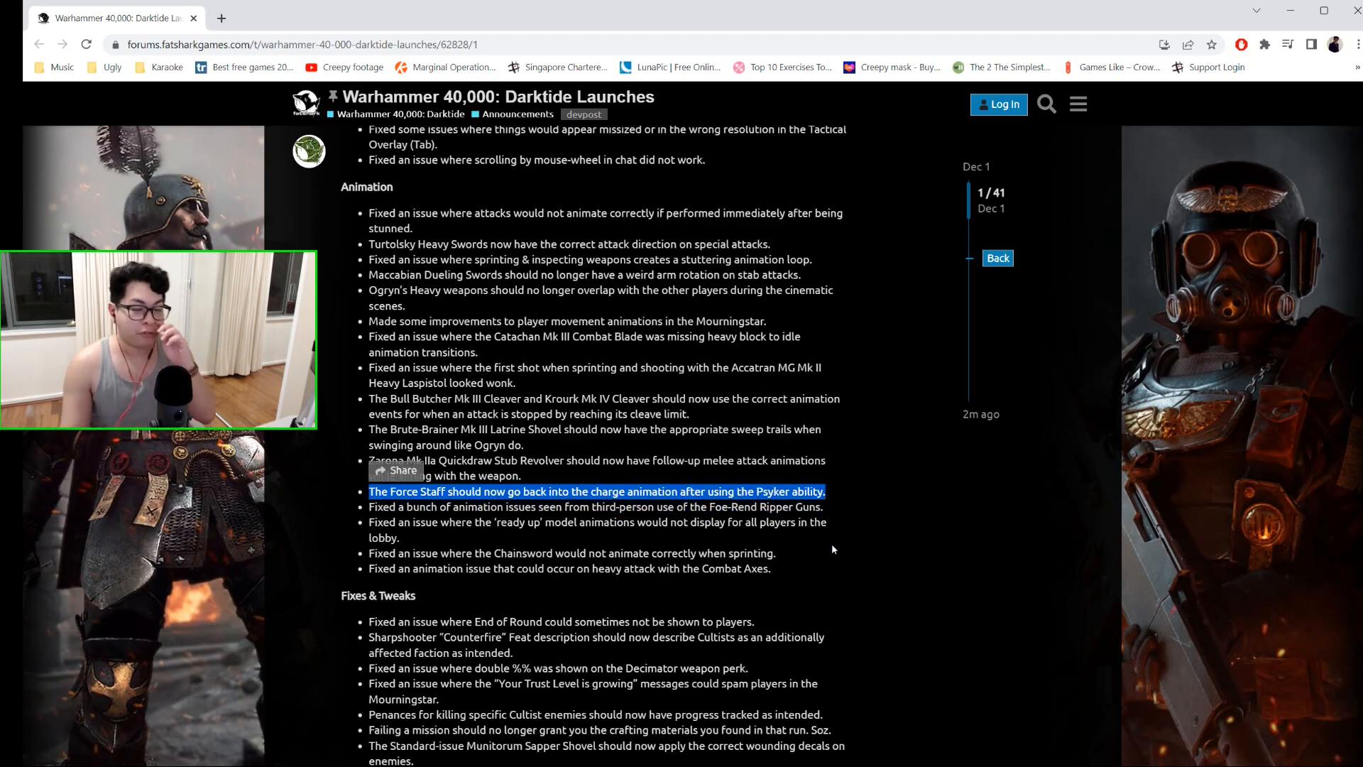
scroll(down, 3)
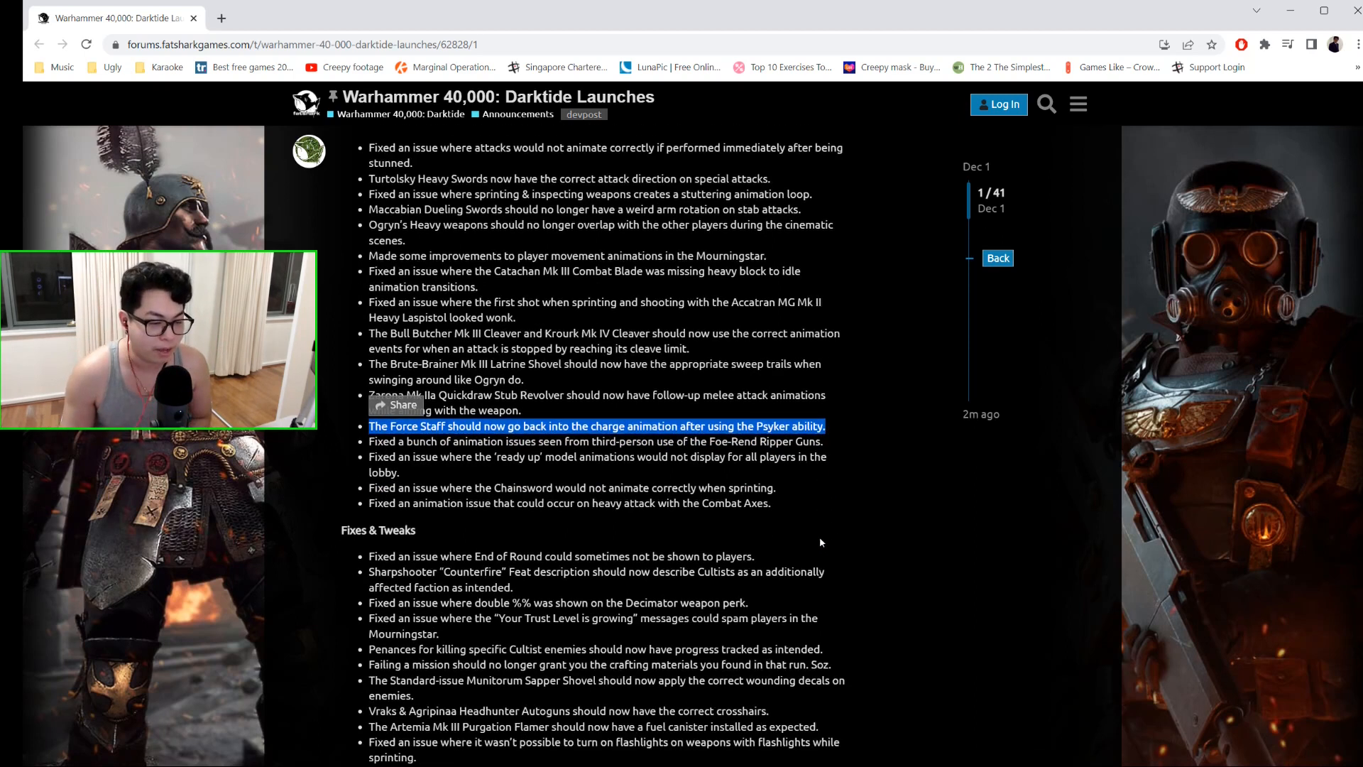
scroll(down, 3)
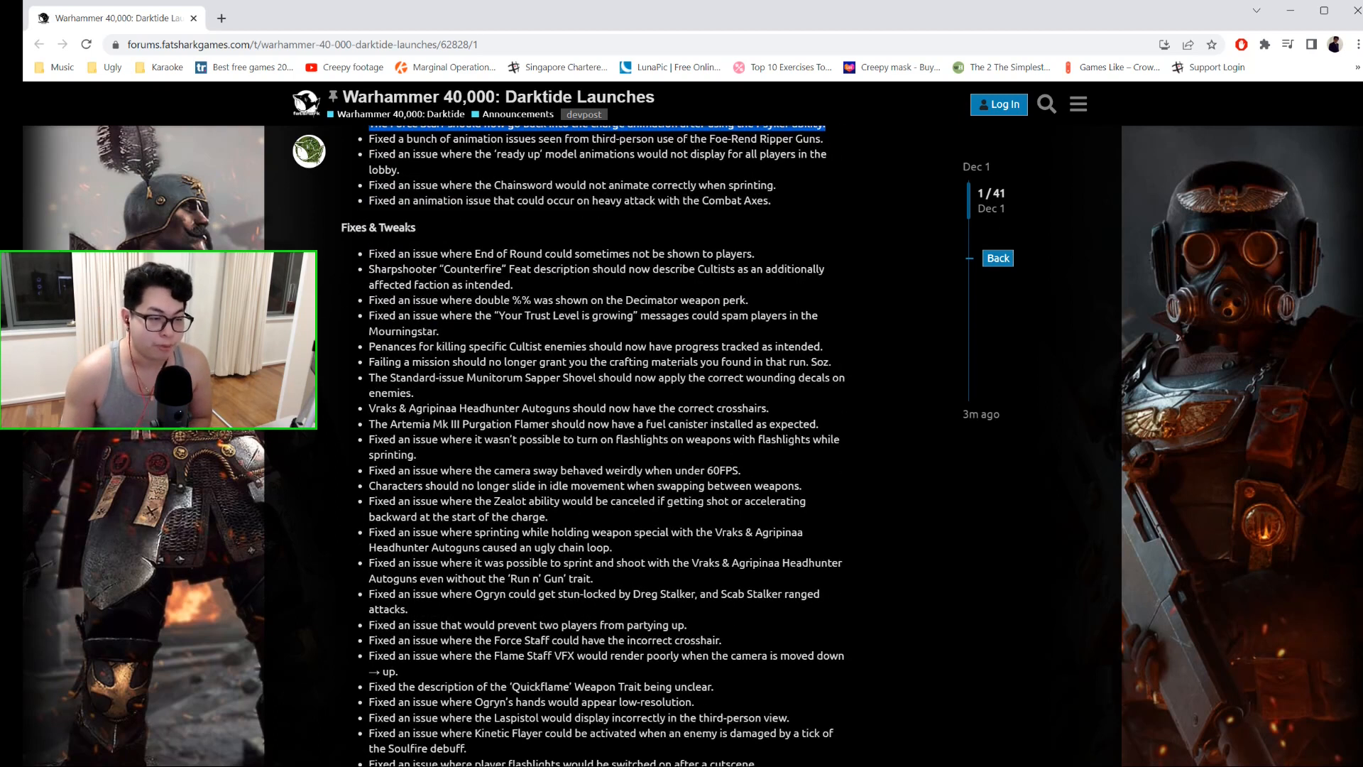
- Read through the Fixes & Tweaks list, briefly checking back up a few lines
scroll(down, 3)
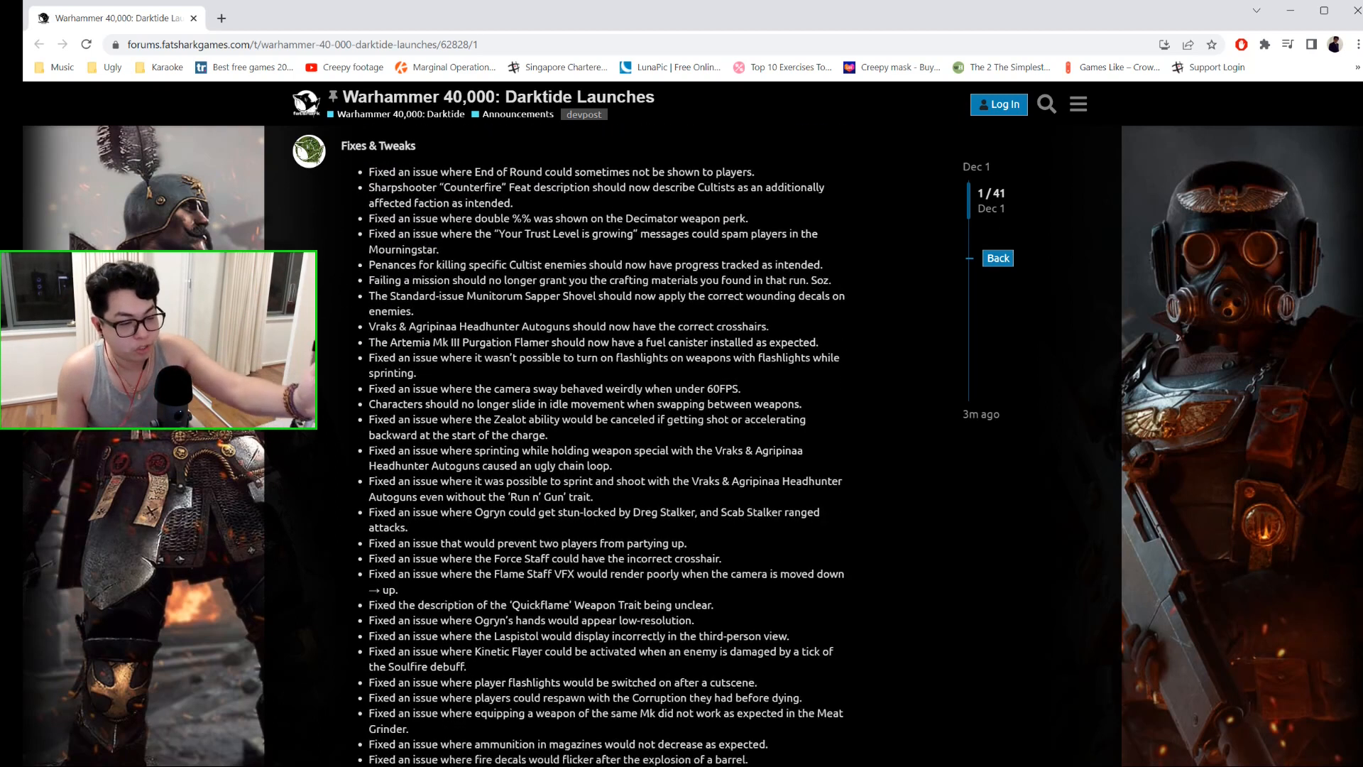
scroll(down, 3)
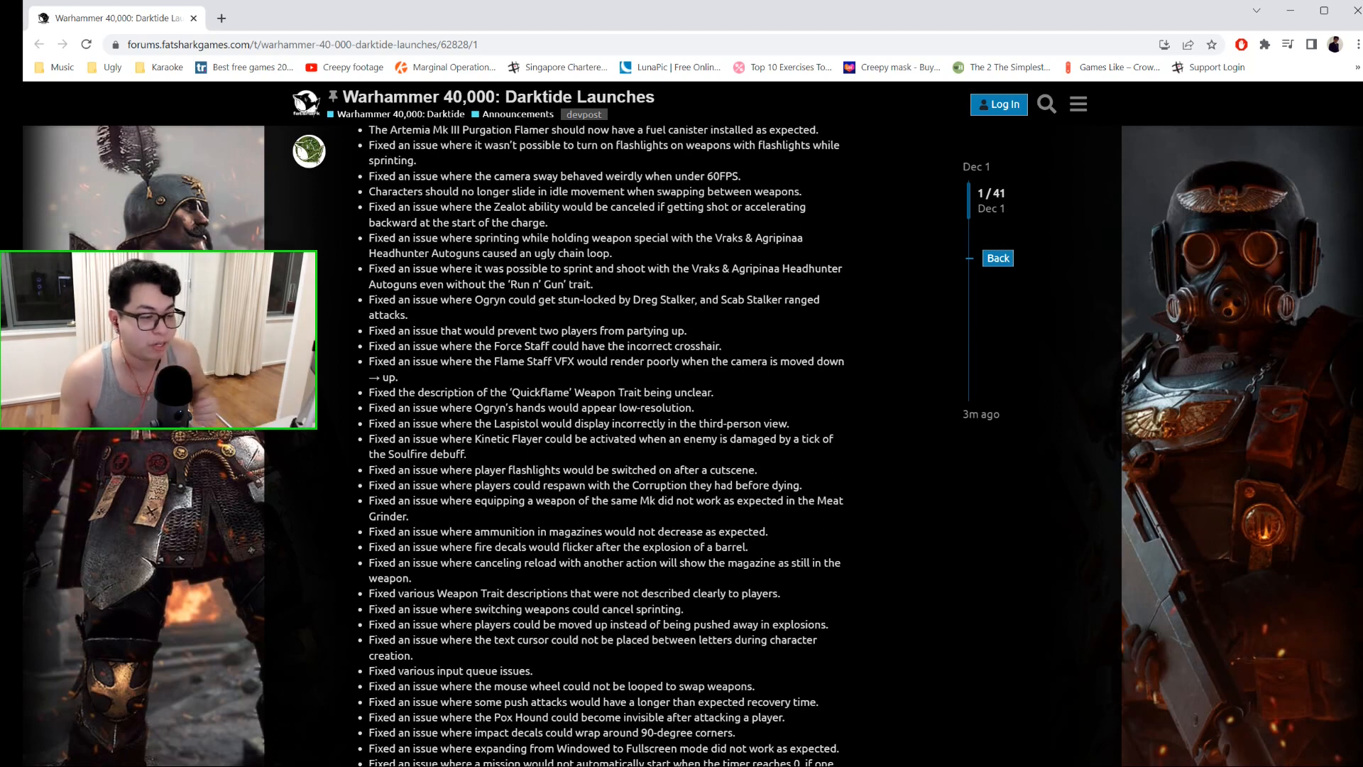
scroll(down, 3)
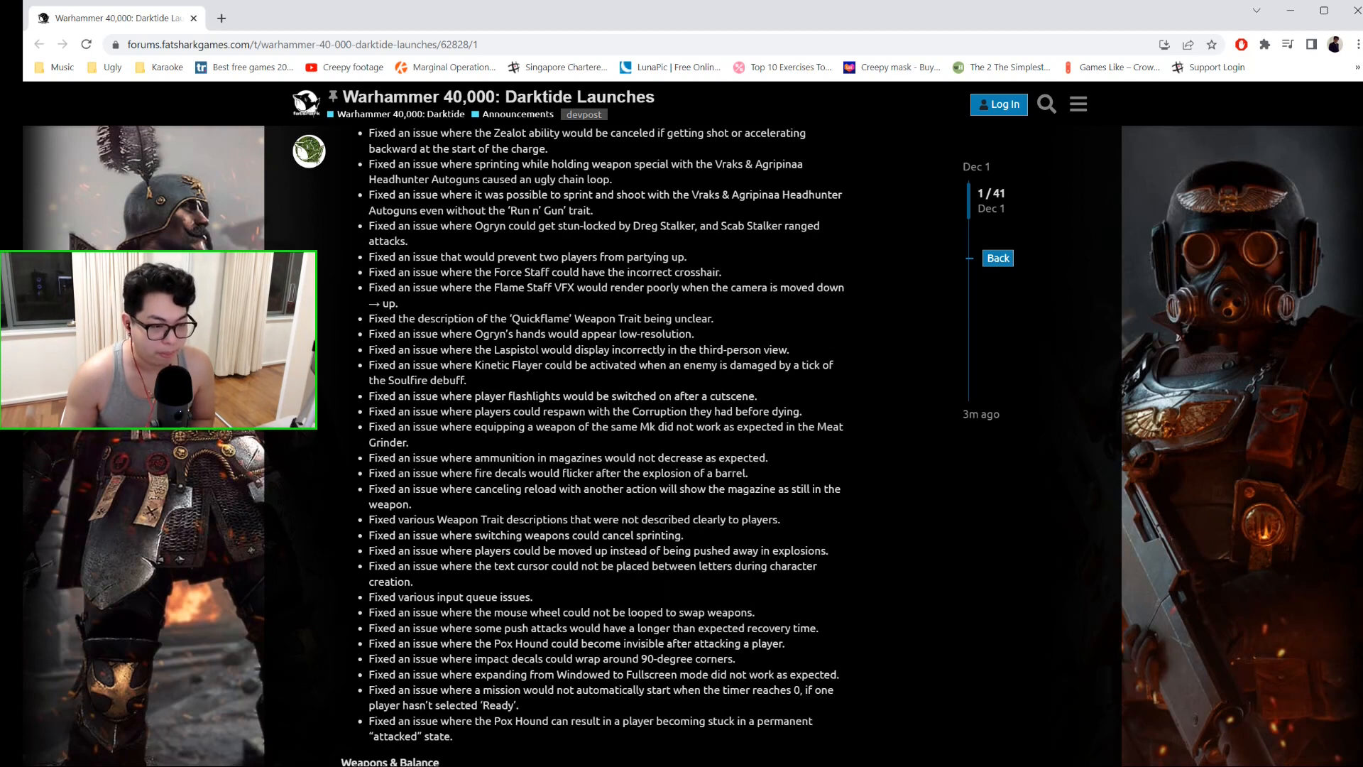
scroll(up, 3)
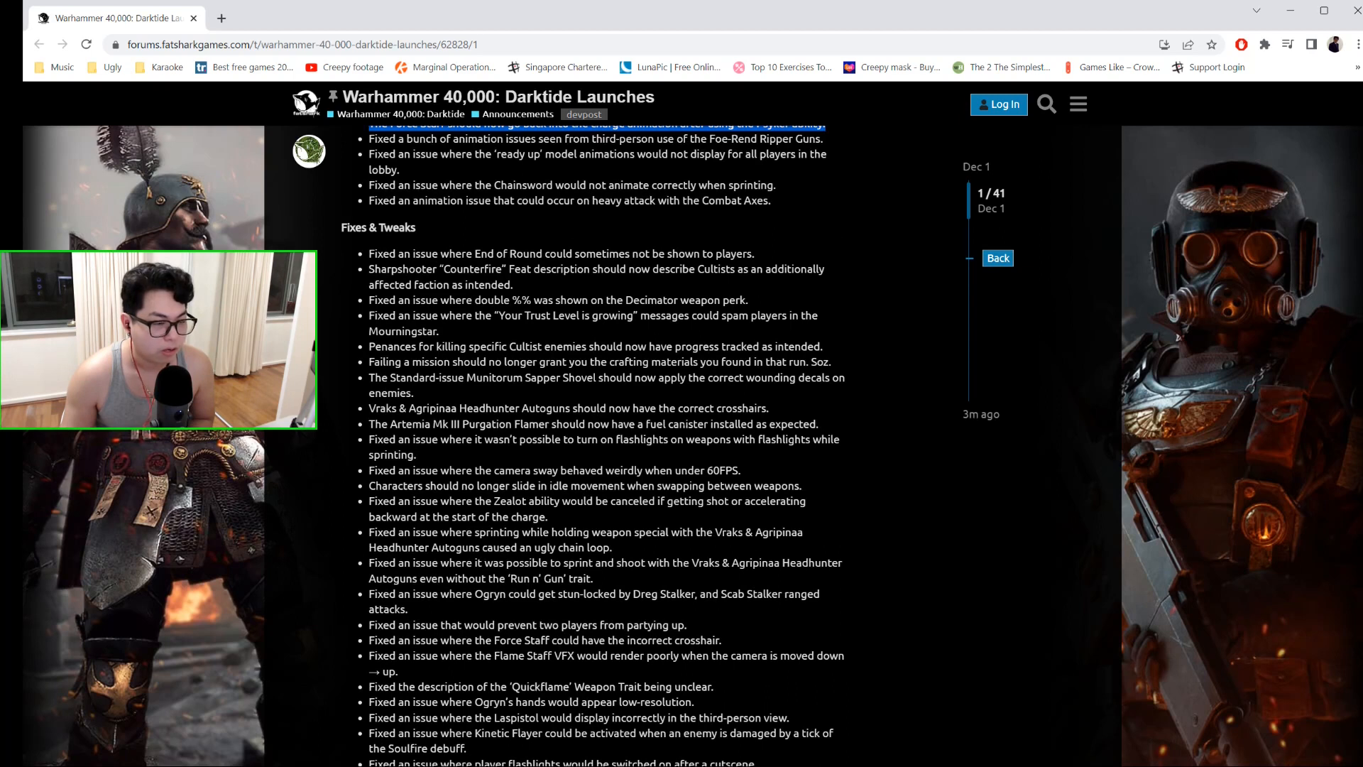
scroll(down, 3)
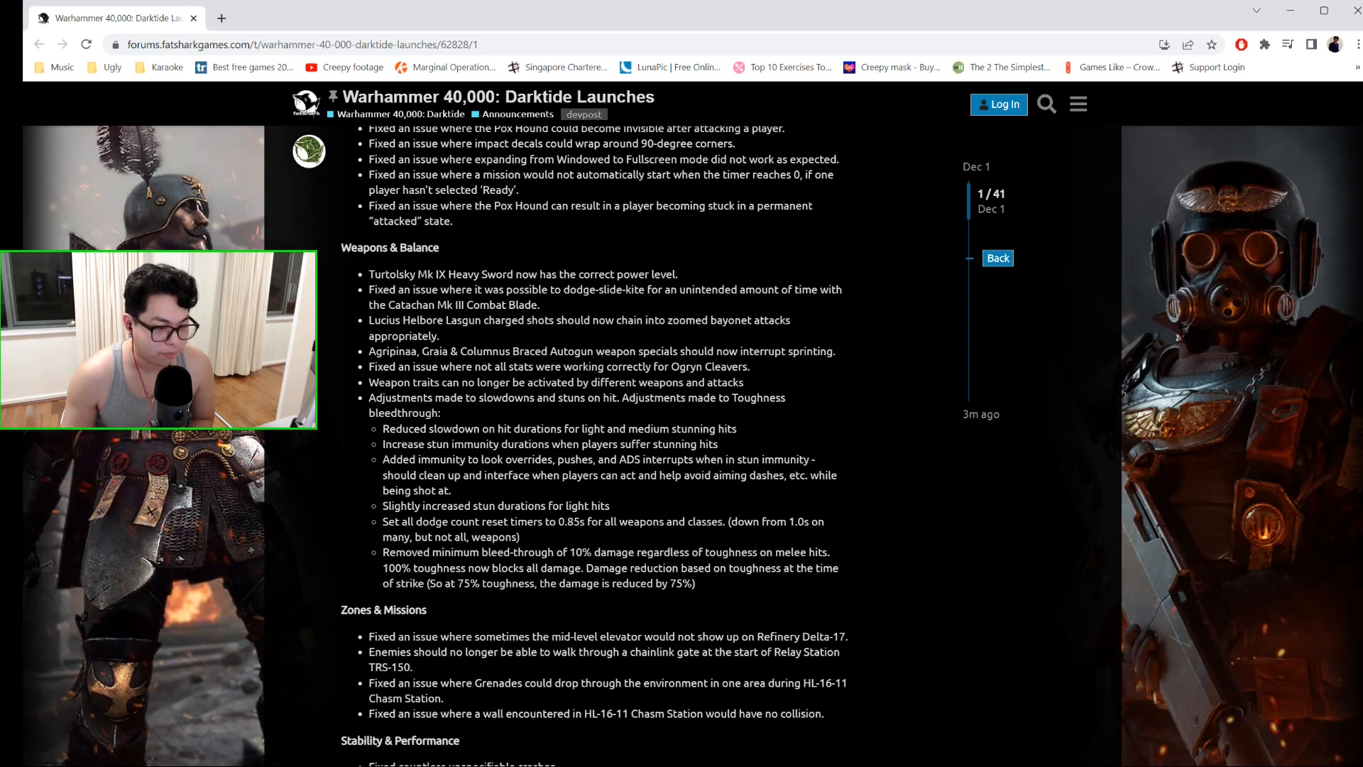
- Scroll on to the Weapons & Balance, Zones & Missions and Stability & Performance sections
scroll(down, 3)
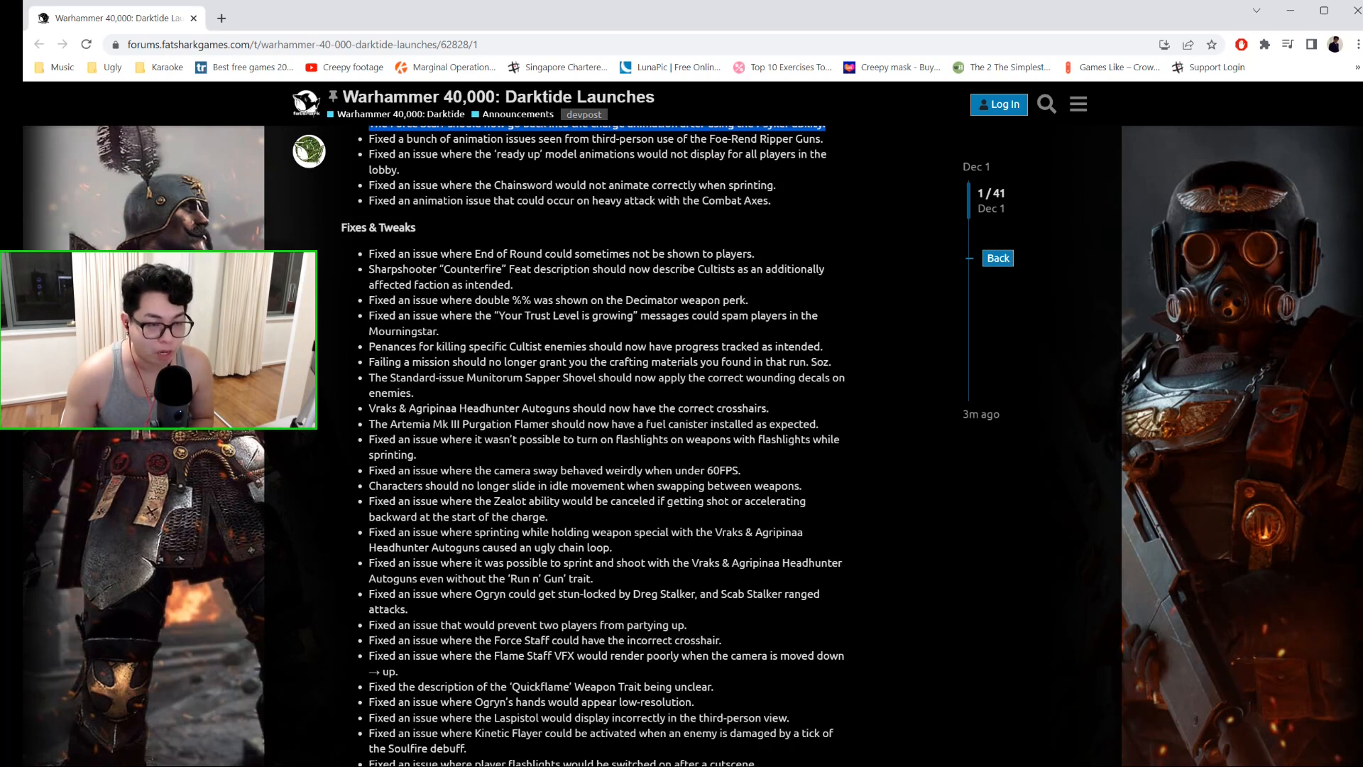
scroll(down, 3)
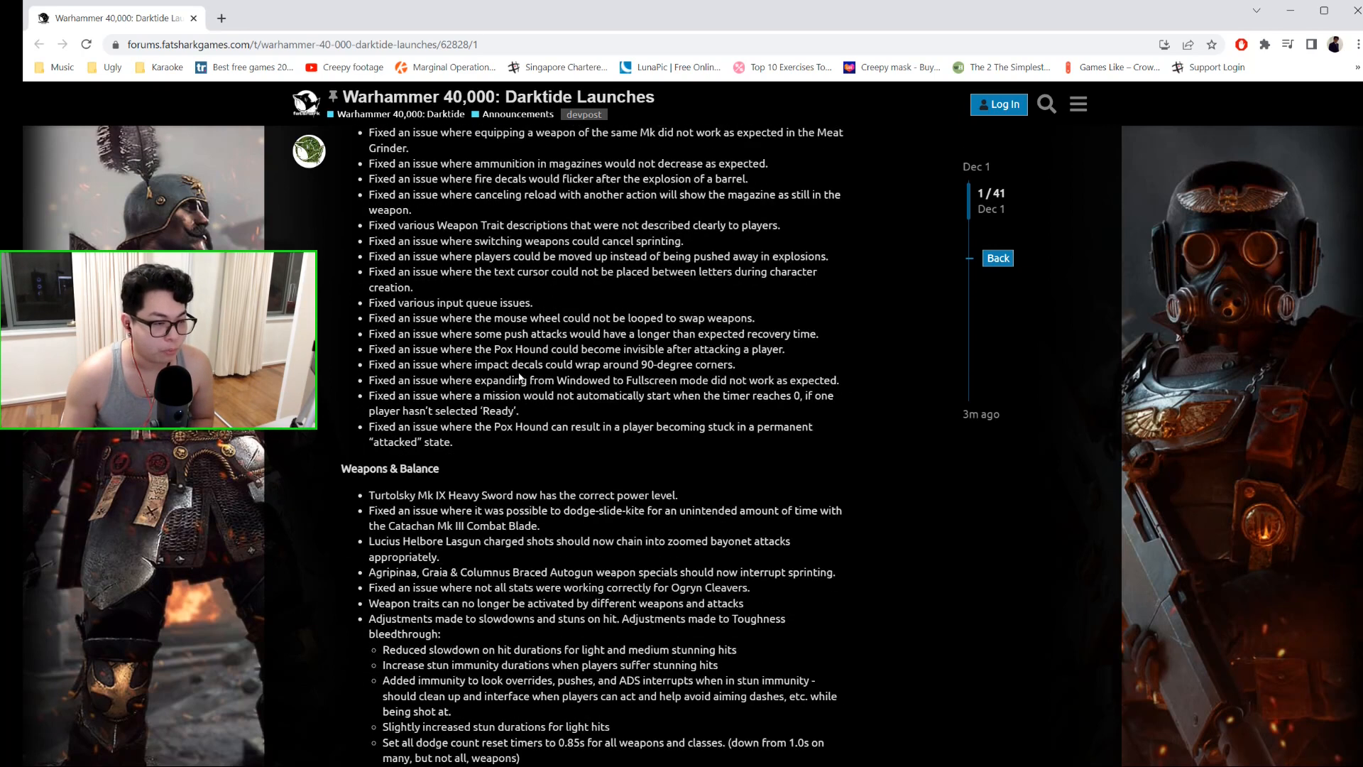
scroll(down, 3)
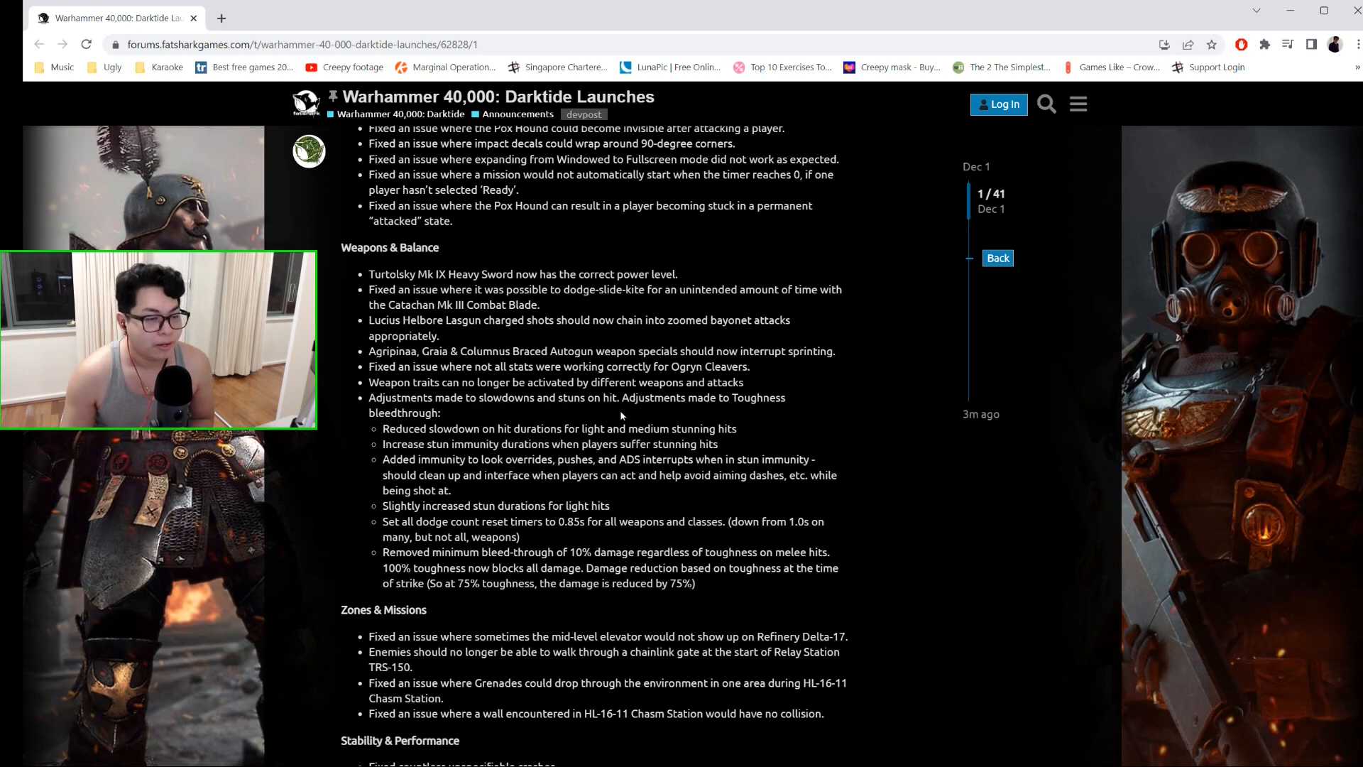
scroll(down, 3)
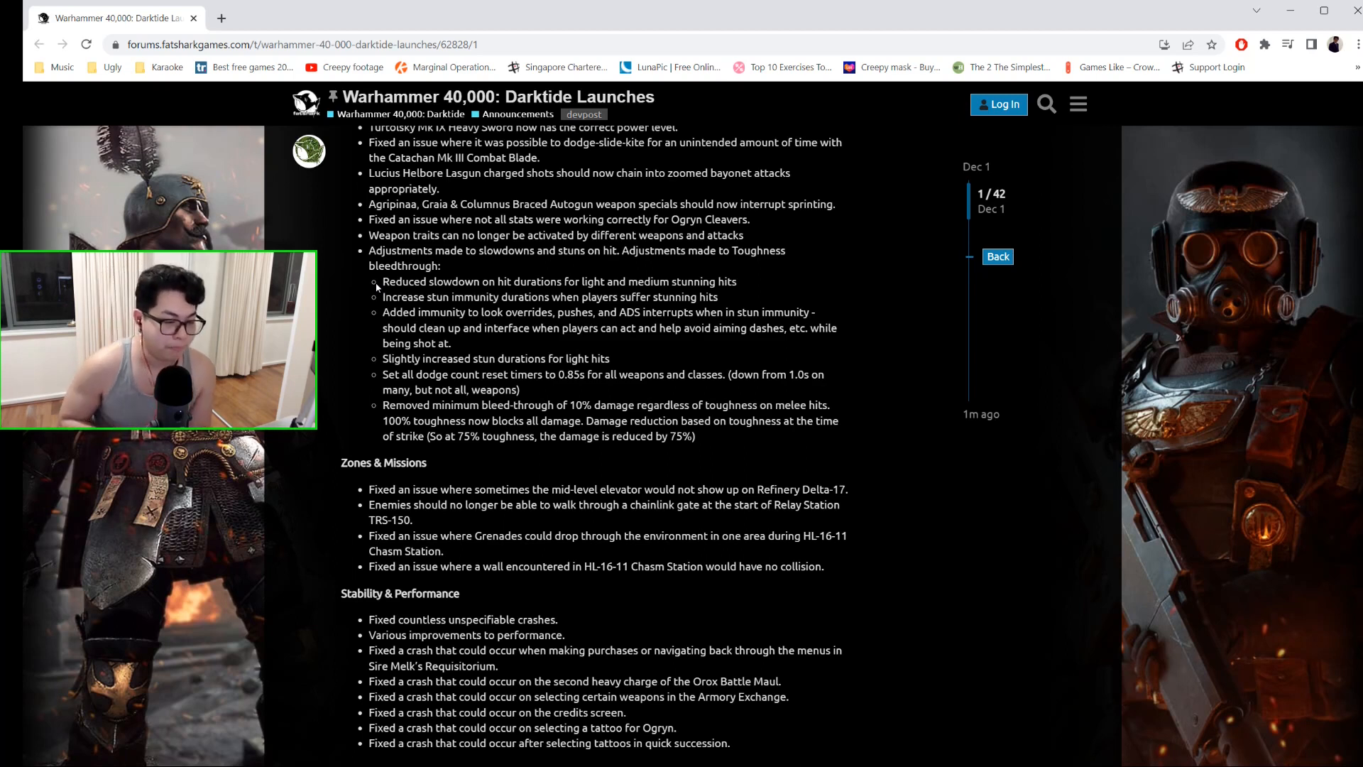
- Scroll through the 1.0.11 Steam-only fixes to Balance & Weapons and highlight the Psyker Brain Burst weapon-switch fix
scroll(down, 3)
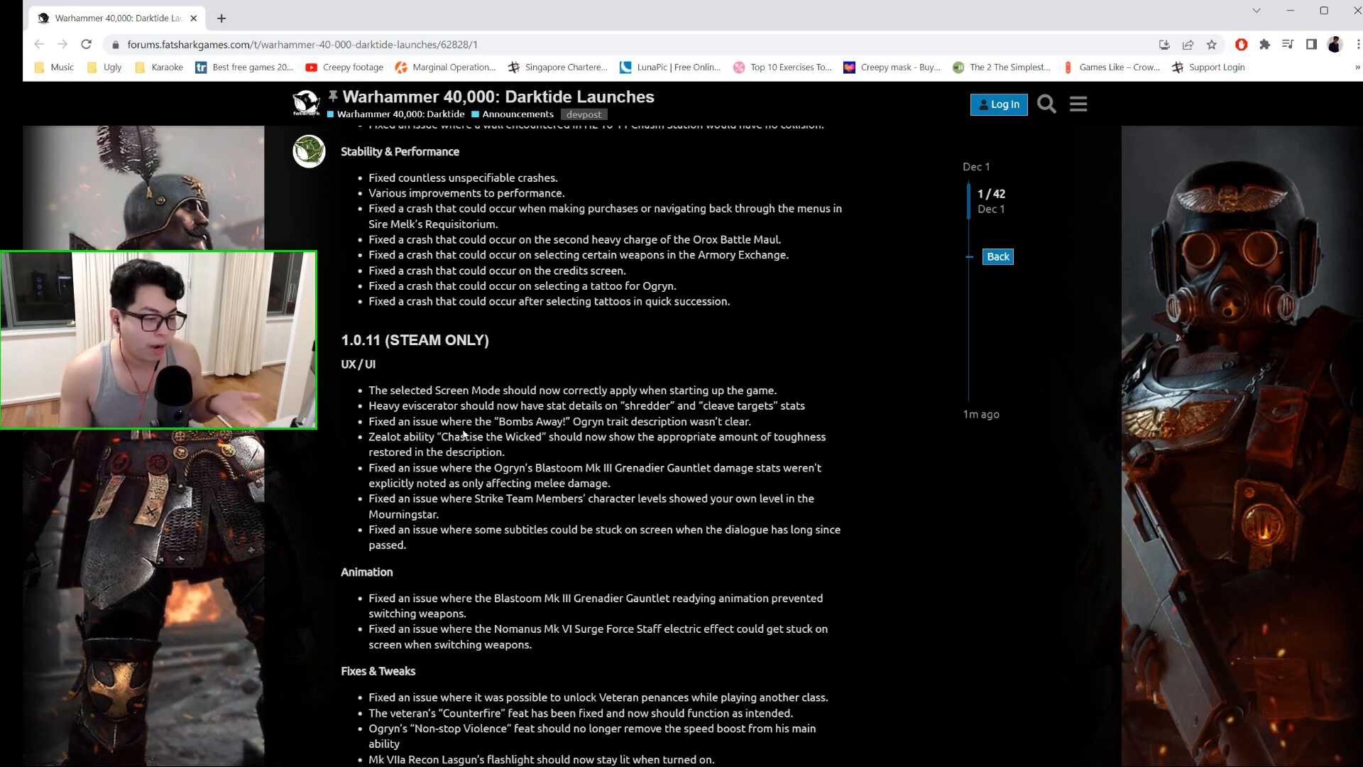
scroll(down, 3)
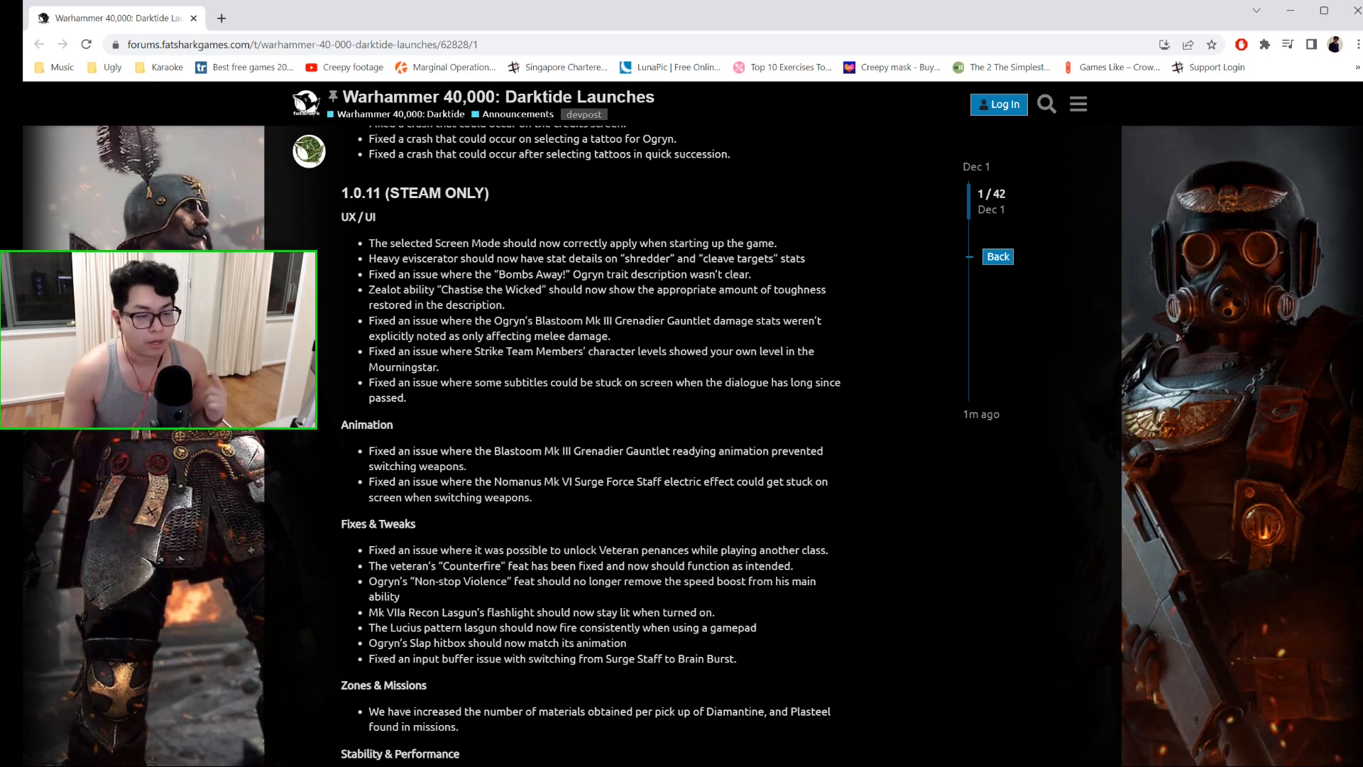
scroll(down, 3)
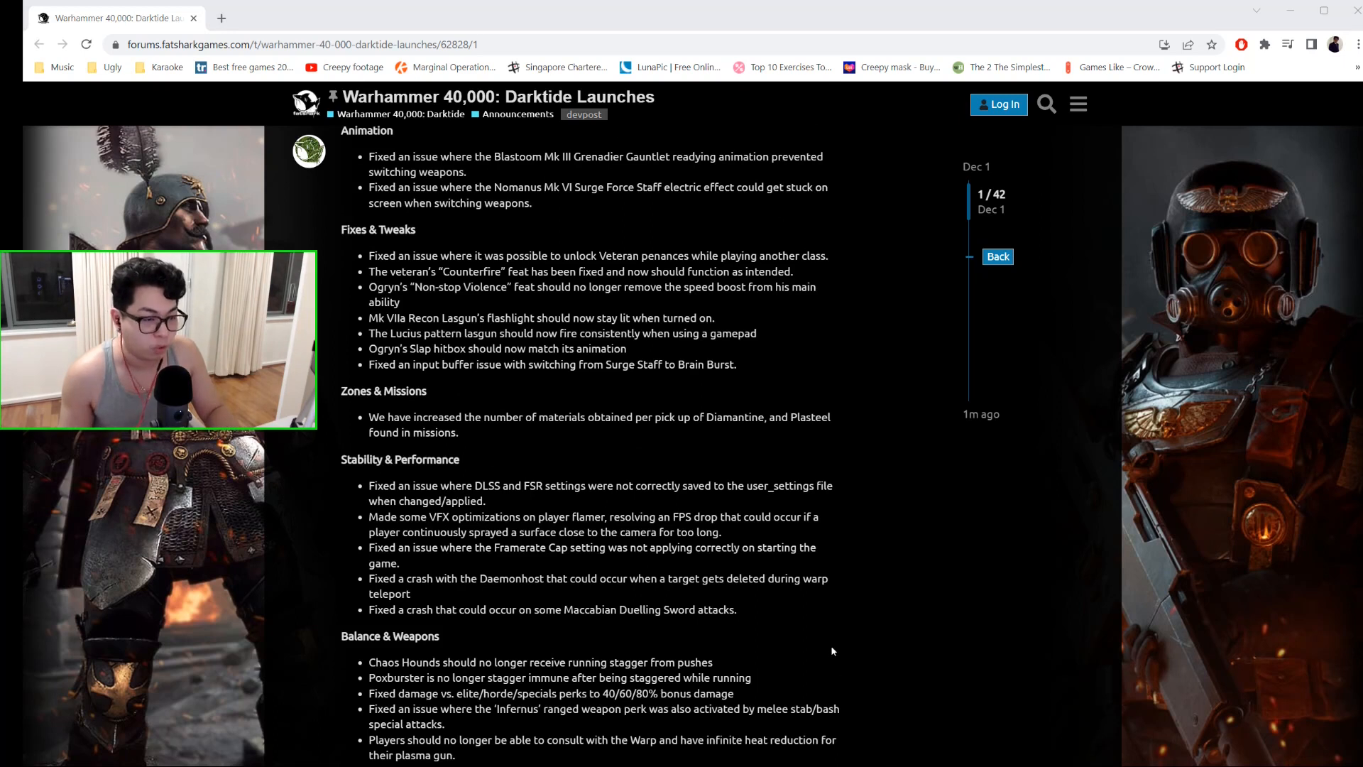
mouse_move(692, 501)
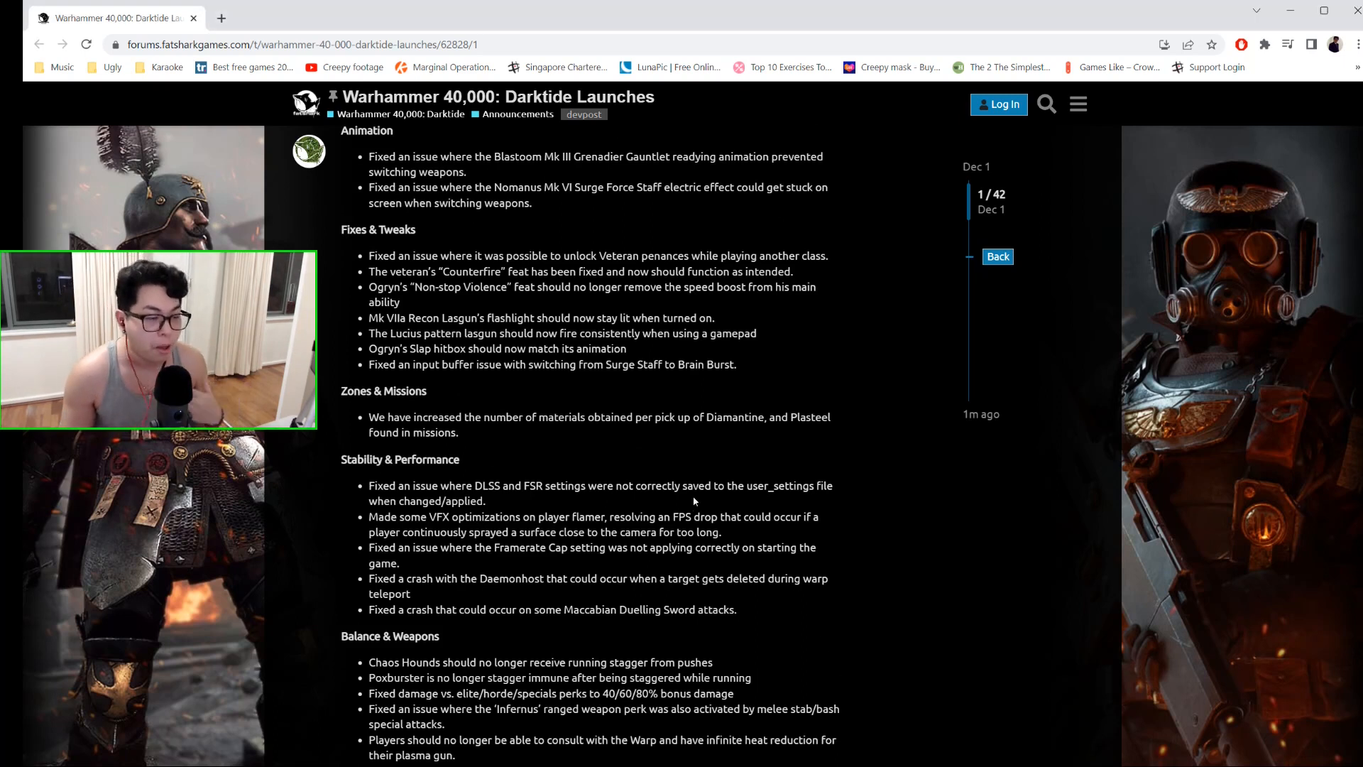
scroll(down, 3)
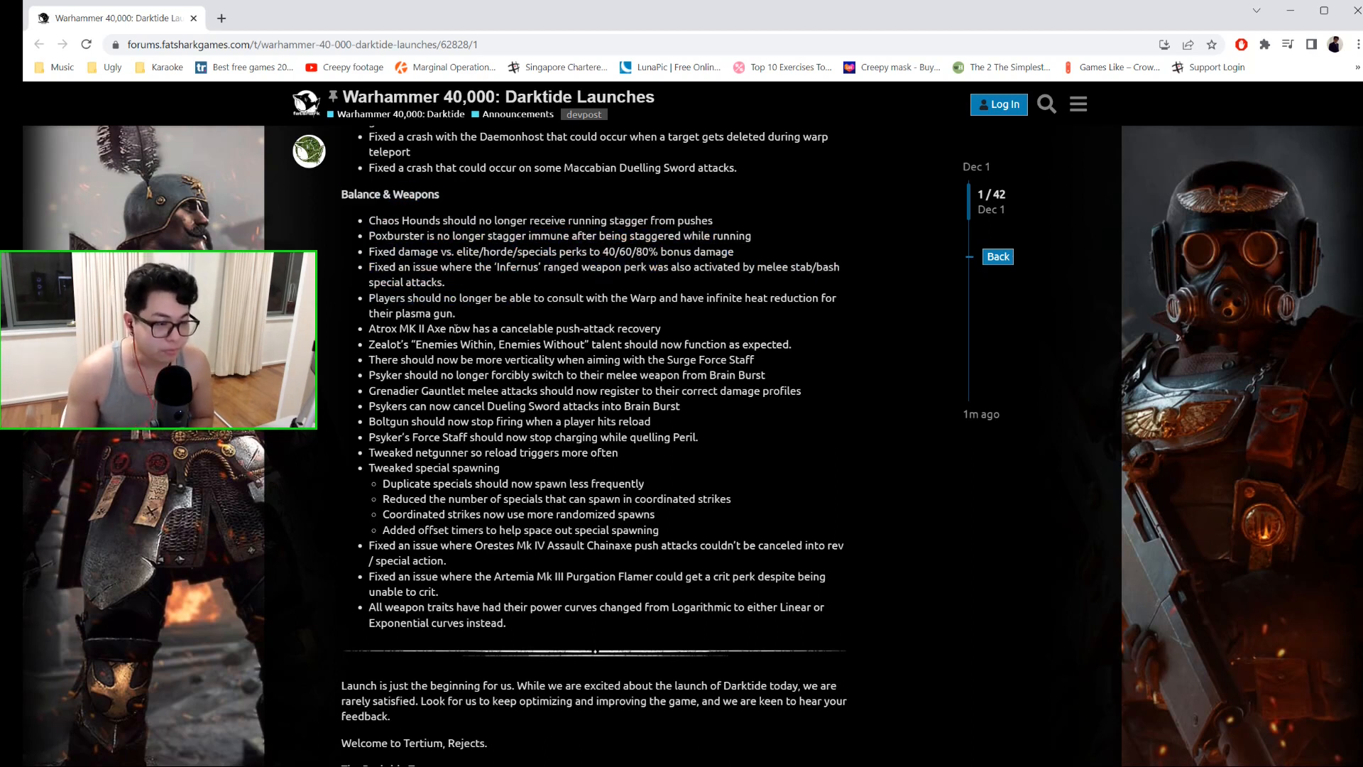
drag(369, 375, 711, 375)
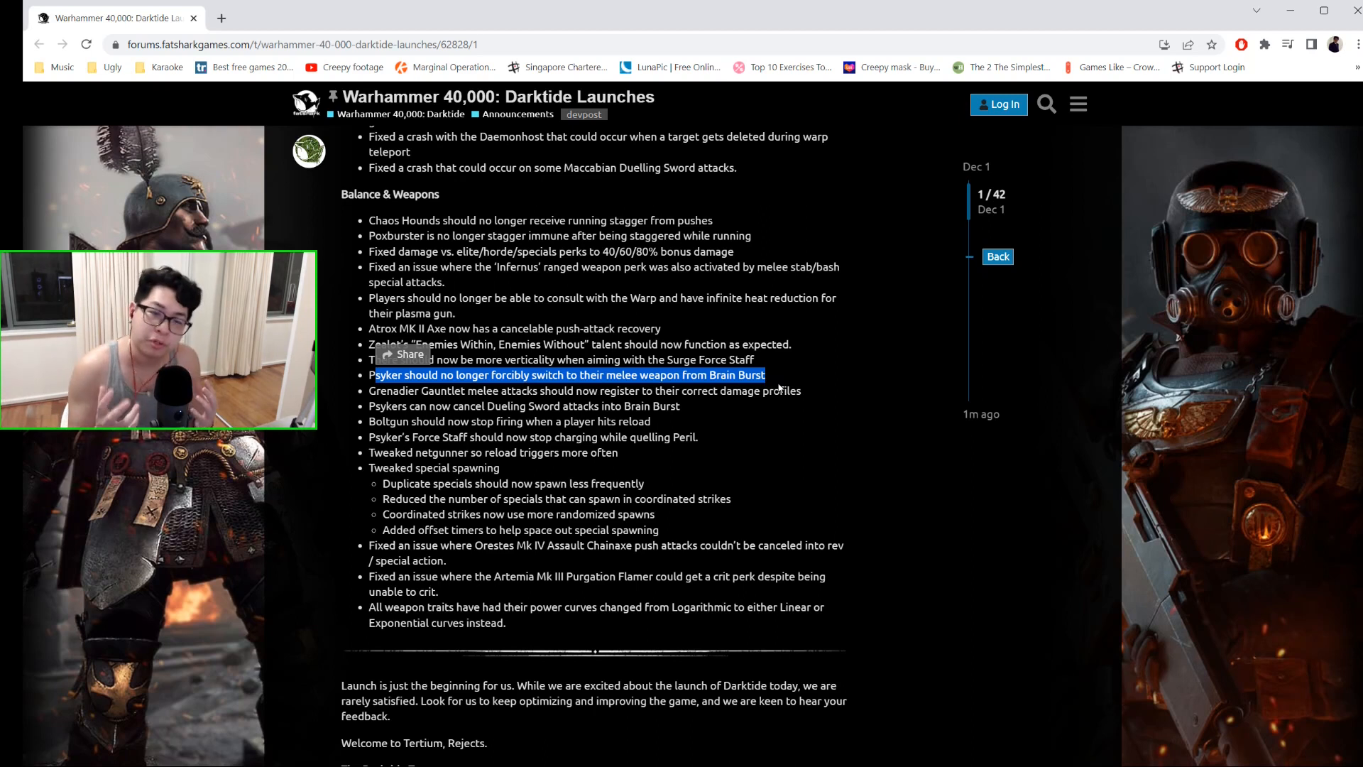
mouse_move(822, 477)
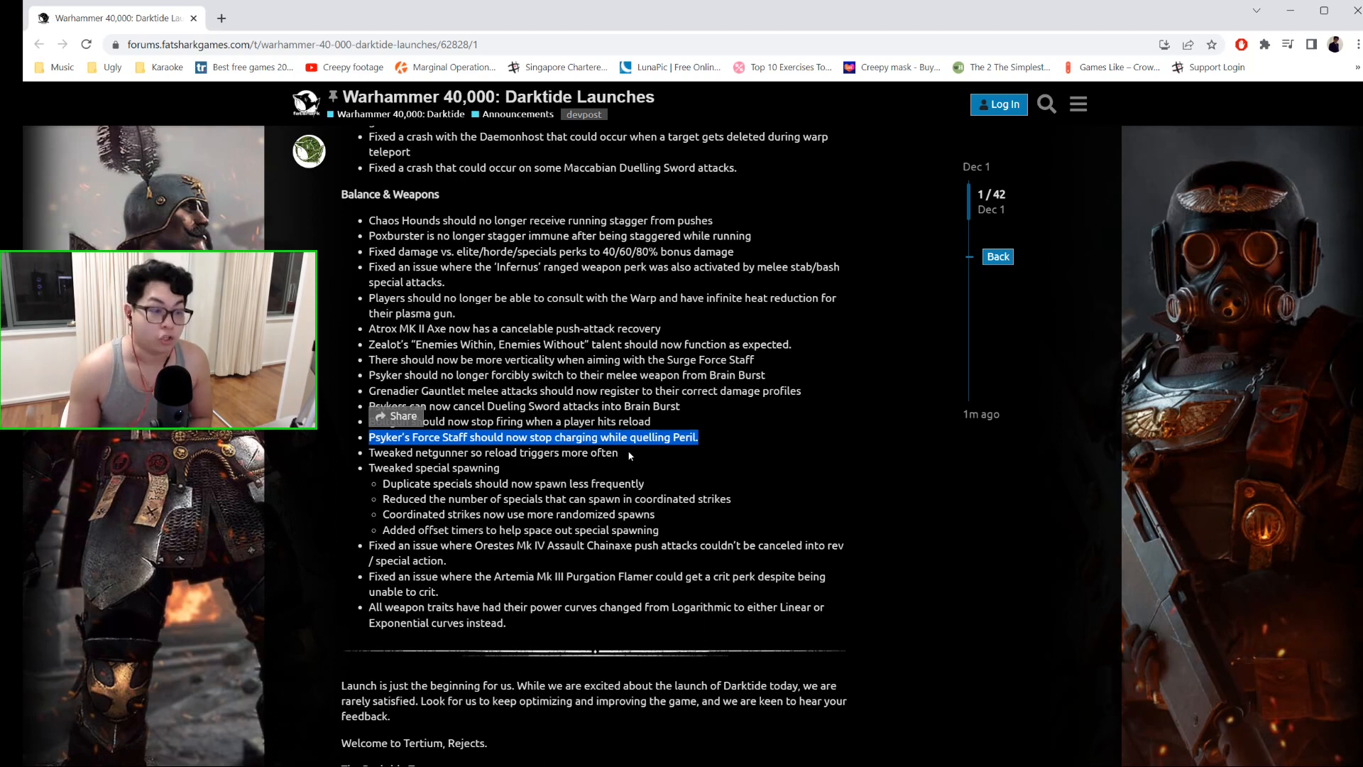
- Bring the Psyker Force Staff stop-charging-while-quelling-Peril note into view for highlighting
scroll(down, 3)
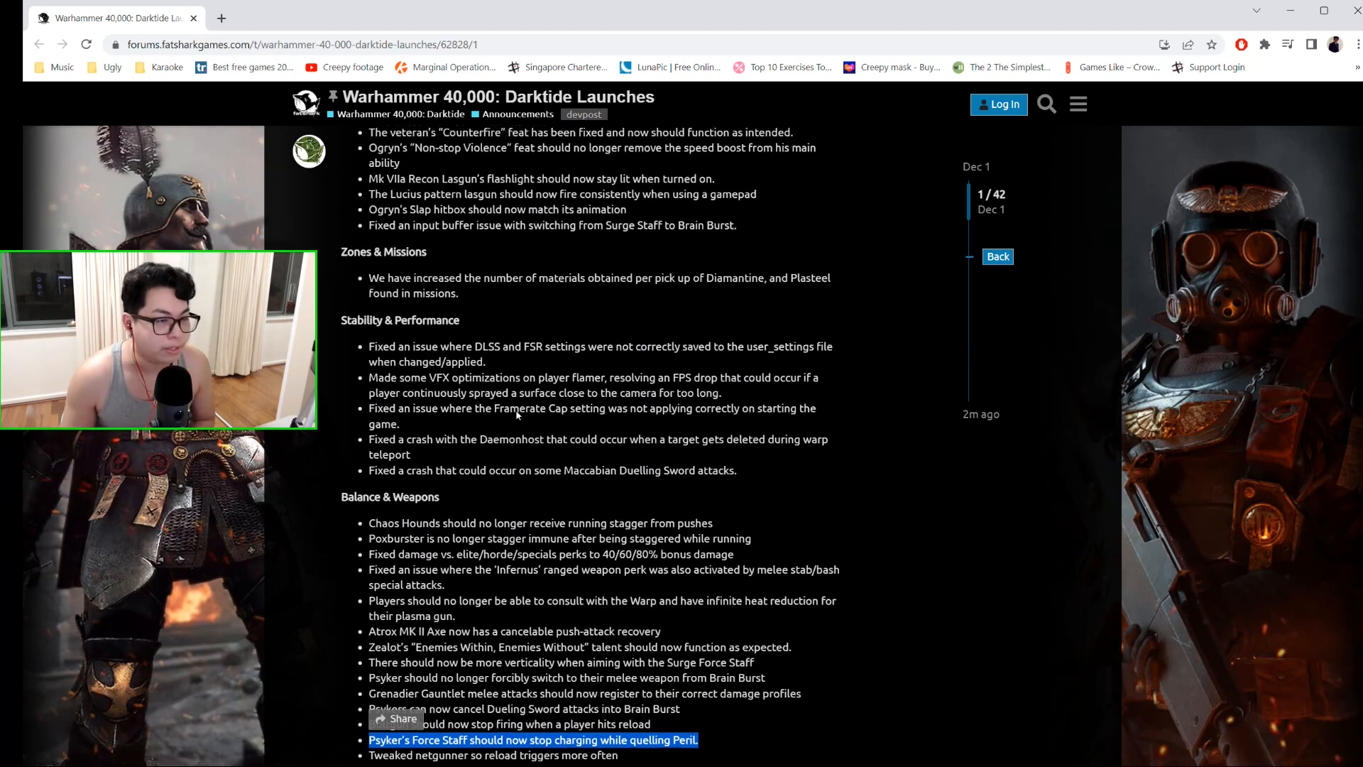
- Reopen the Darktide Launches post from the single 'Surge' search result at its update summary
scroll(up, 3)
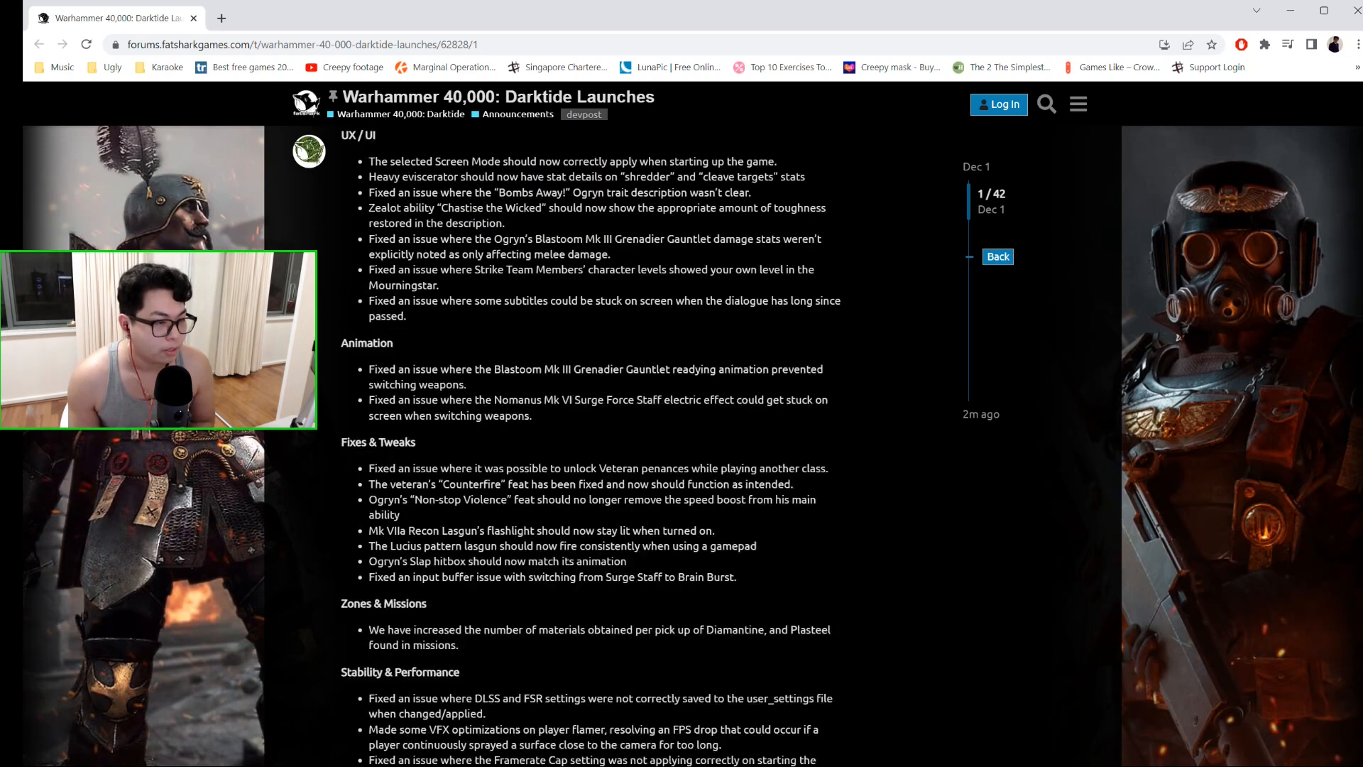
scroll(down, 3)
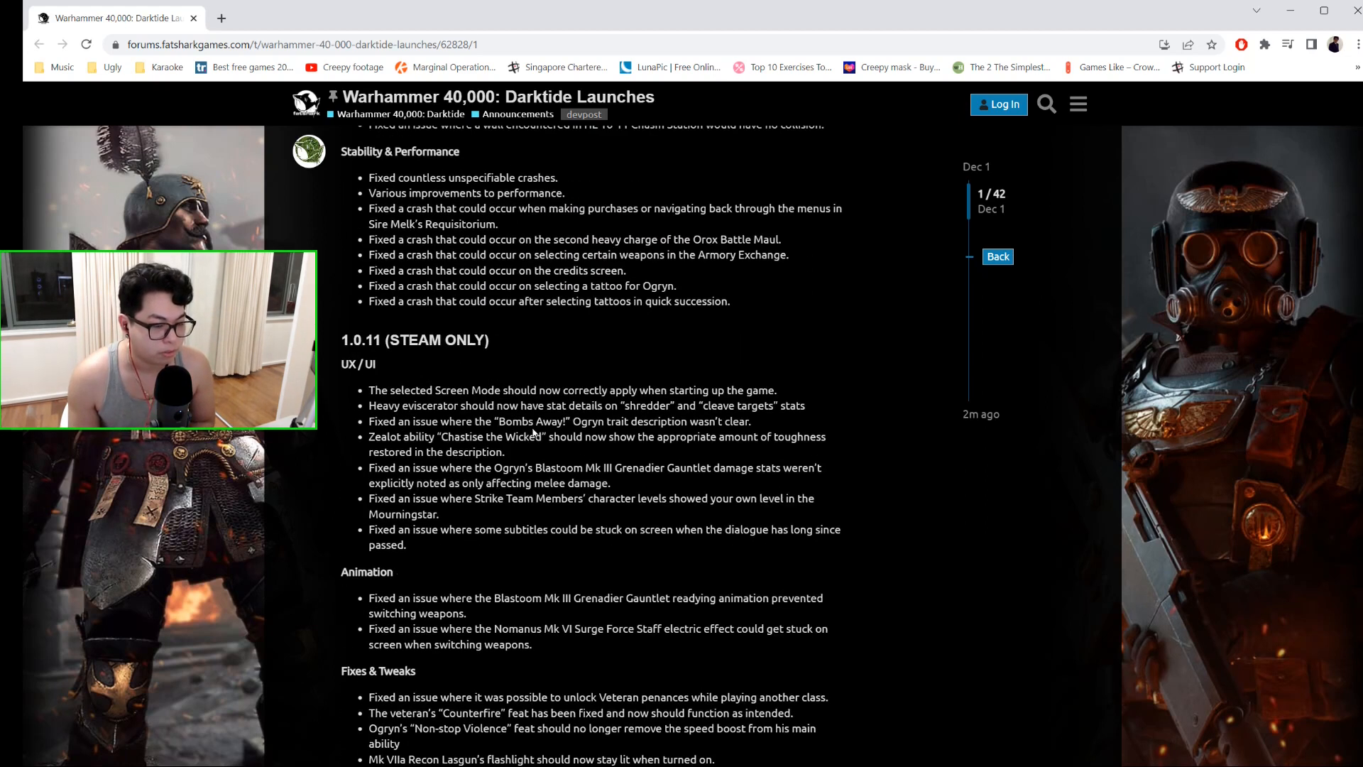
scroll(down, 3)
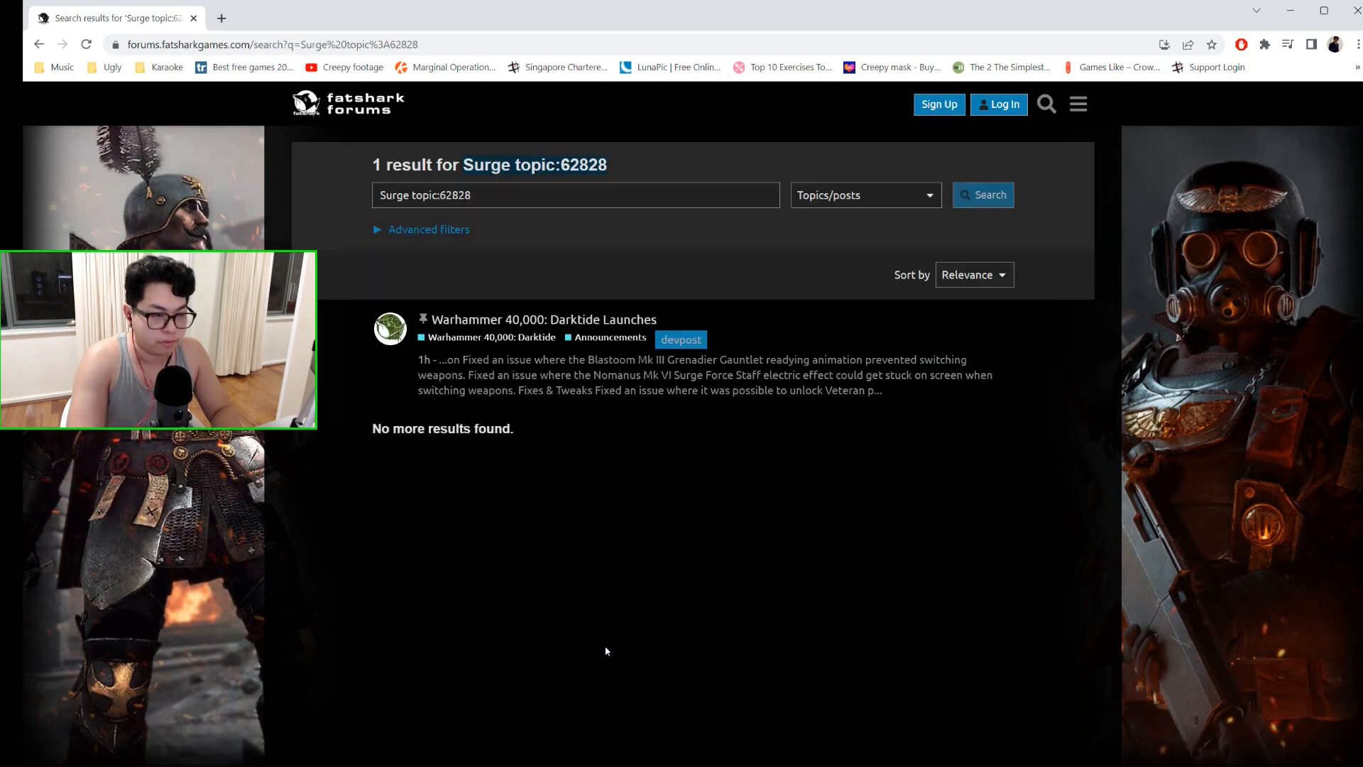
click(542, 319)
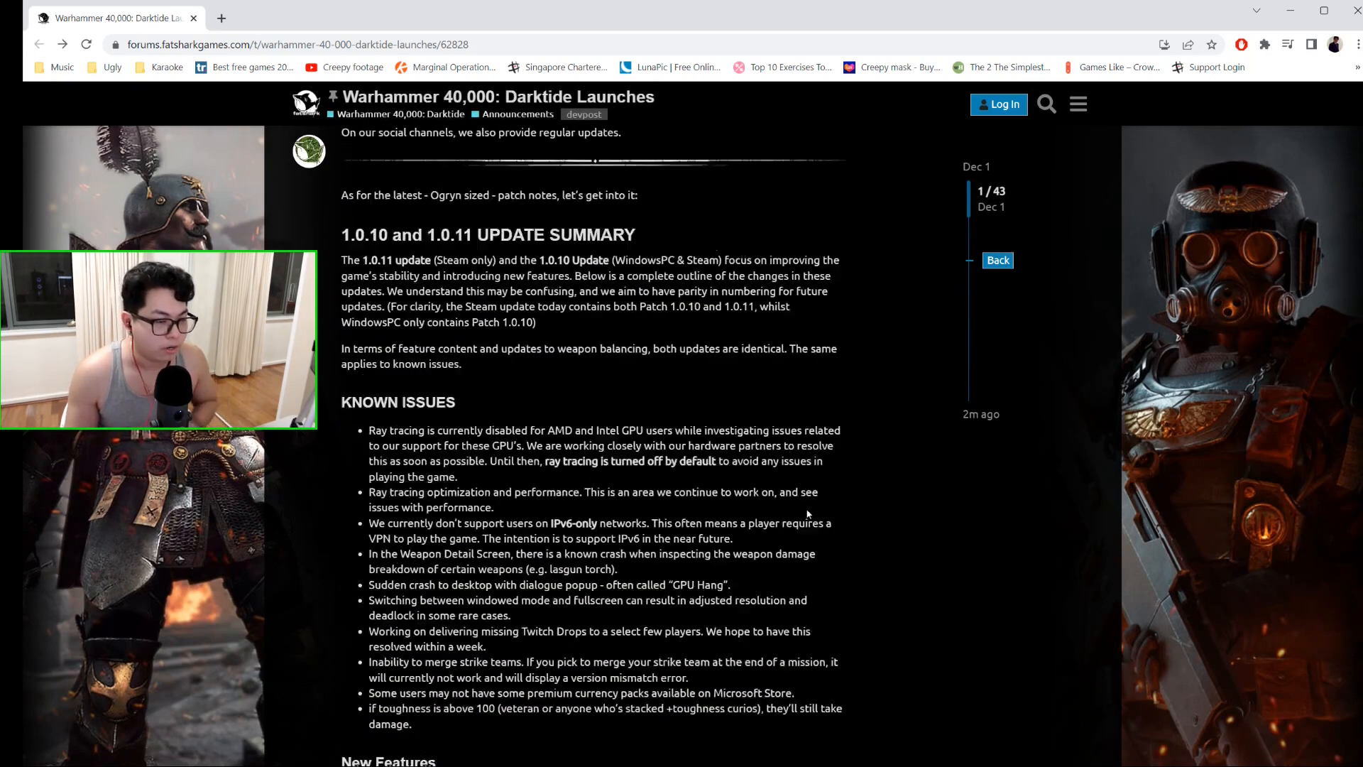
- Read down past the 1.0.10 fixes to 1.0.11 Balance & Weapons and highlight 'Staff' in the Surge Force Staff verticality bullet
scroll(down, 3)
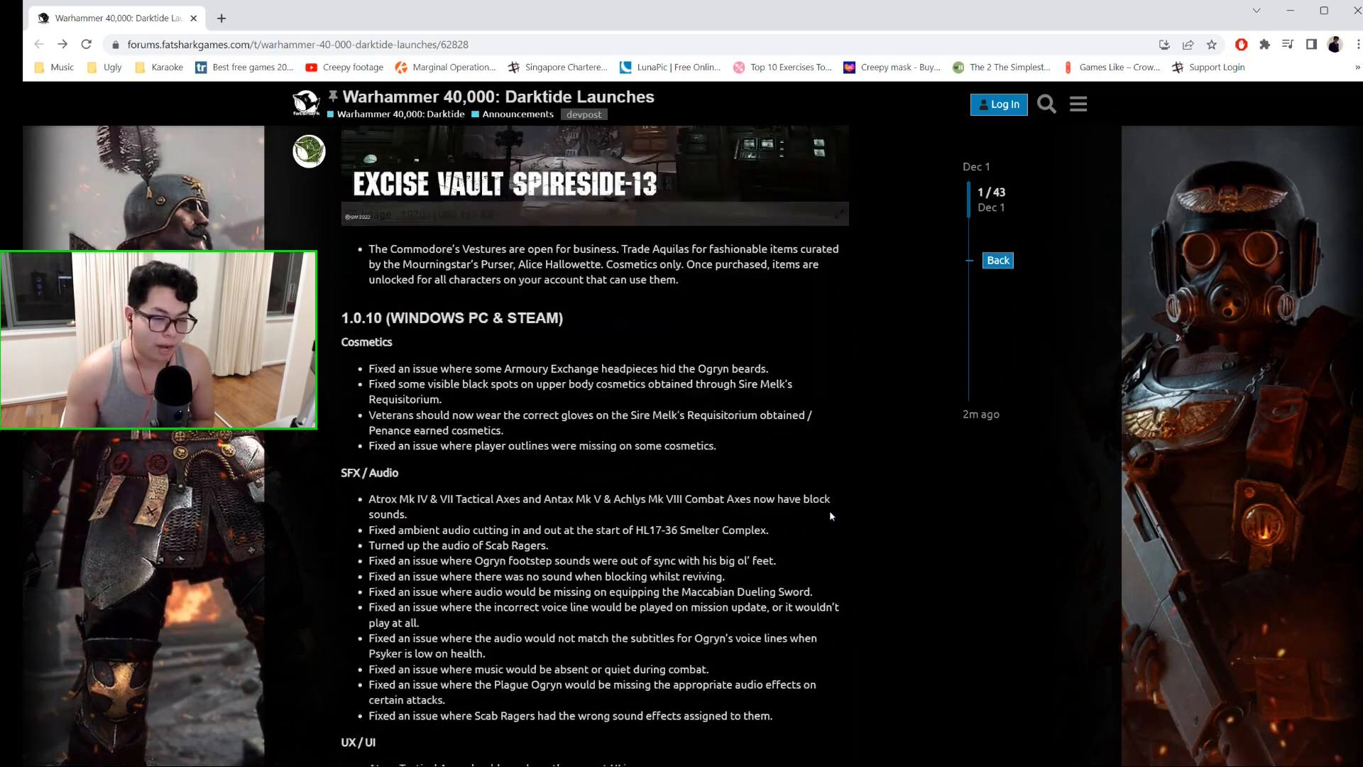
scroll(down, 3)
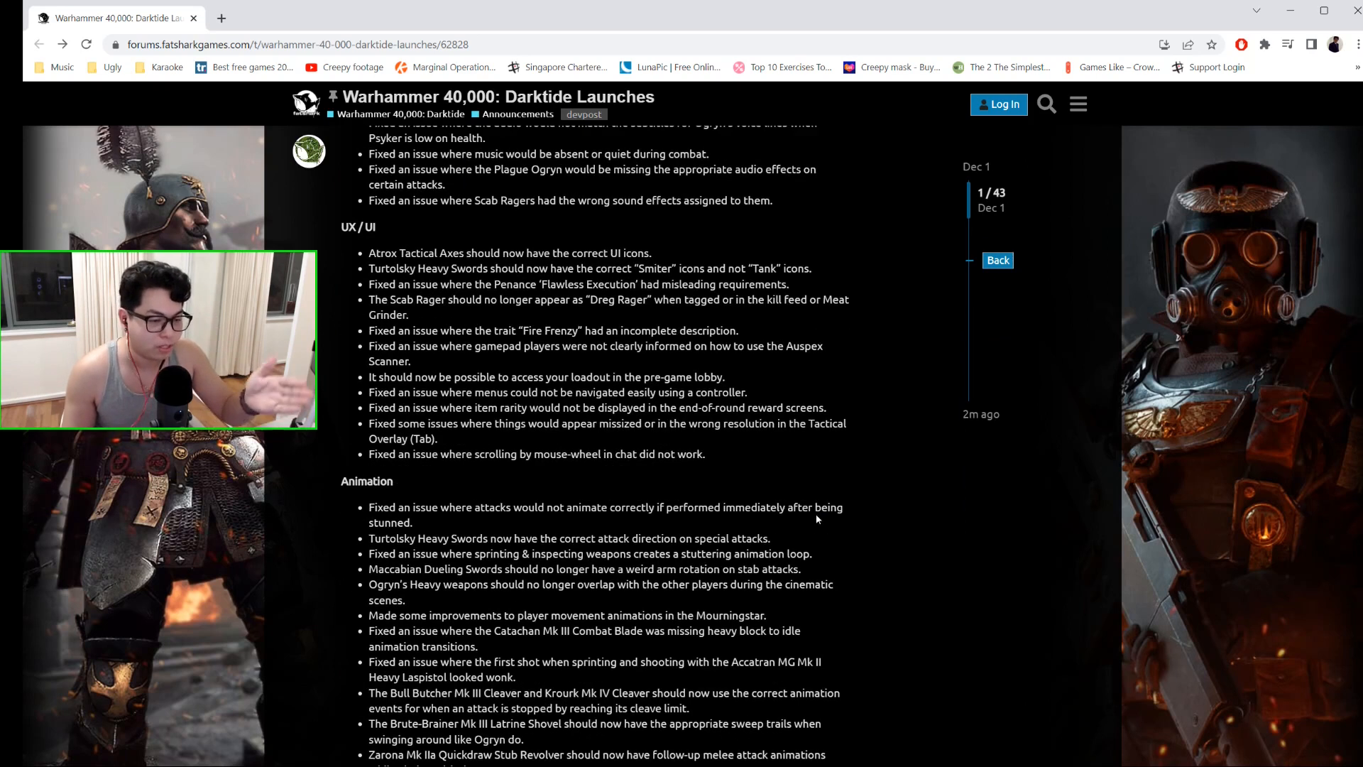
scroll(down, 3)
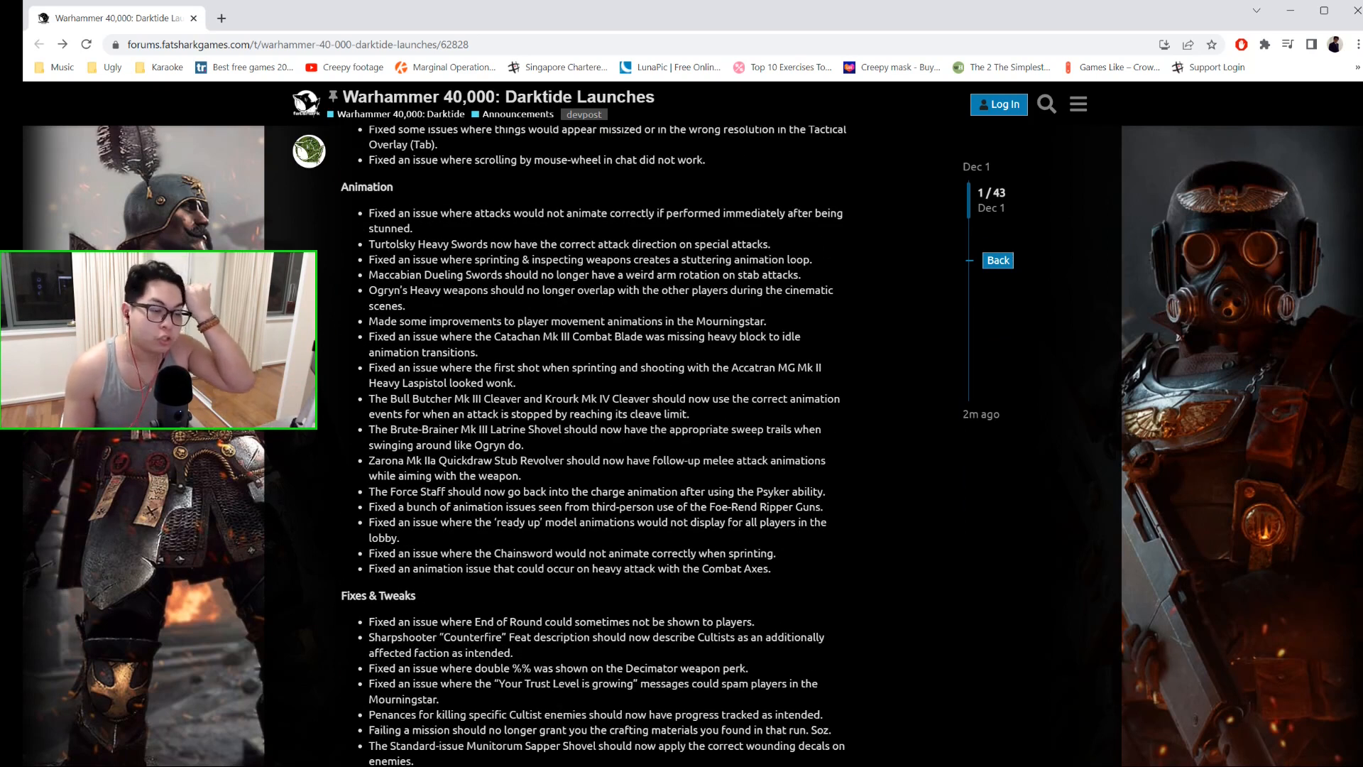
scroll(down, 3)
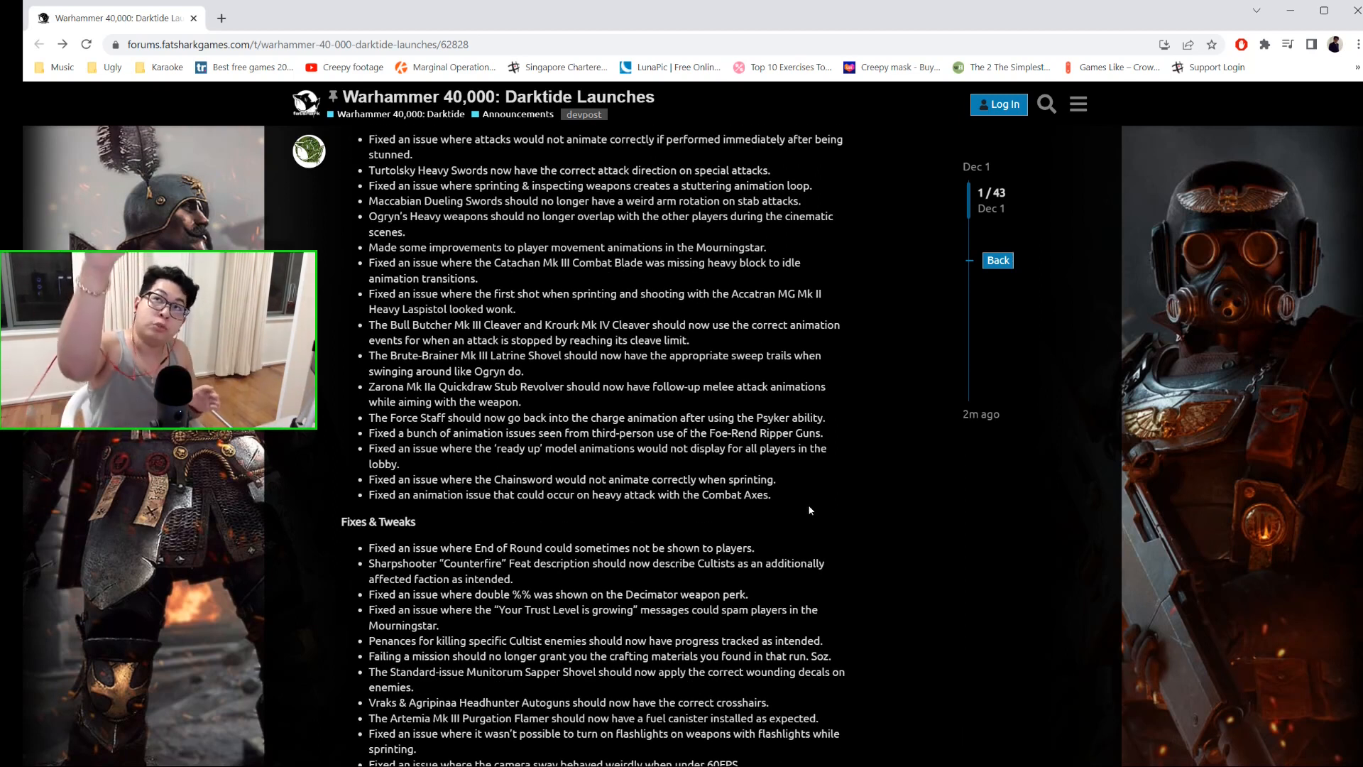
scroll(down, 3)
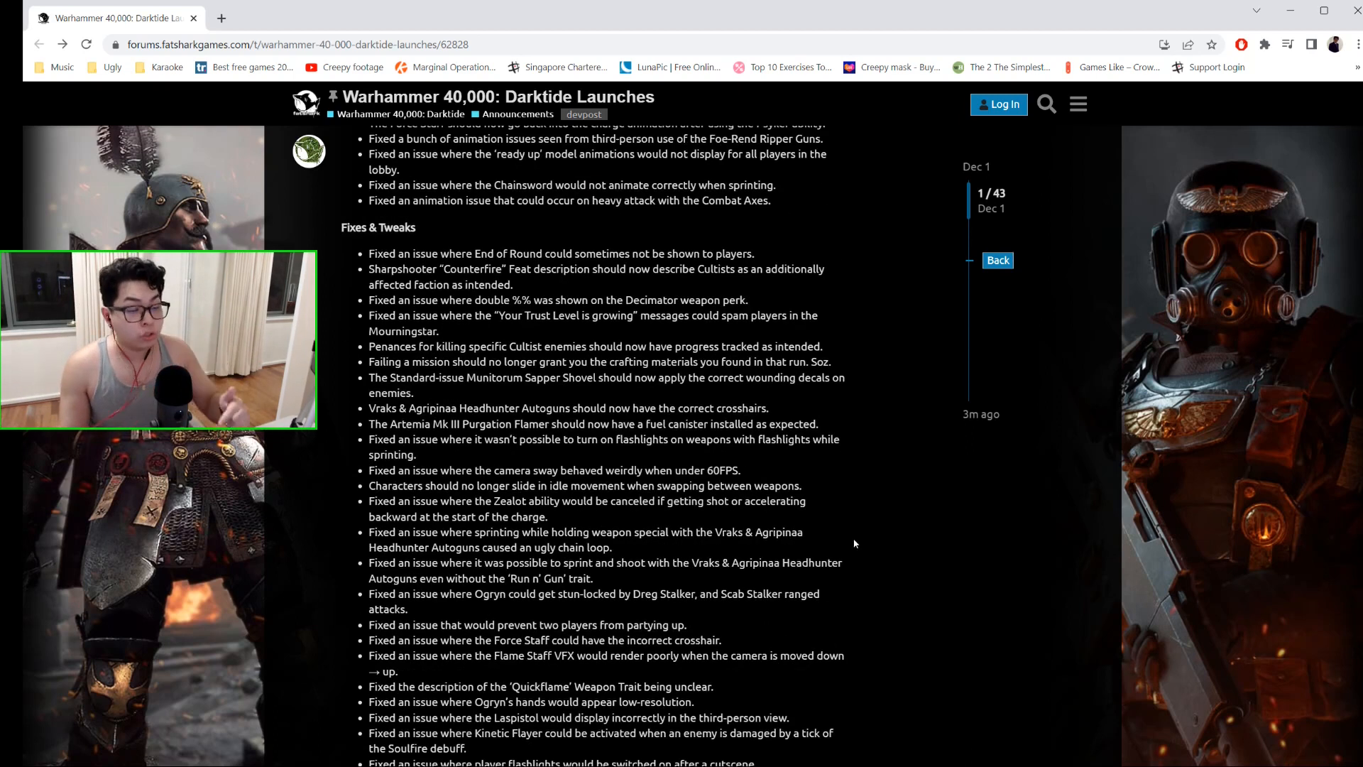
scroll(down, 3)
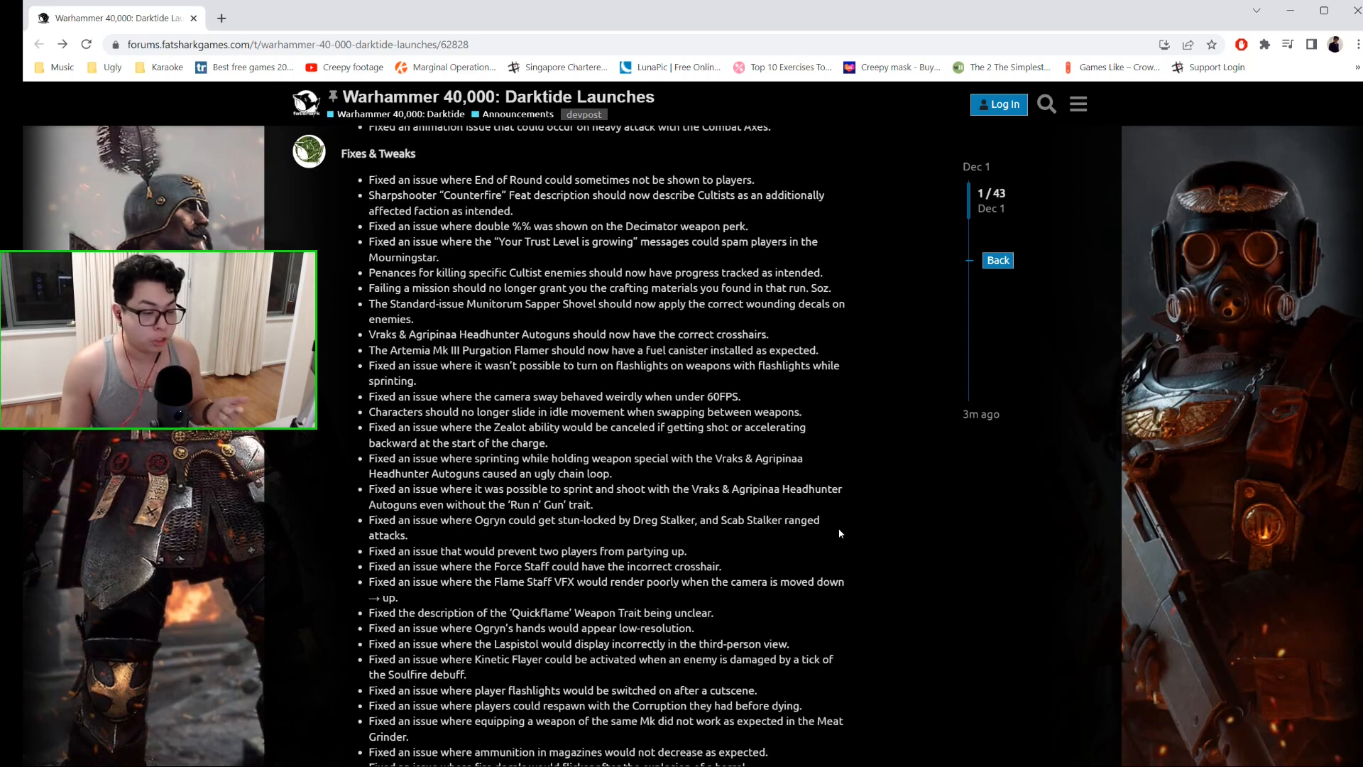
scroll(down, 3)
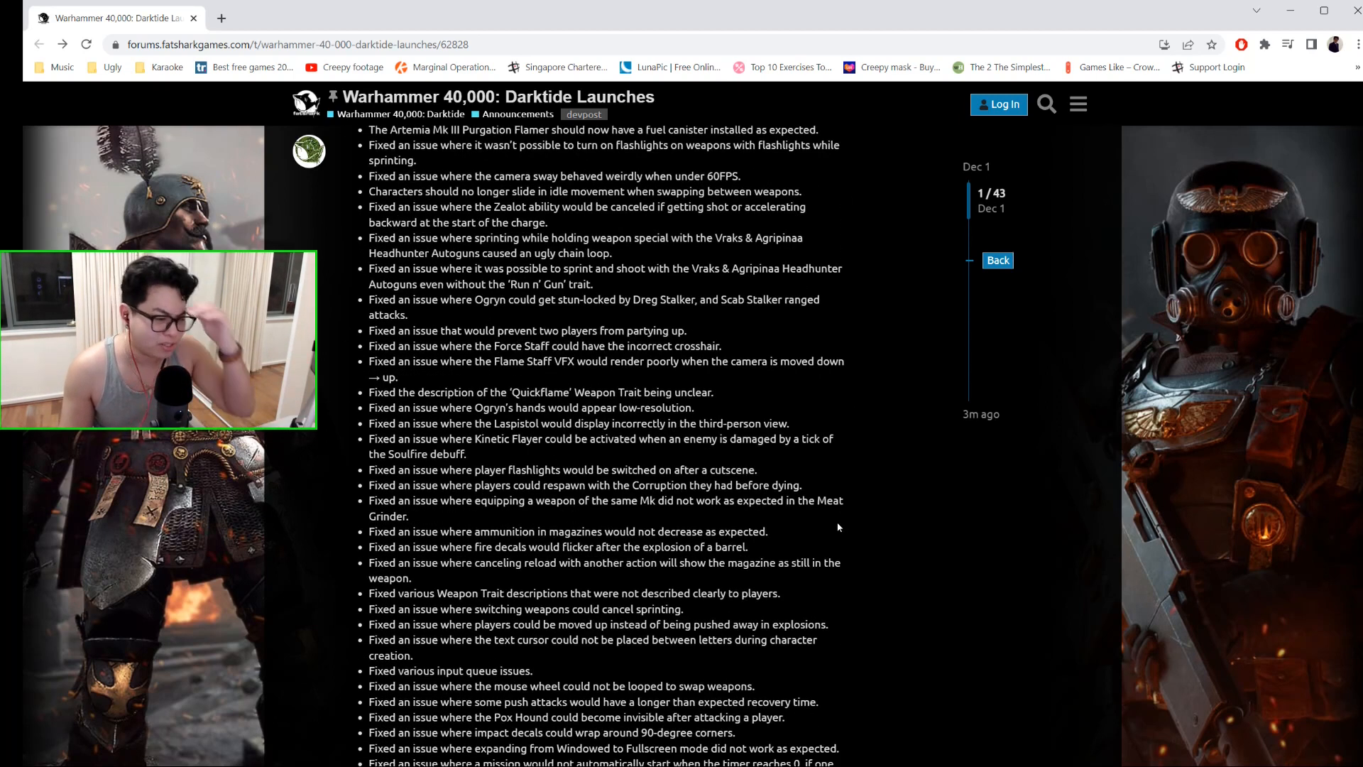
scroll(down, 3)
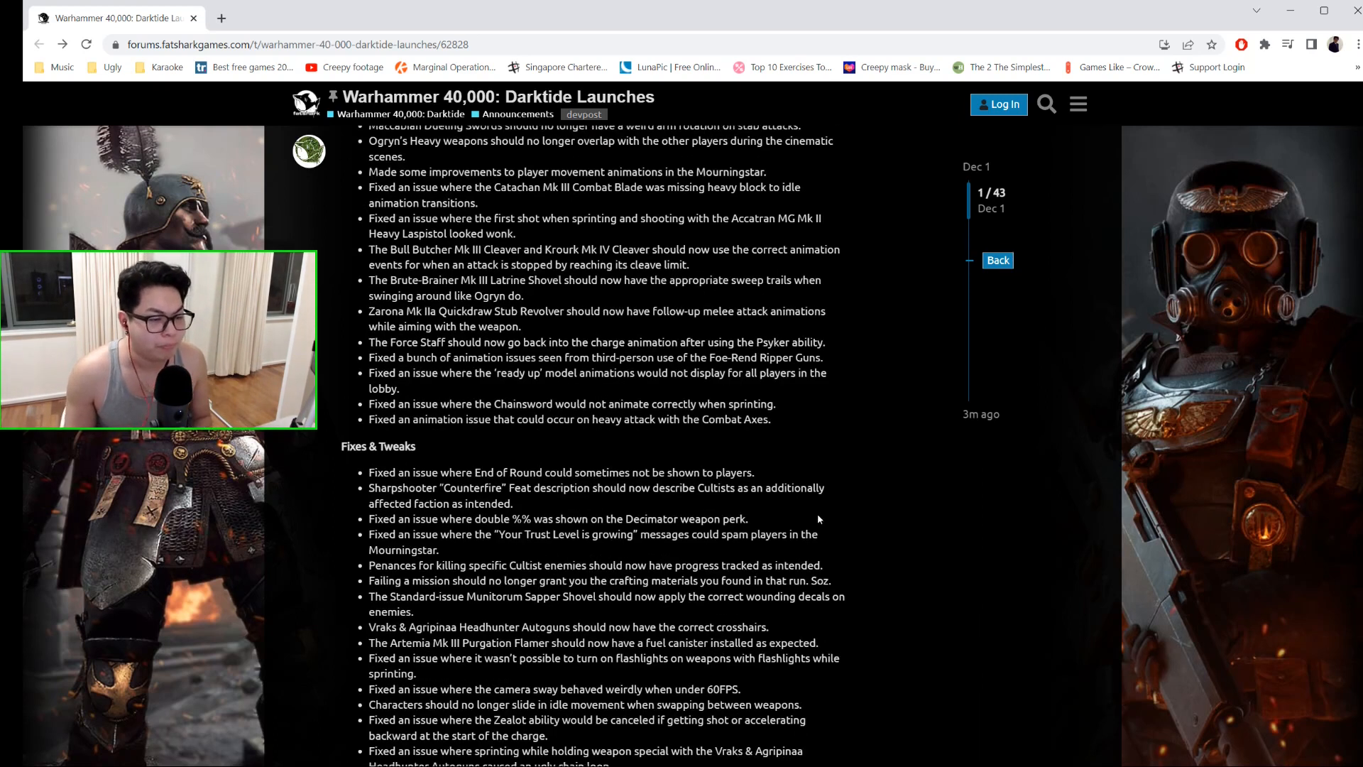
scroll(down, 3)
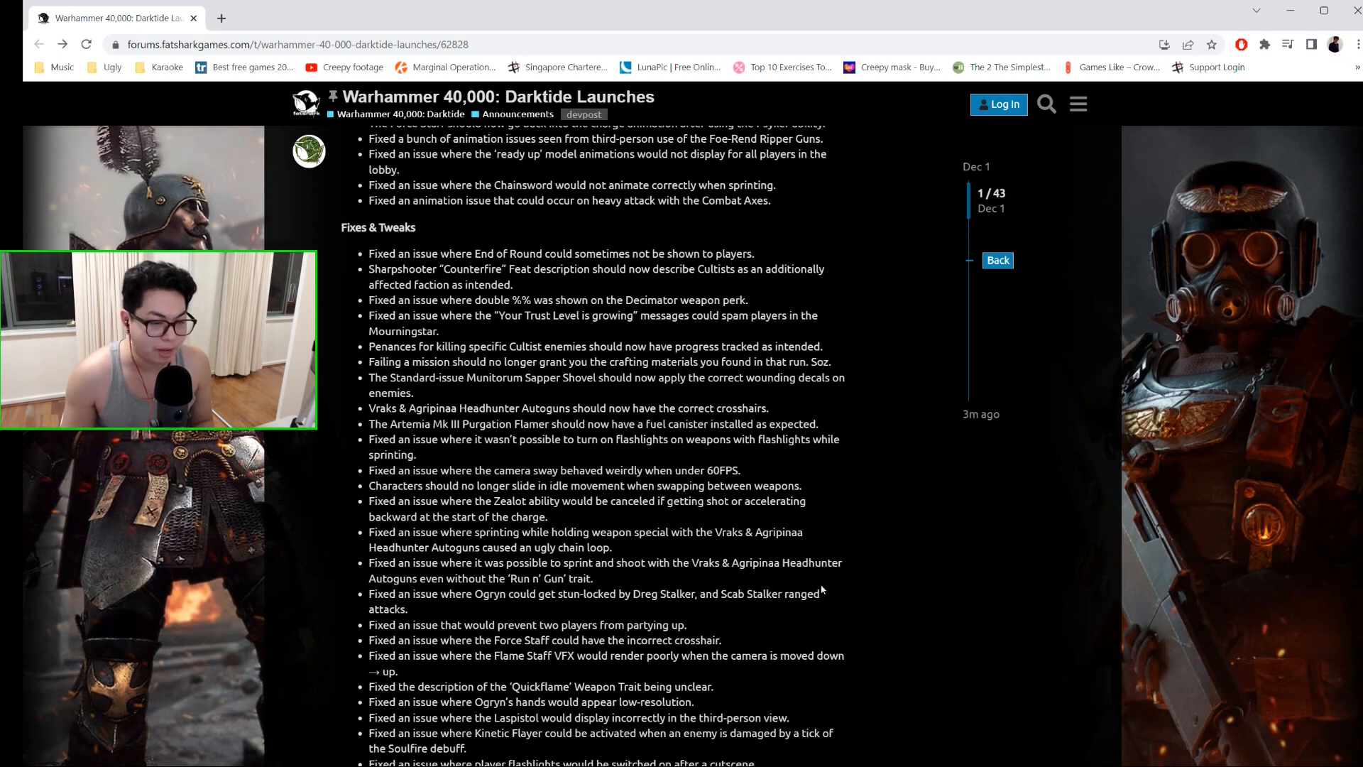
scroll(down, 3)
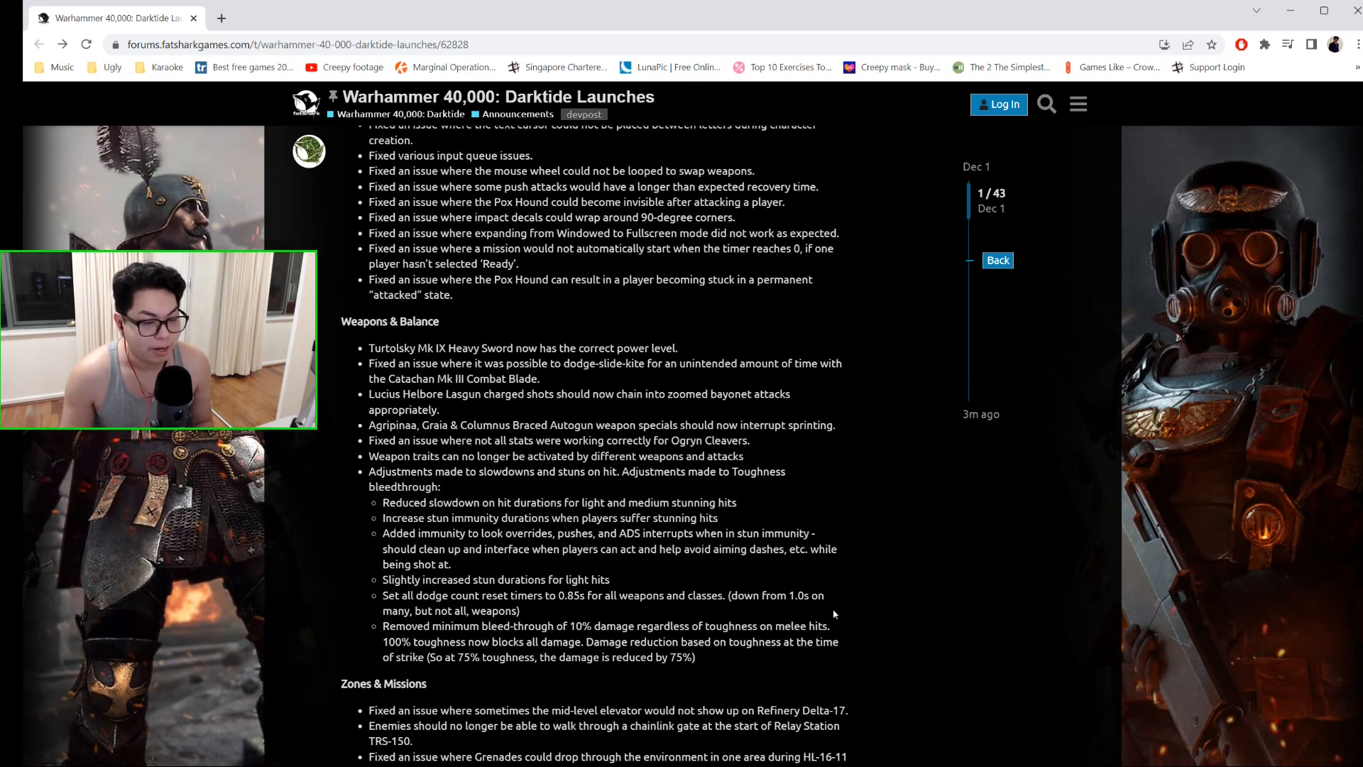
scroll(down, 3)
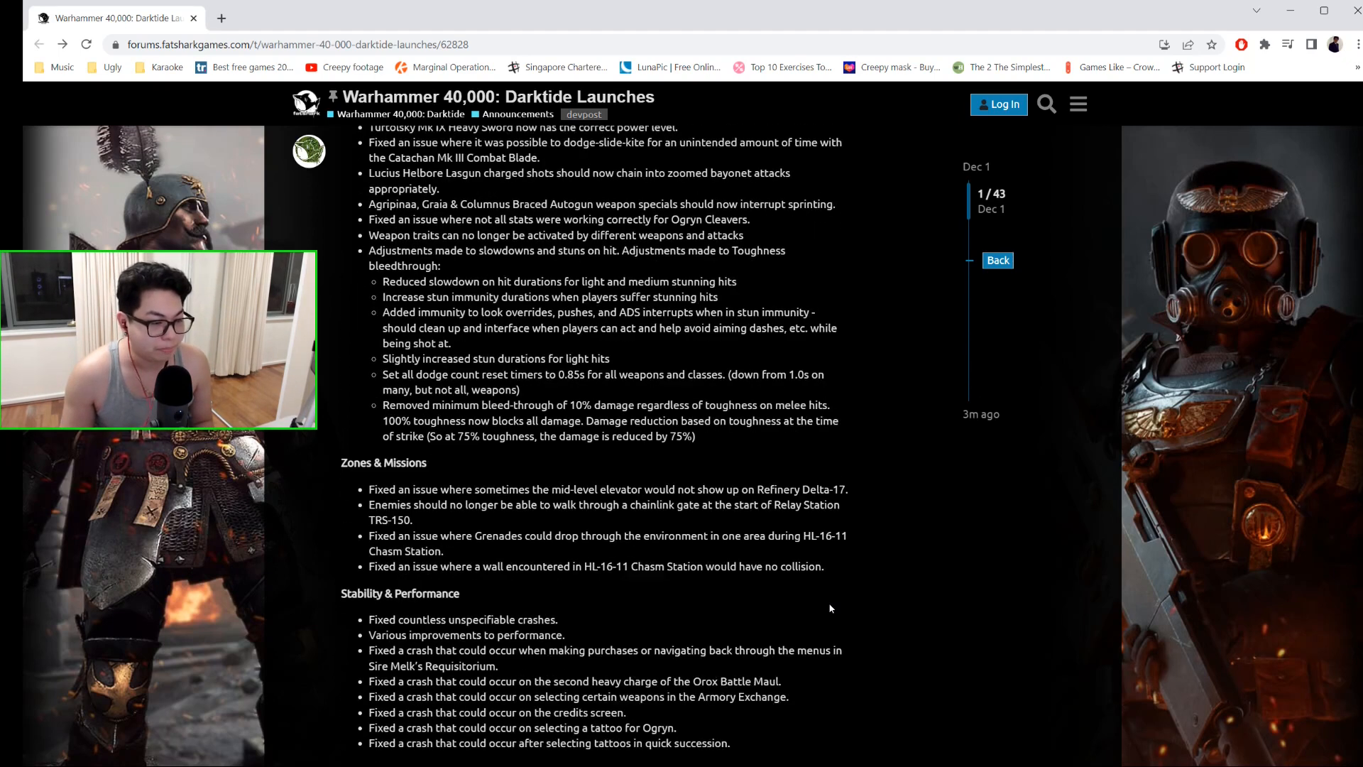
scroll(down, 3)
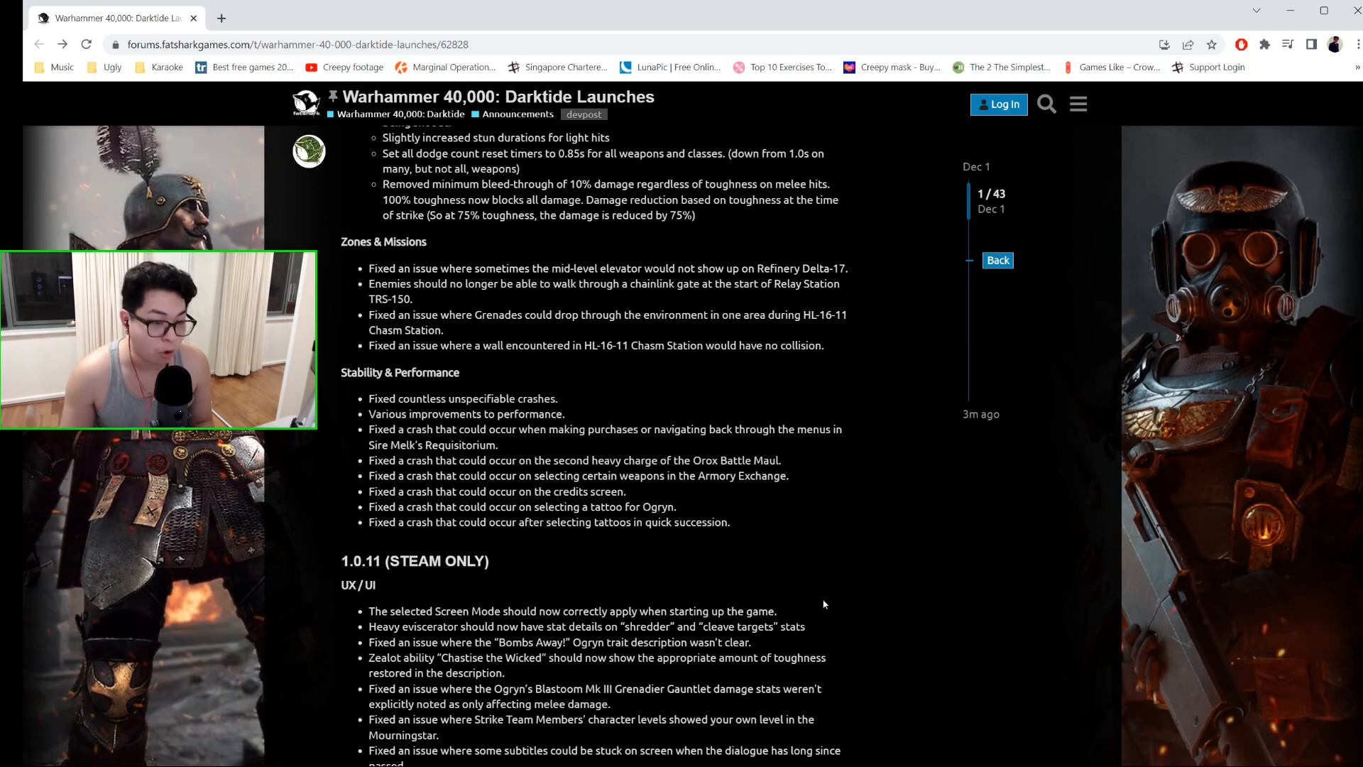
scroll(down, 3)
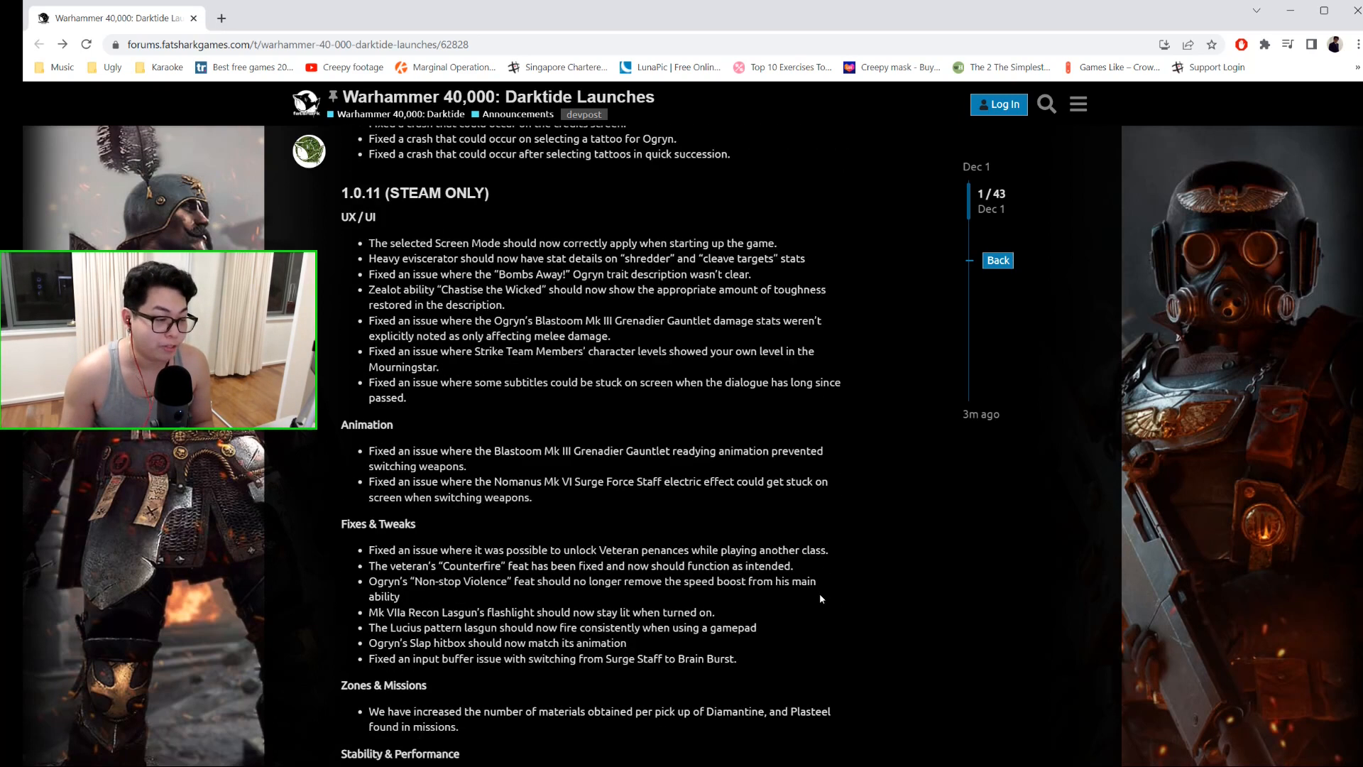
scroll(down, 3)
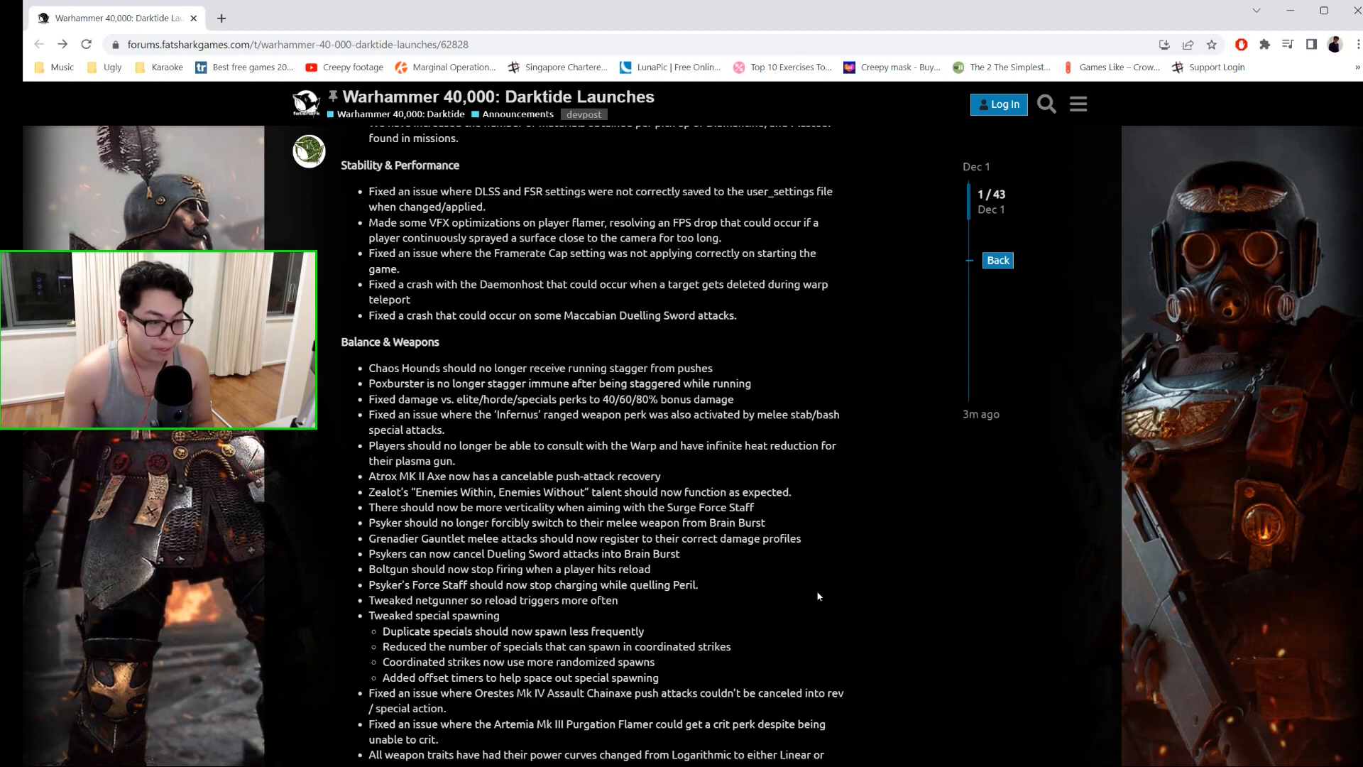
scroll(down, 3)
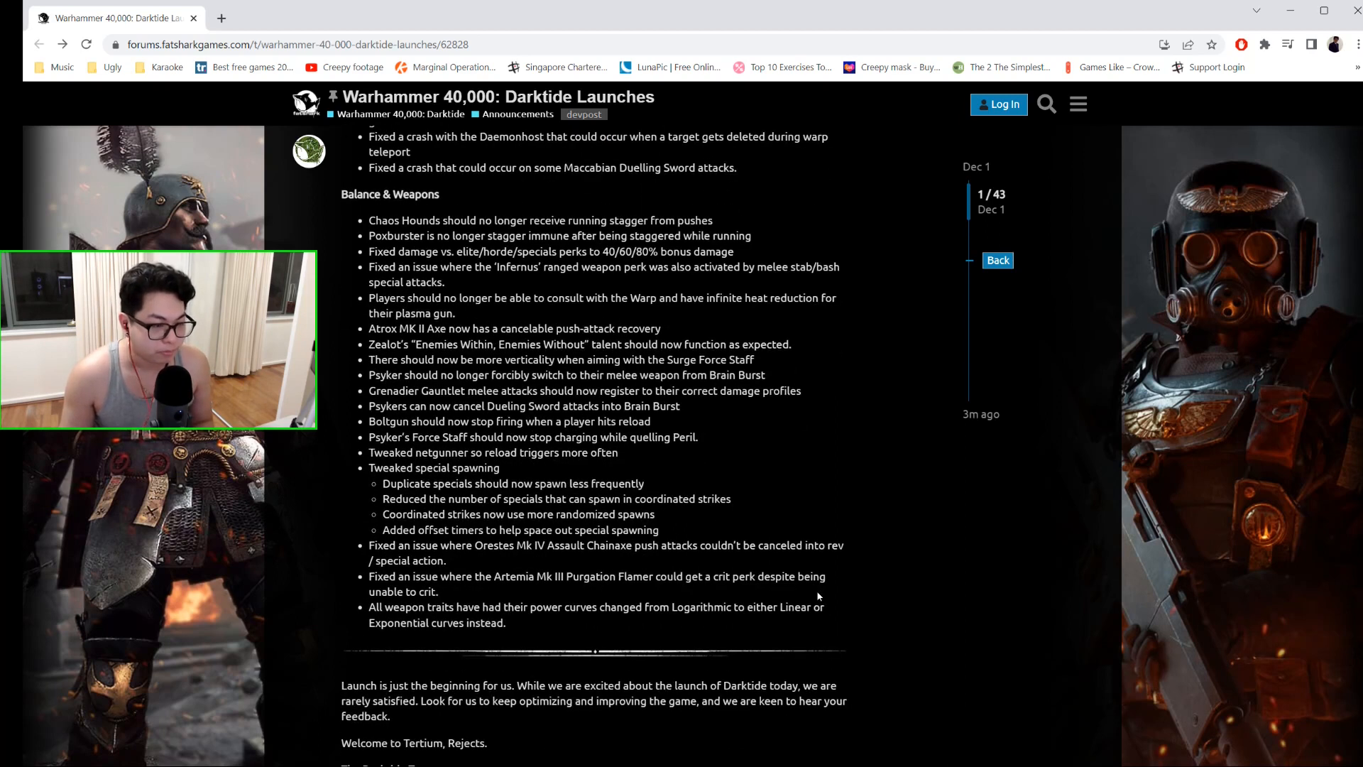
mouse_move(896, 559)
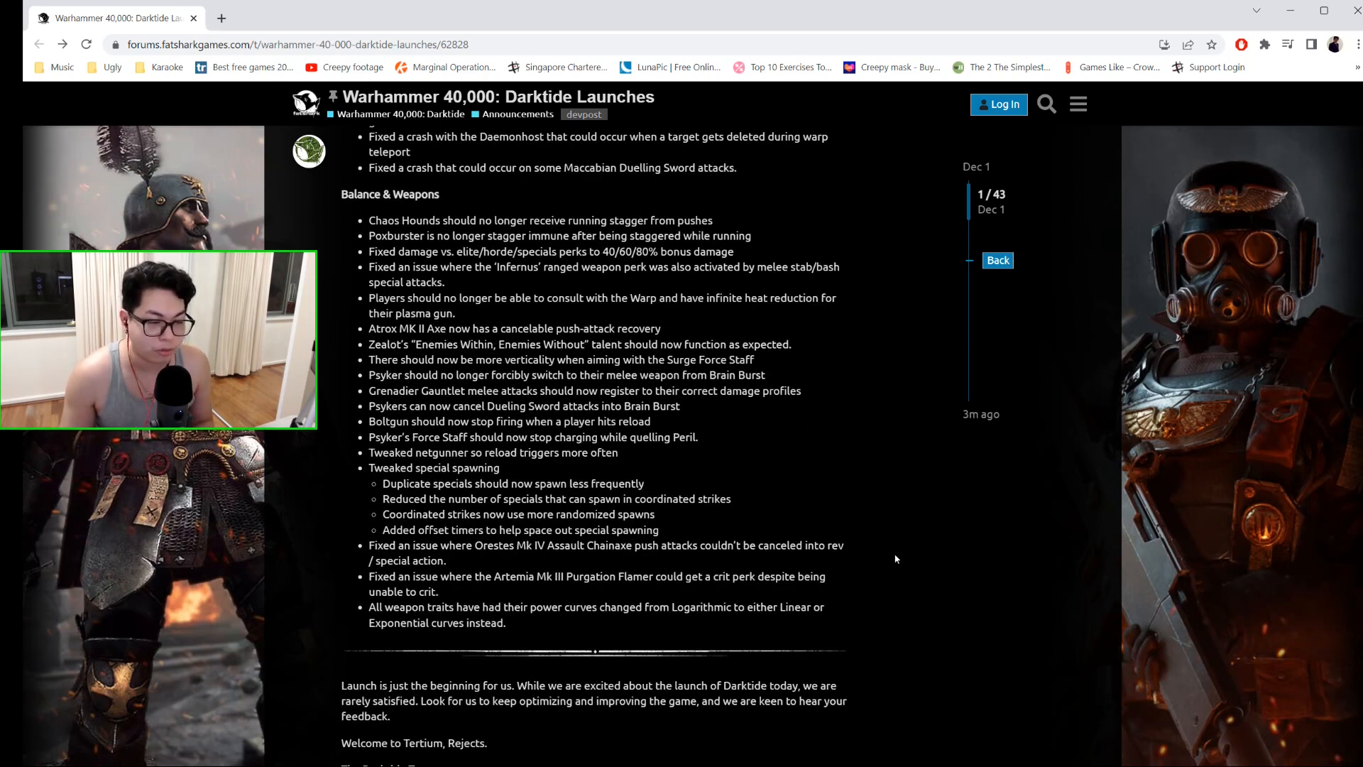
mouse_move(802, 520)
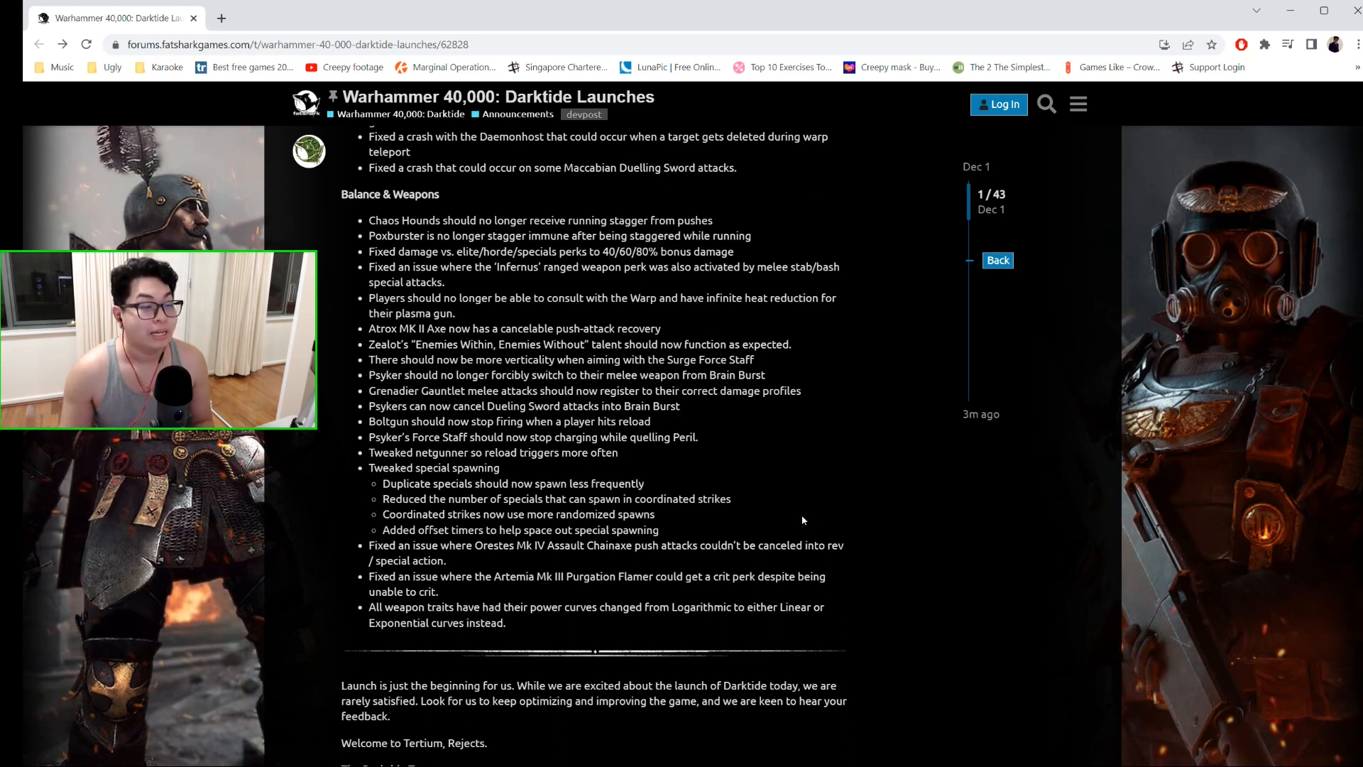
double_click(738, 359)
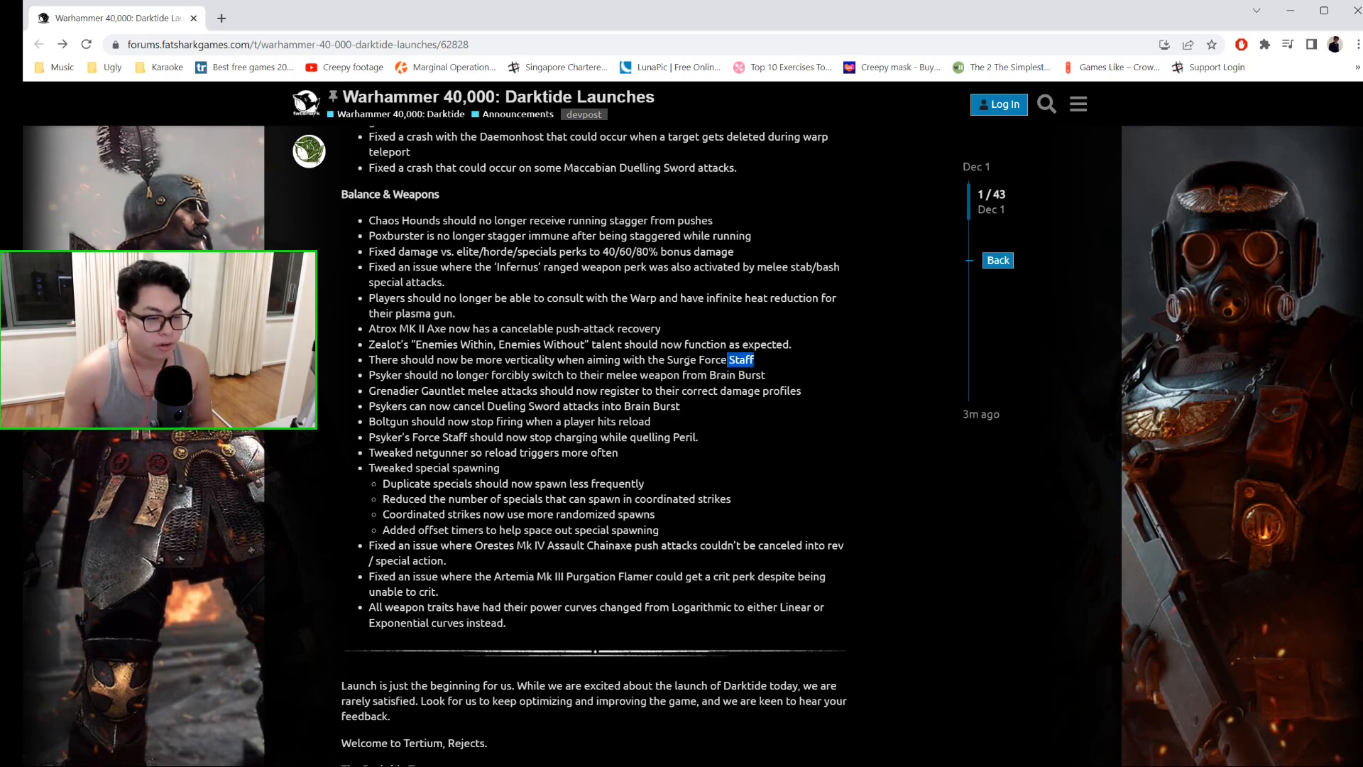